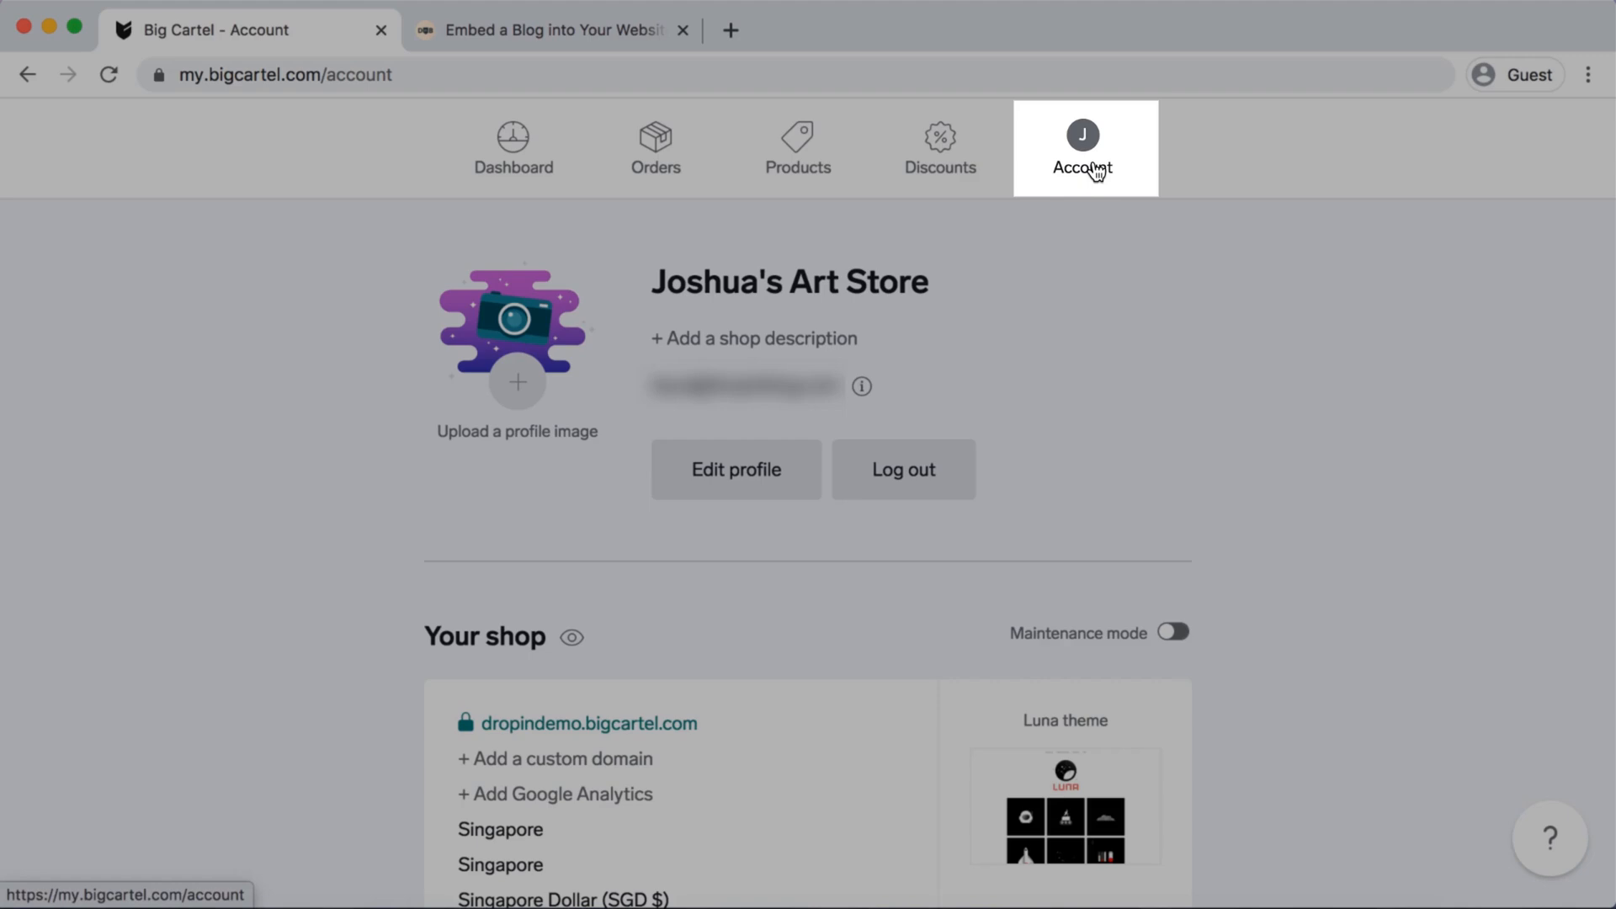
- Enter the shop's design customizer from the Account page and show the Pages panel
{"action": "scroll", "scroll_direction": "down", "scroll_amount": 3}
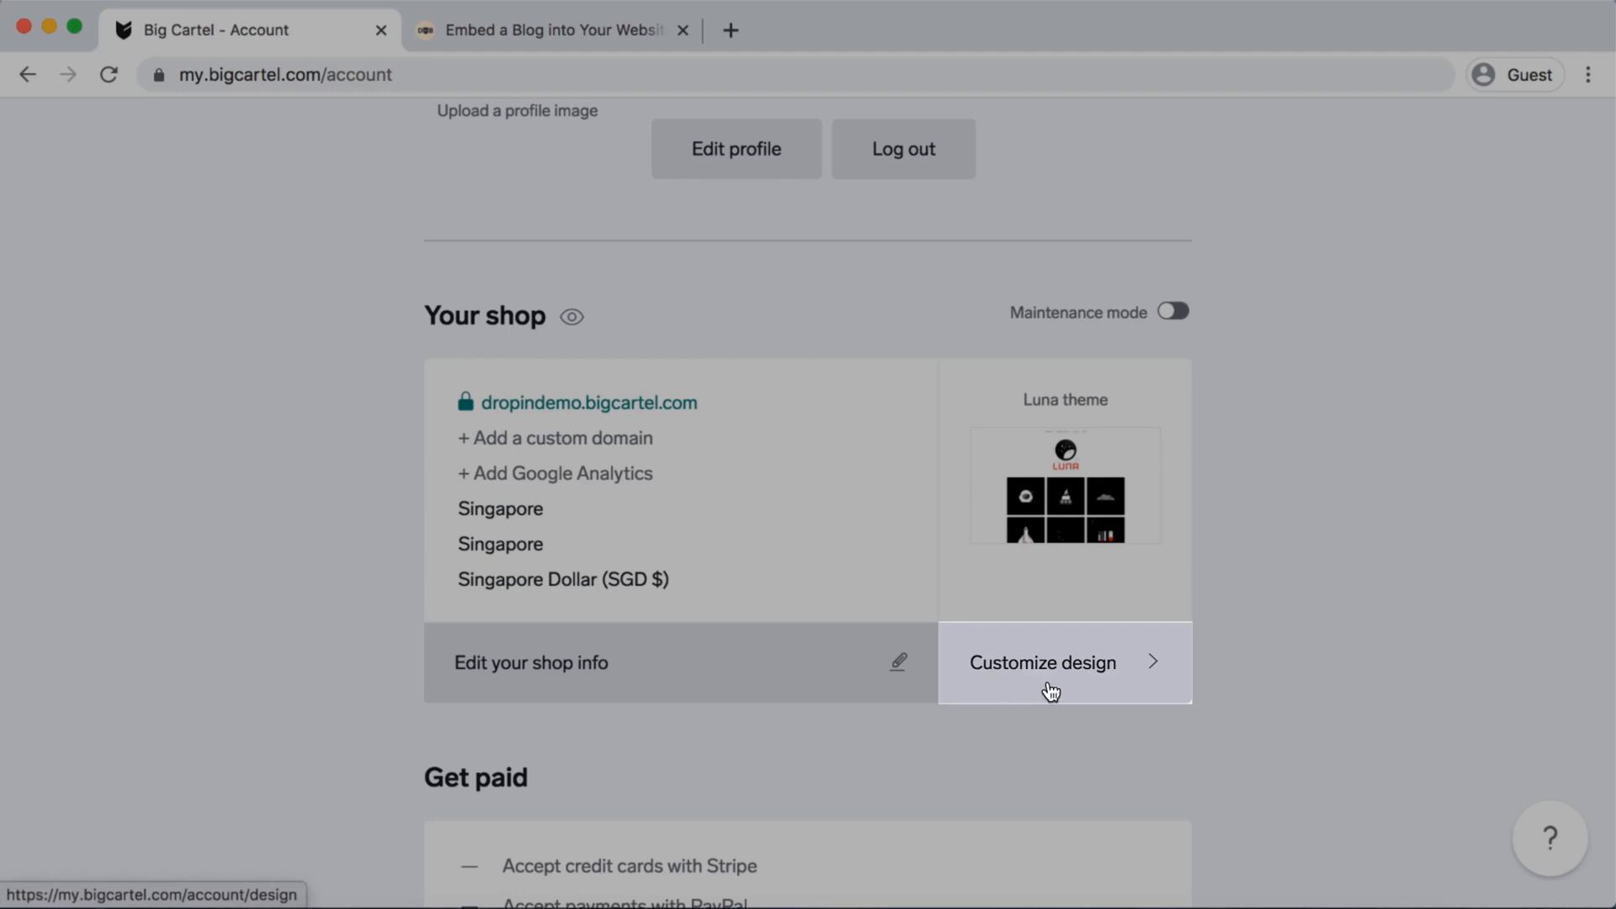
{"action": "left_click", "coordinate": [1044, 663]}
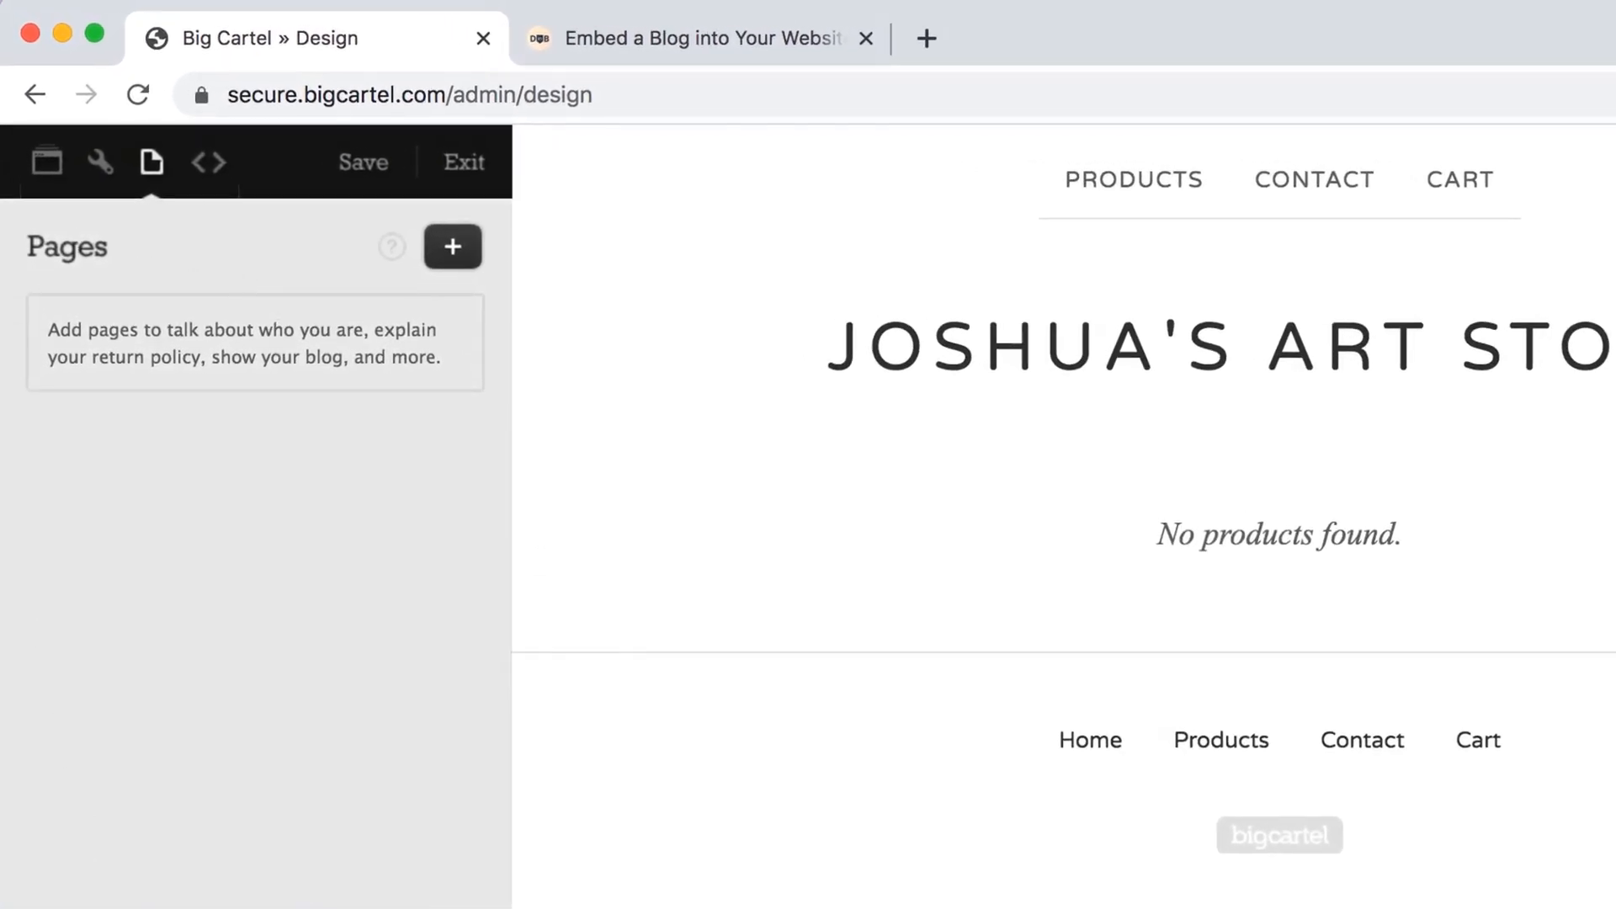
{"action": "mouse_move", "coordinate": [62, 262]}
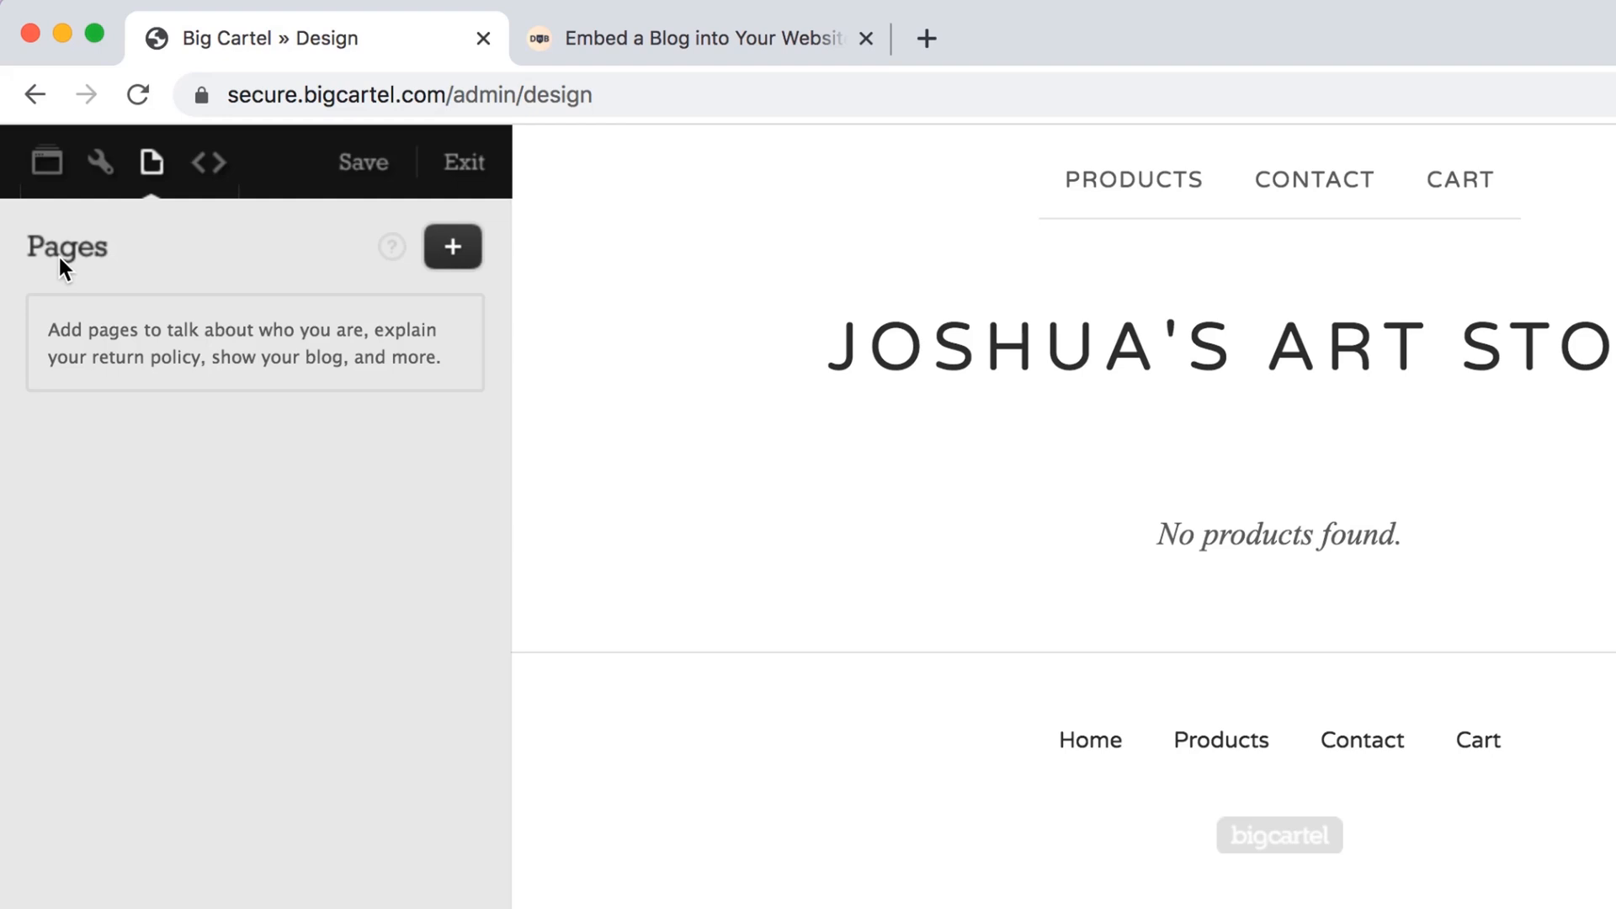
{"action": "mouse_move", "coordinate": [99, 162]}
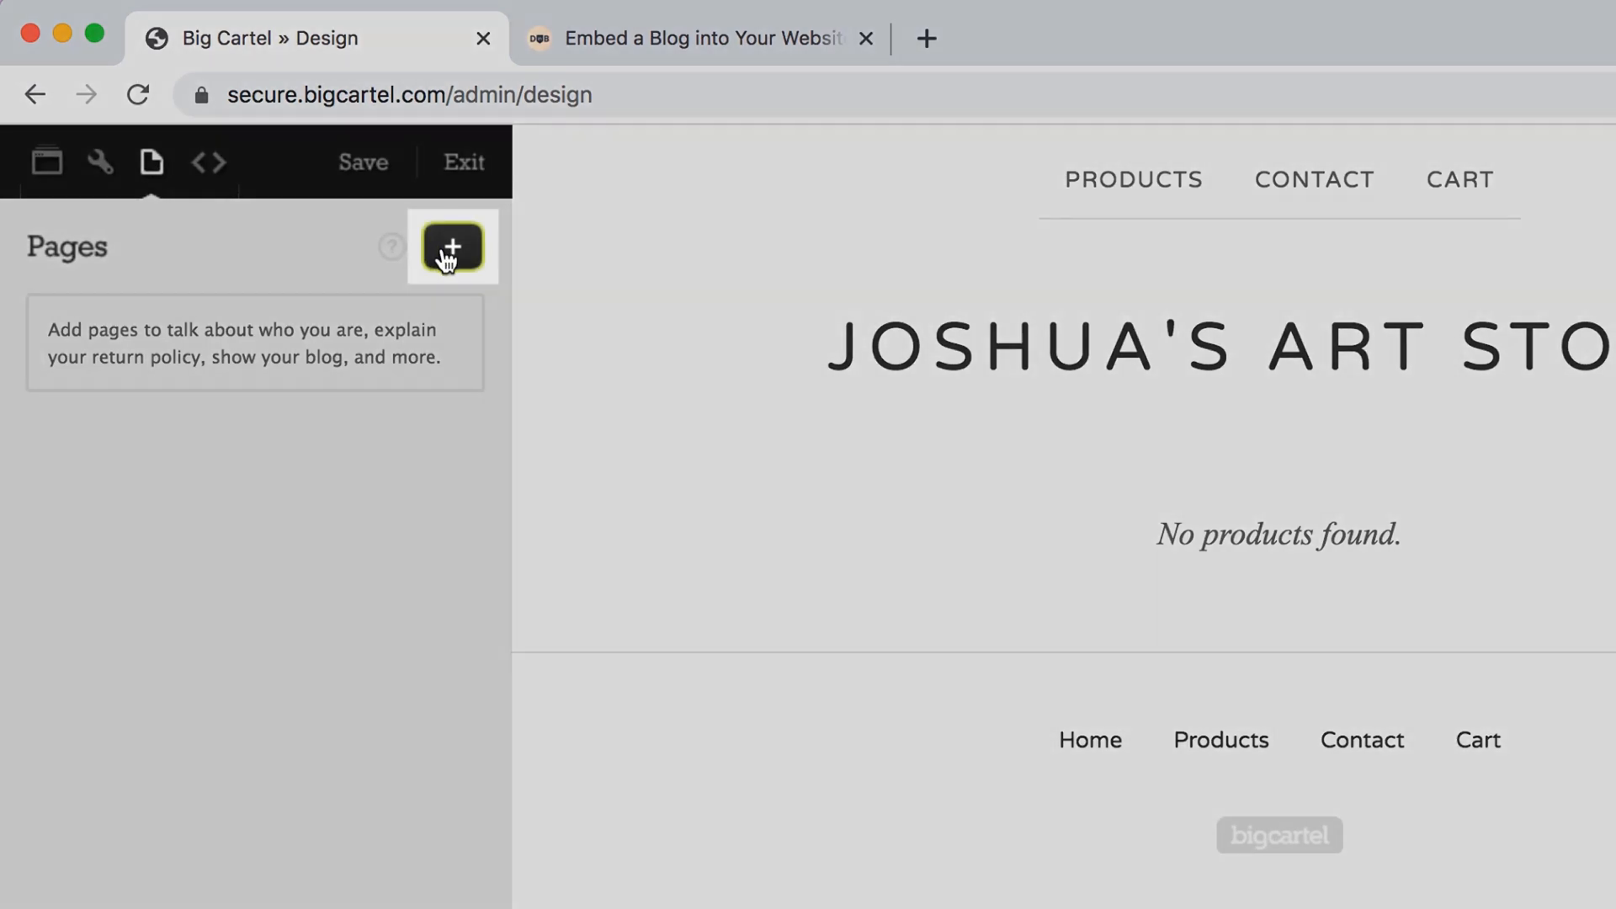
- Add a new page named Blog, switch its content to HTML and clear the placeholder markup
{"action": "left_click", "coordinate": [451, 247]}
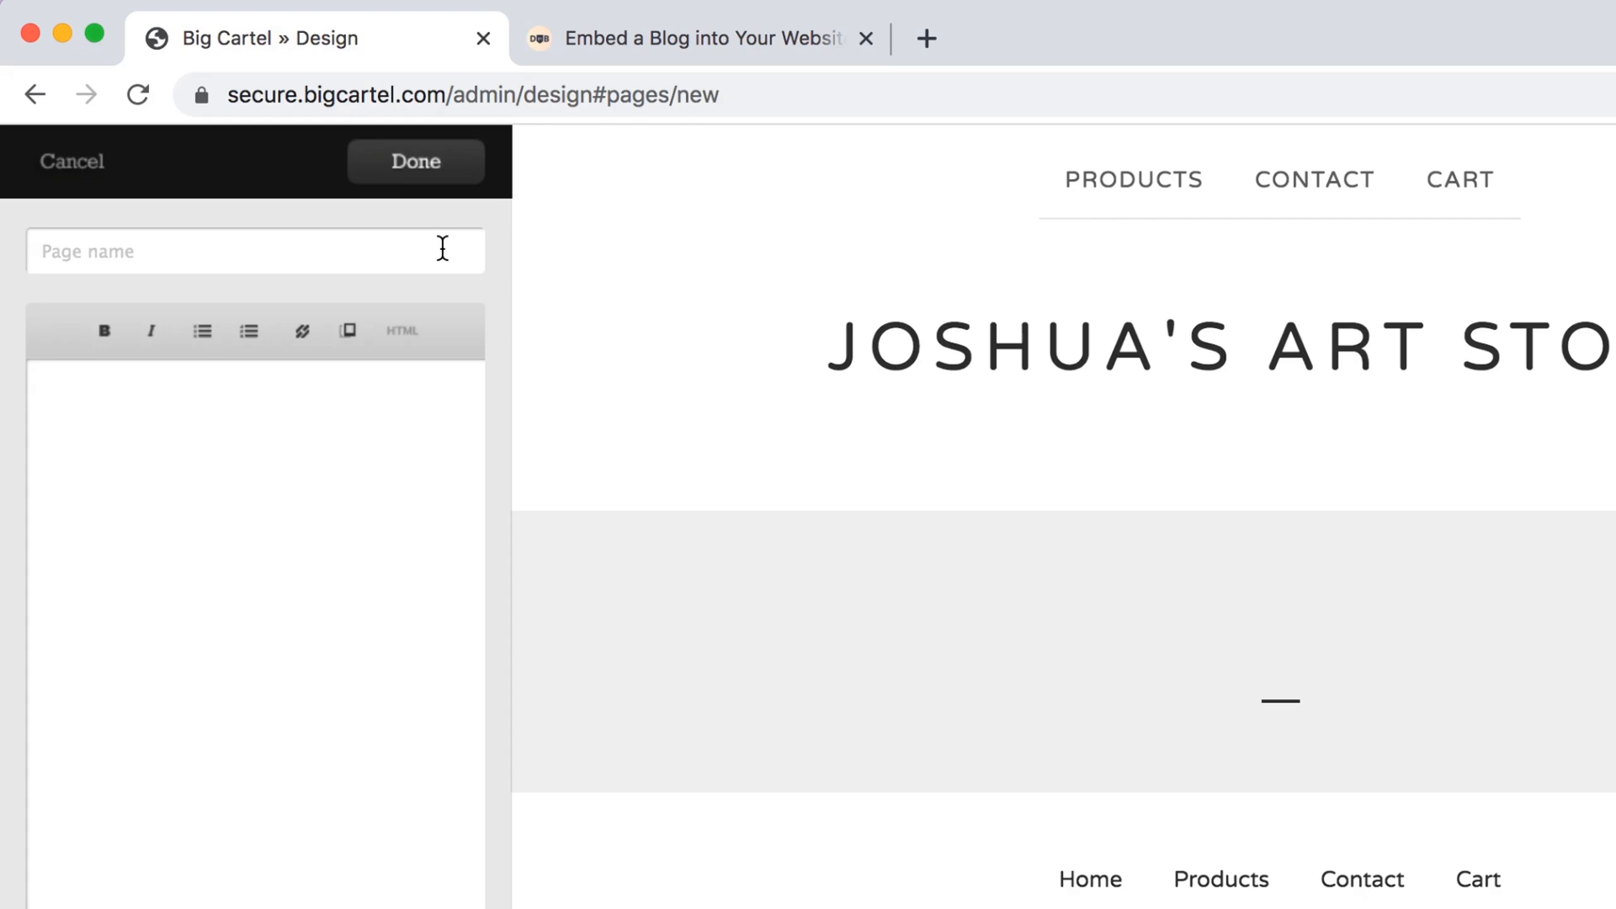
{"action": "type", "text": "B"}
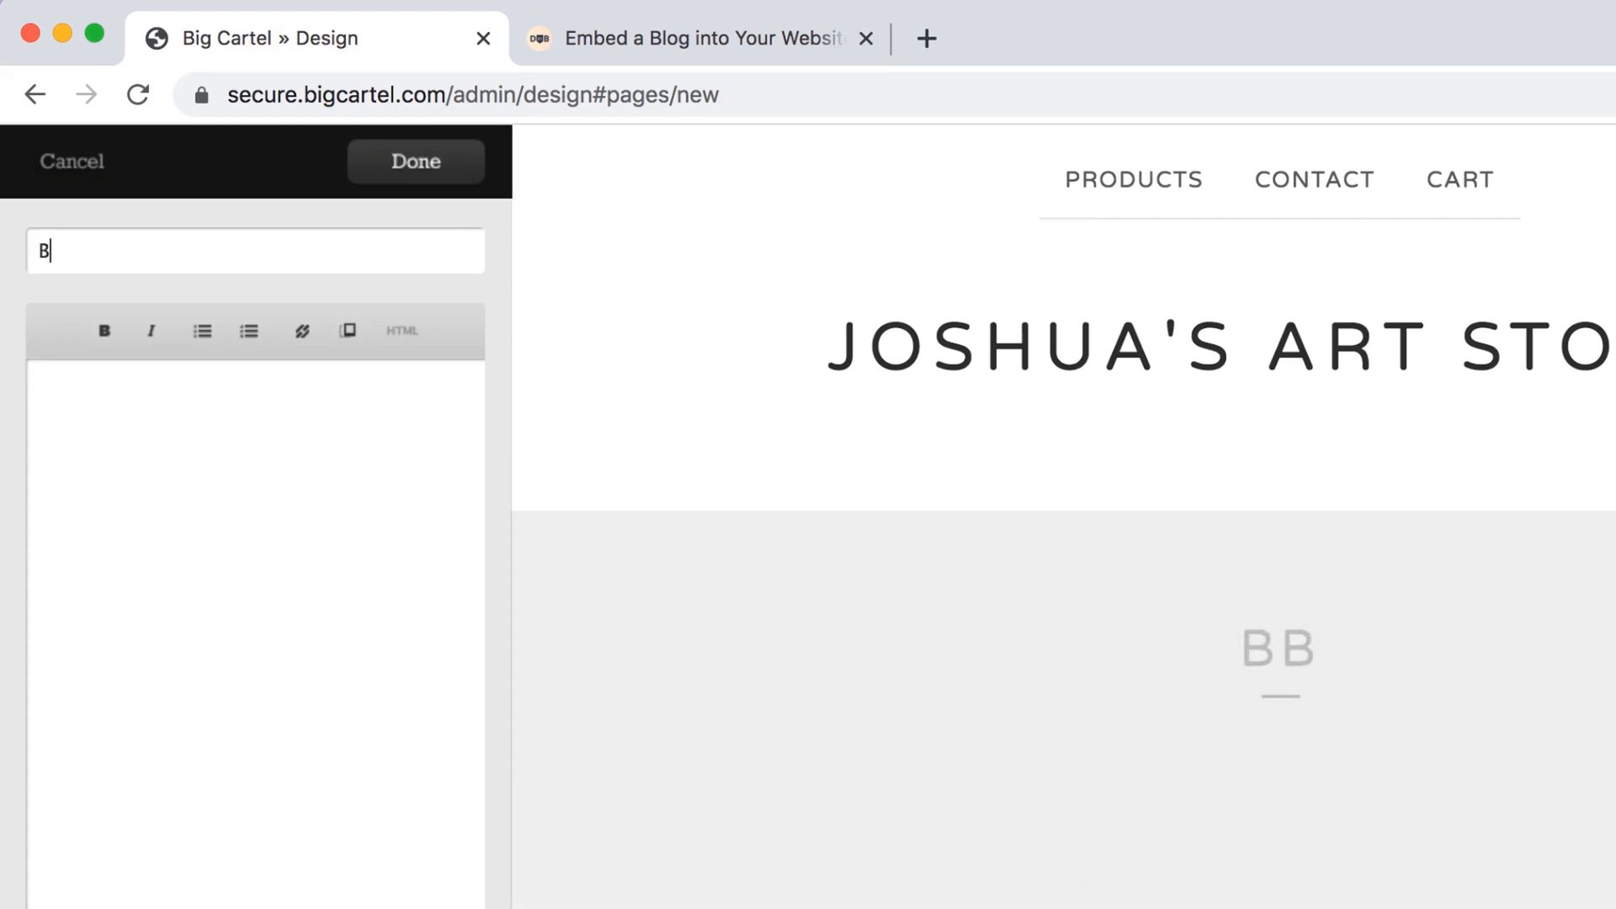
{"action": "type", "text": "log"}
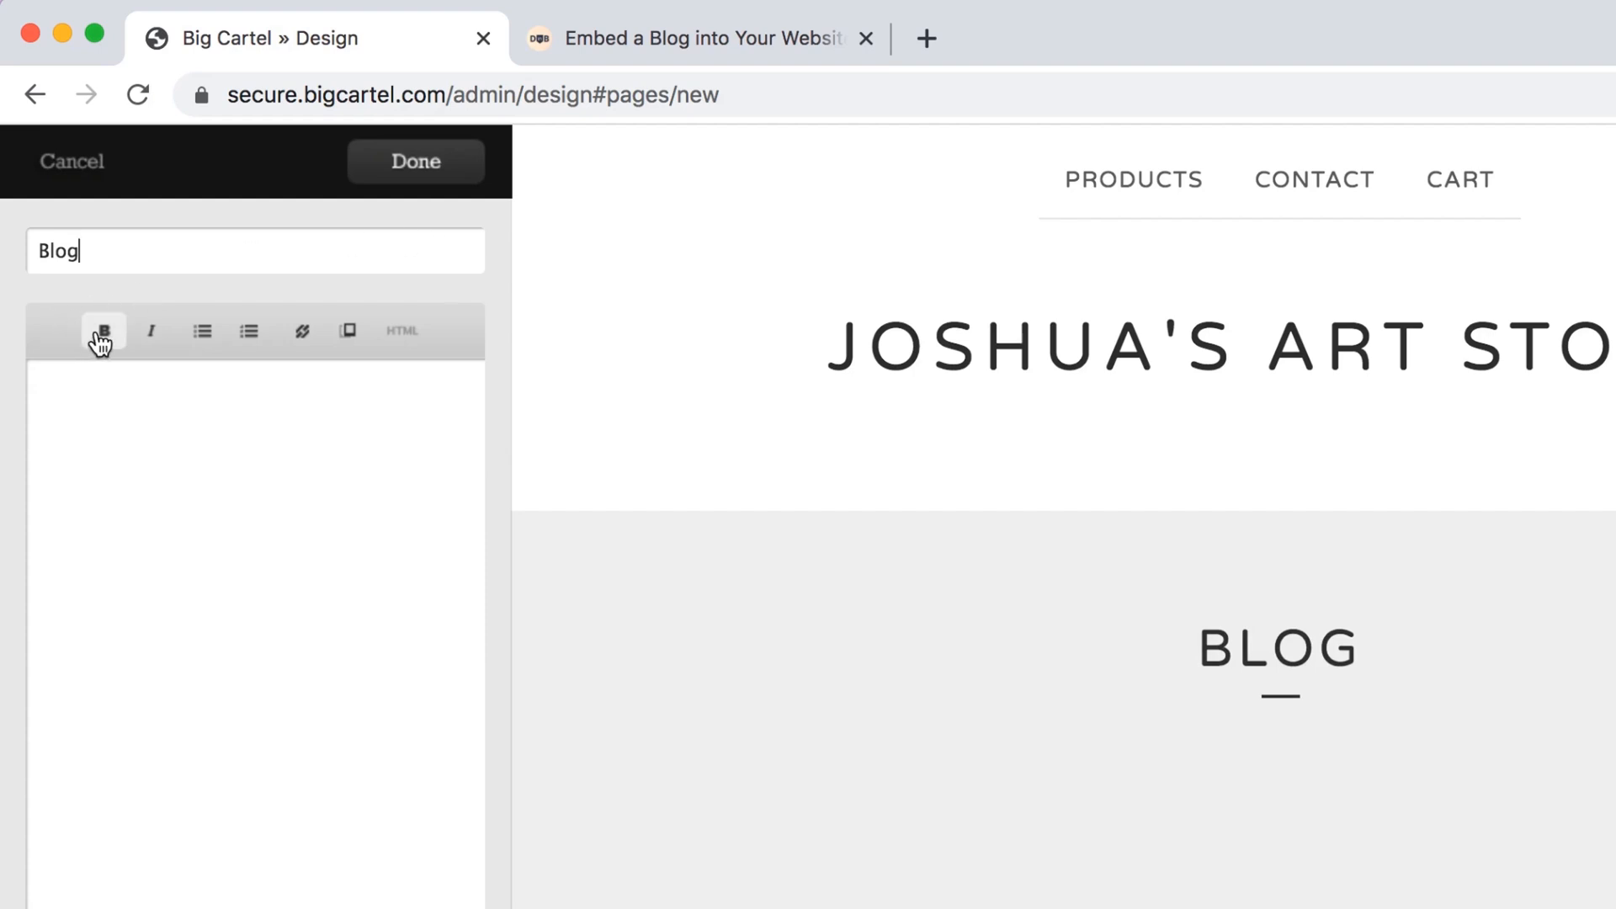
{"action": "mouse_move", "coordinate": [401, 332]}
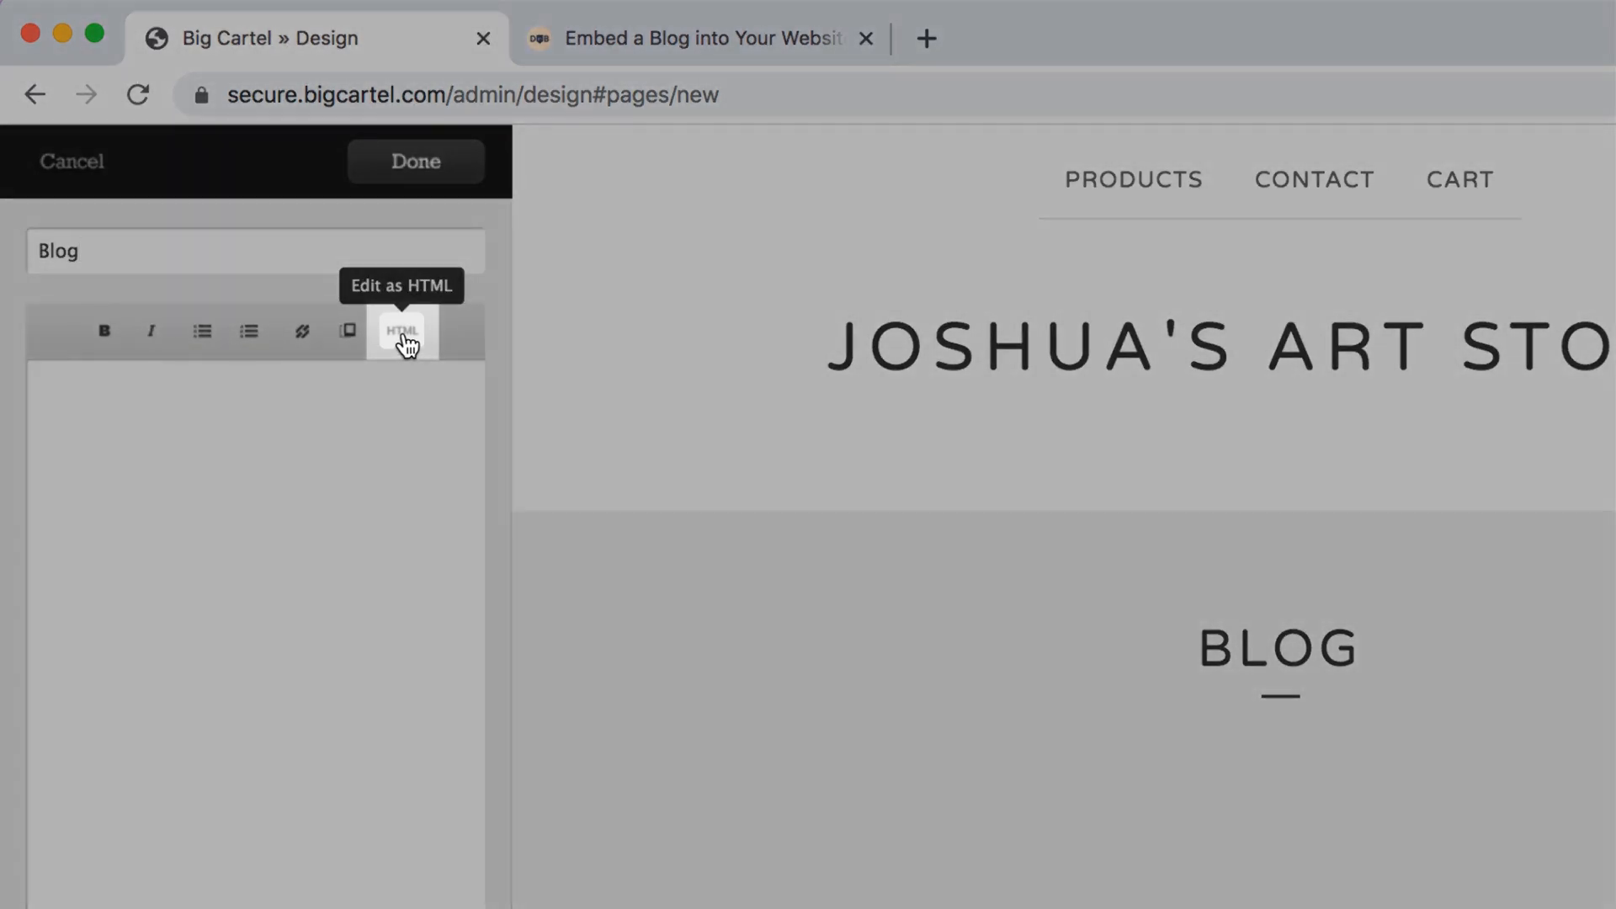
{"action": "left_click", "coordinate": [400, 332]}
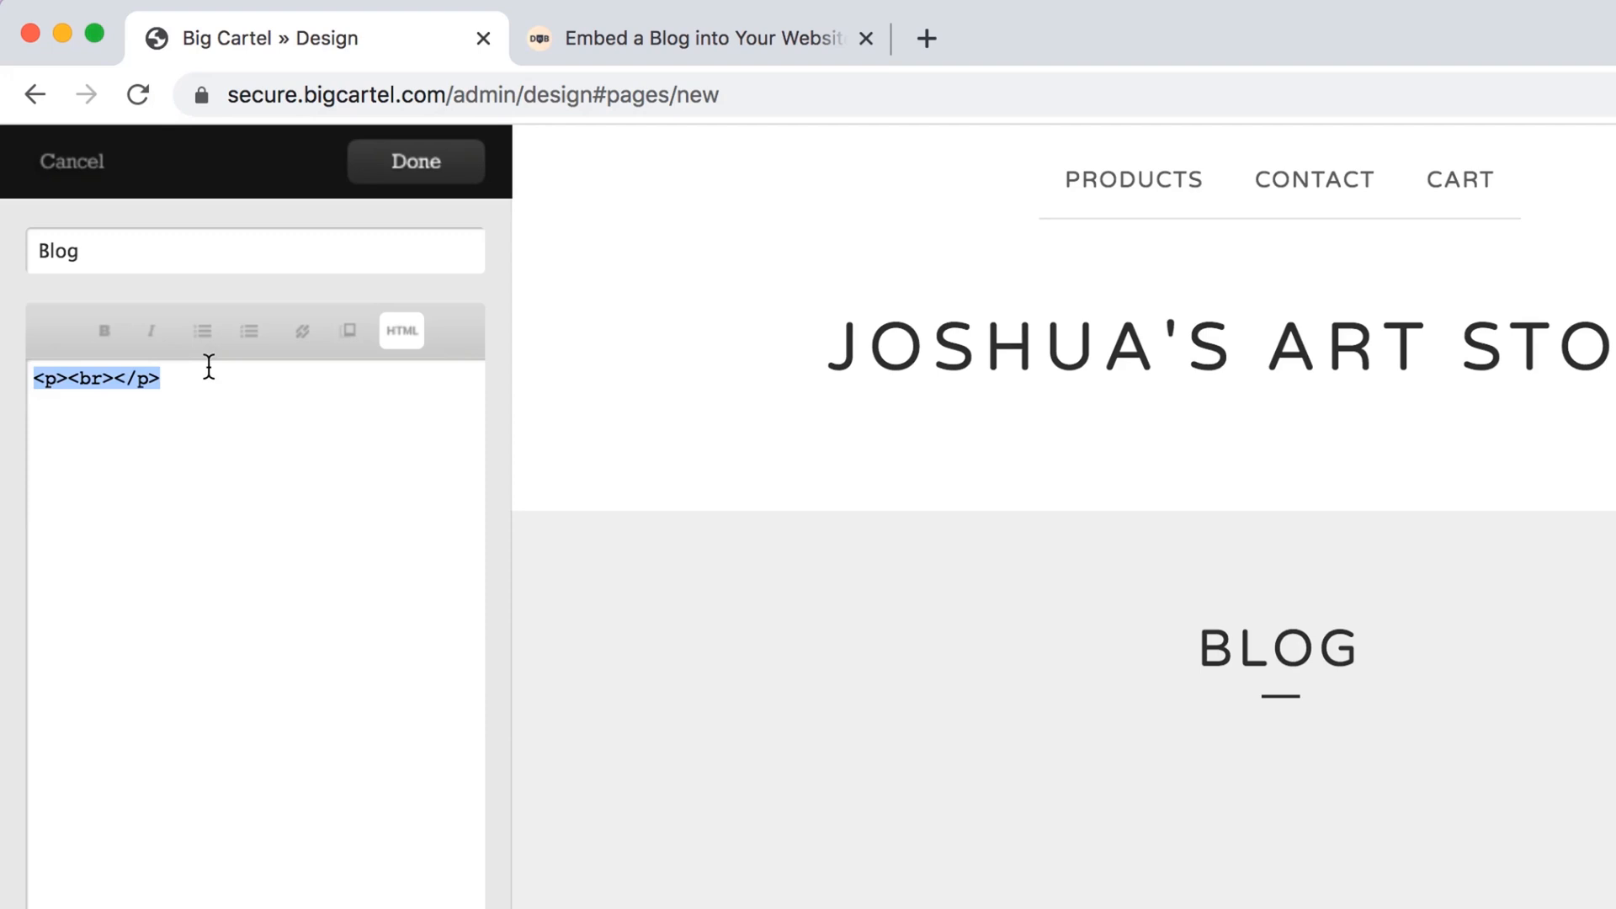
{"action": "key", "text": "Backspace"}
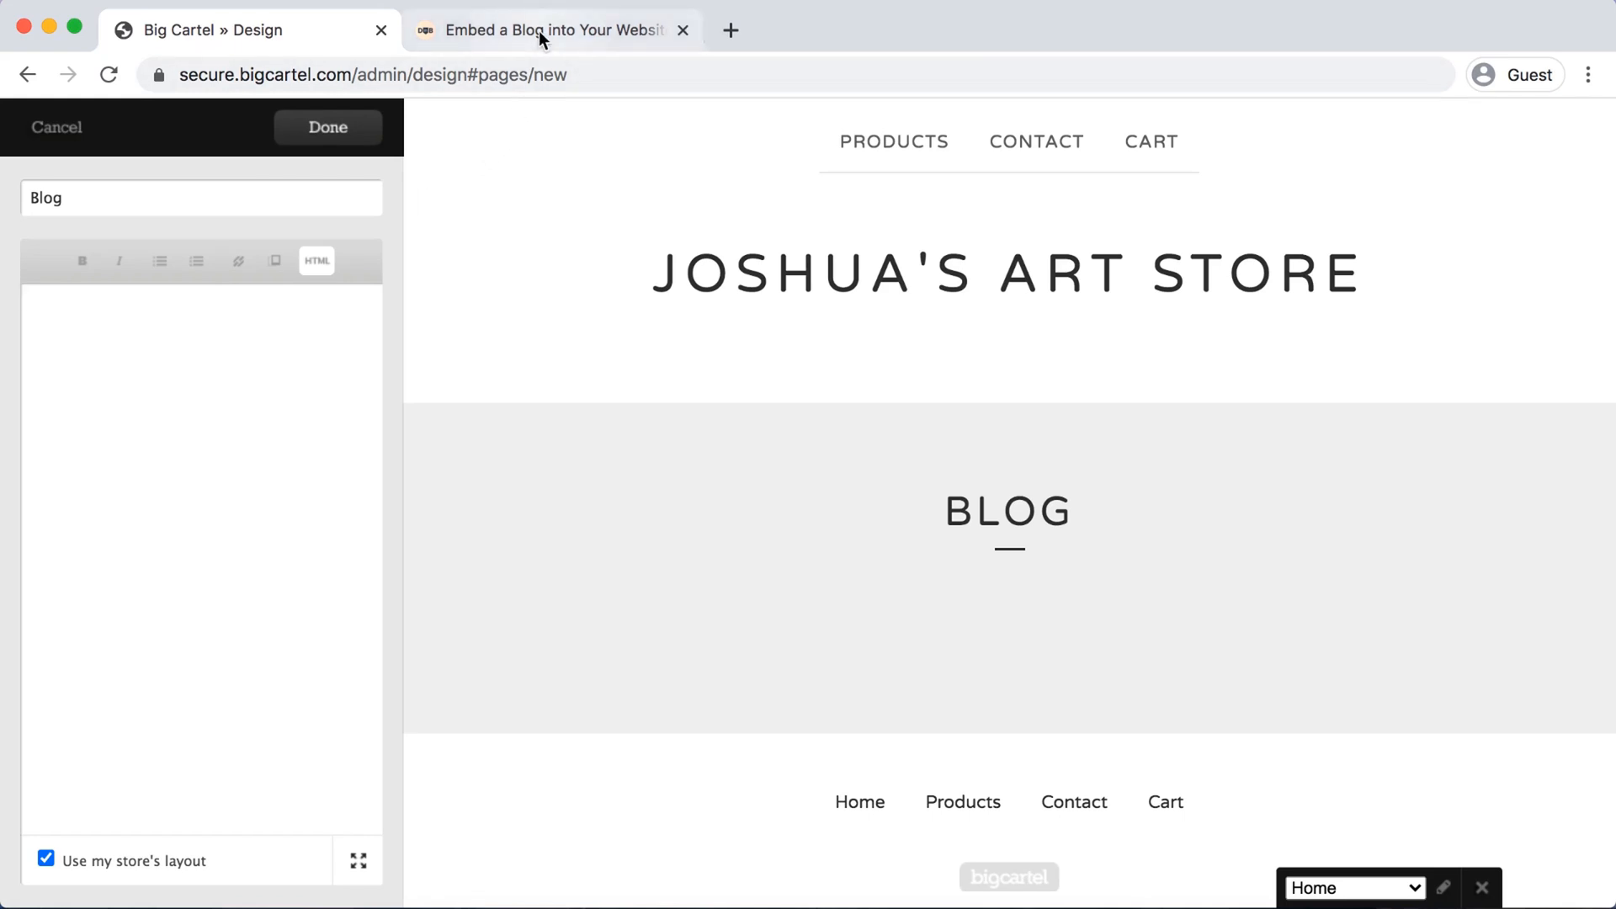
- Copy DropInBlog's Step 1 embed script from Code & Layout into the Blog page HTML
{"action": "left_click", "coordinate": [553, 31]}
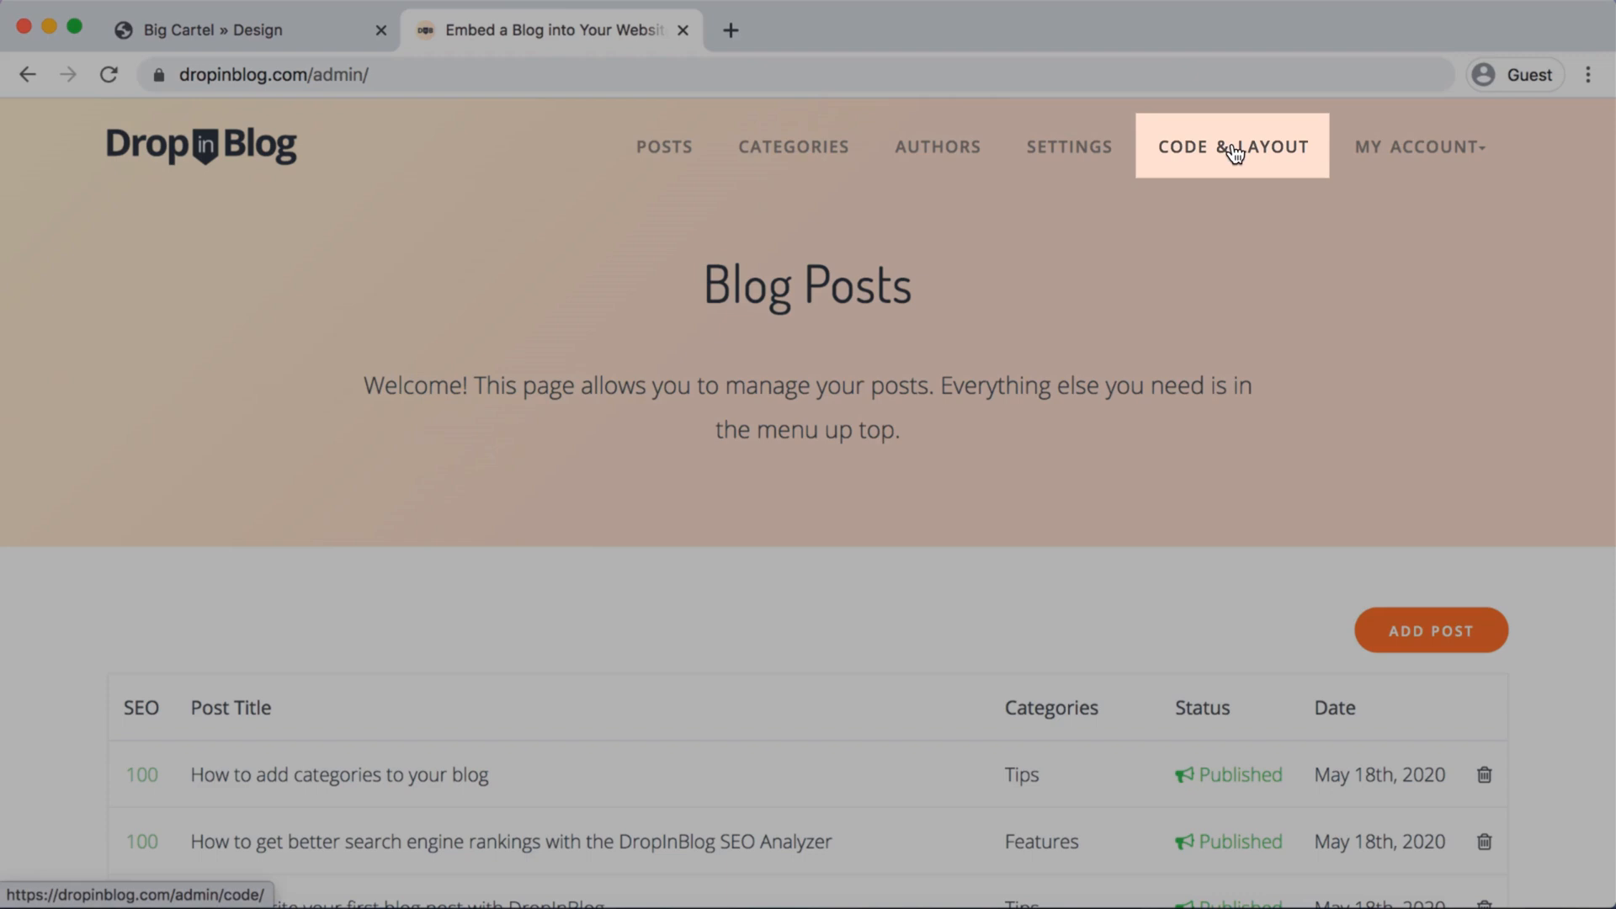
{"action": "left_click", "coordinate": [1230, 147]}
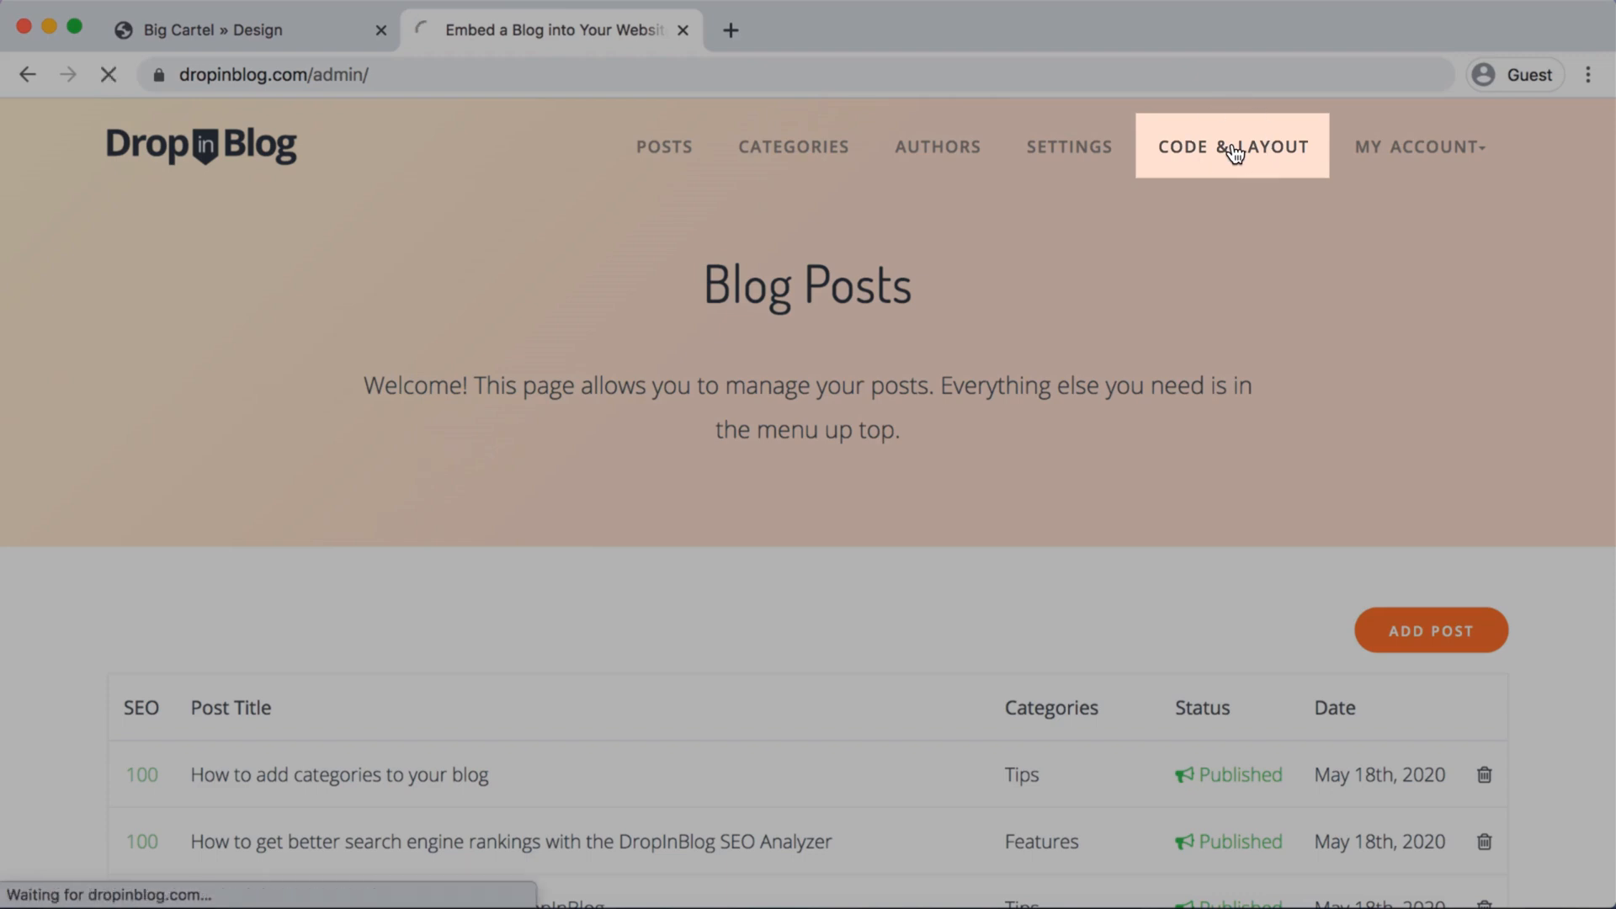
{"action": "left_click", "coordinate": [1233, 146]}
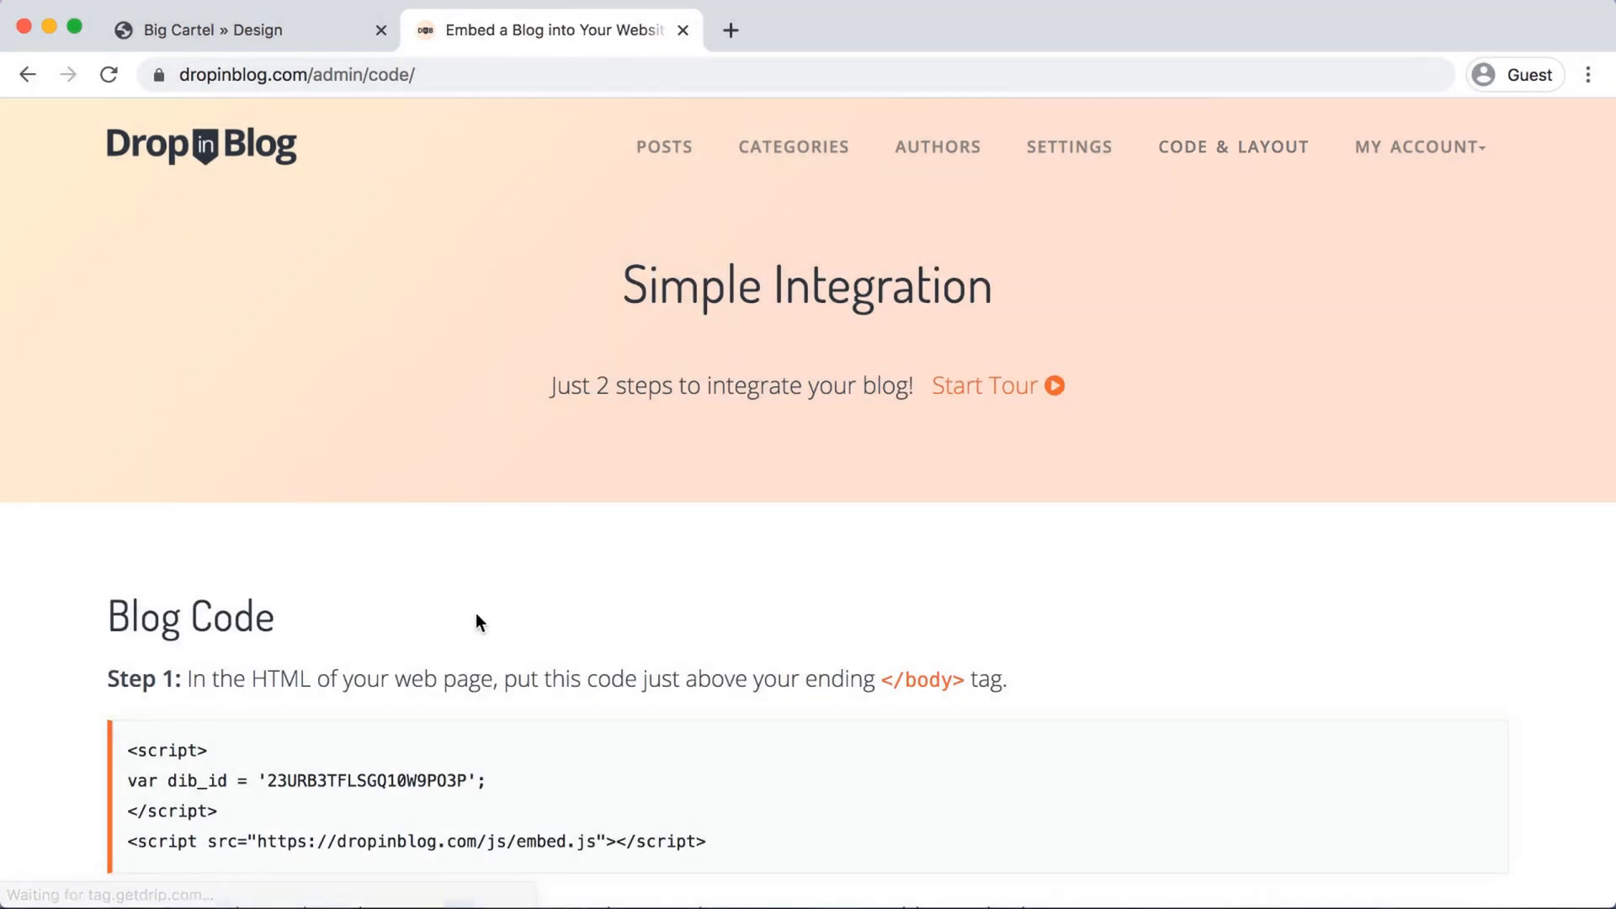
{"action": "scroll", "scroll_direction": "down", "scroll_amount": 3}
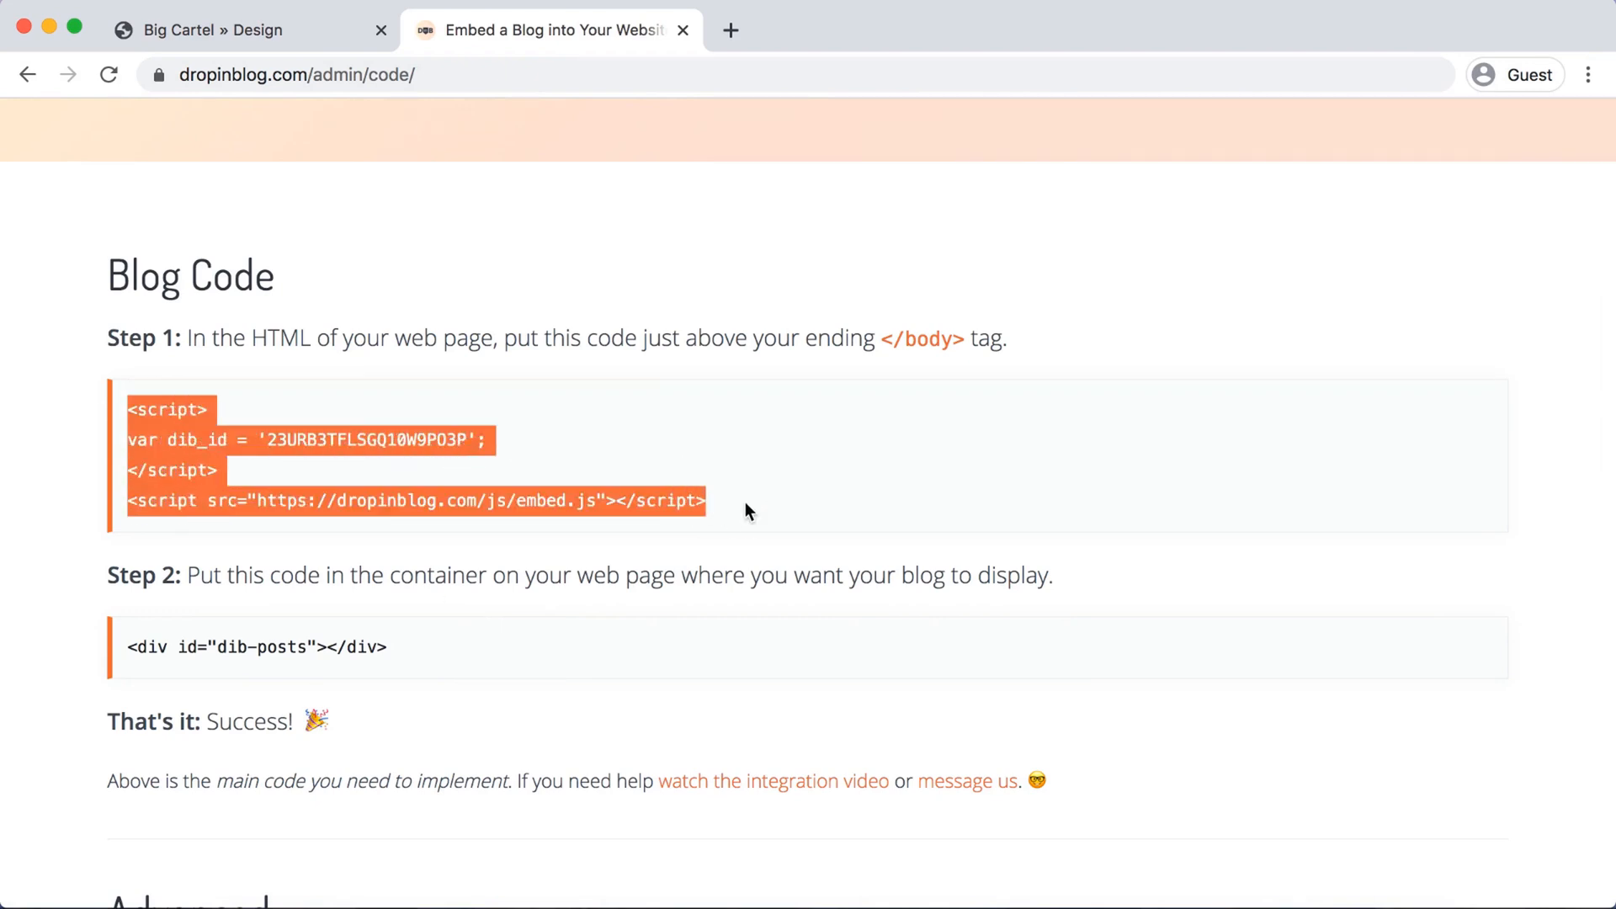
{"action": "mouse_move", "coordinate": [660, 383]}
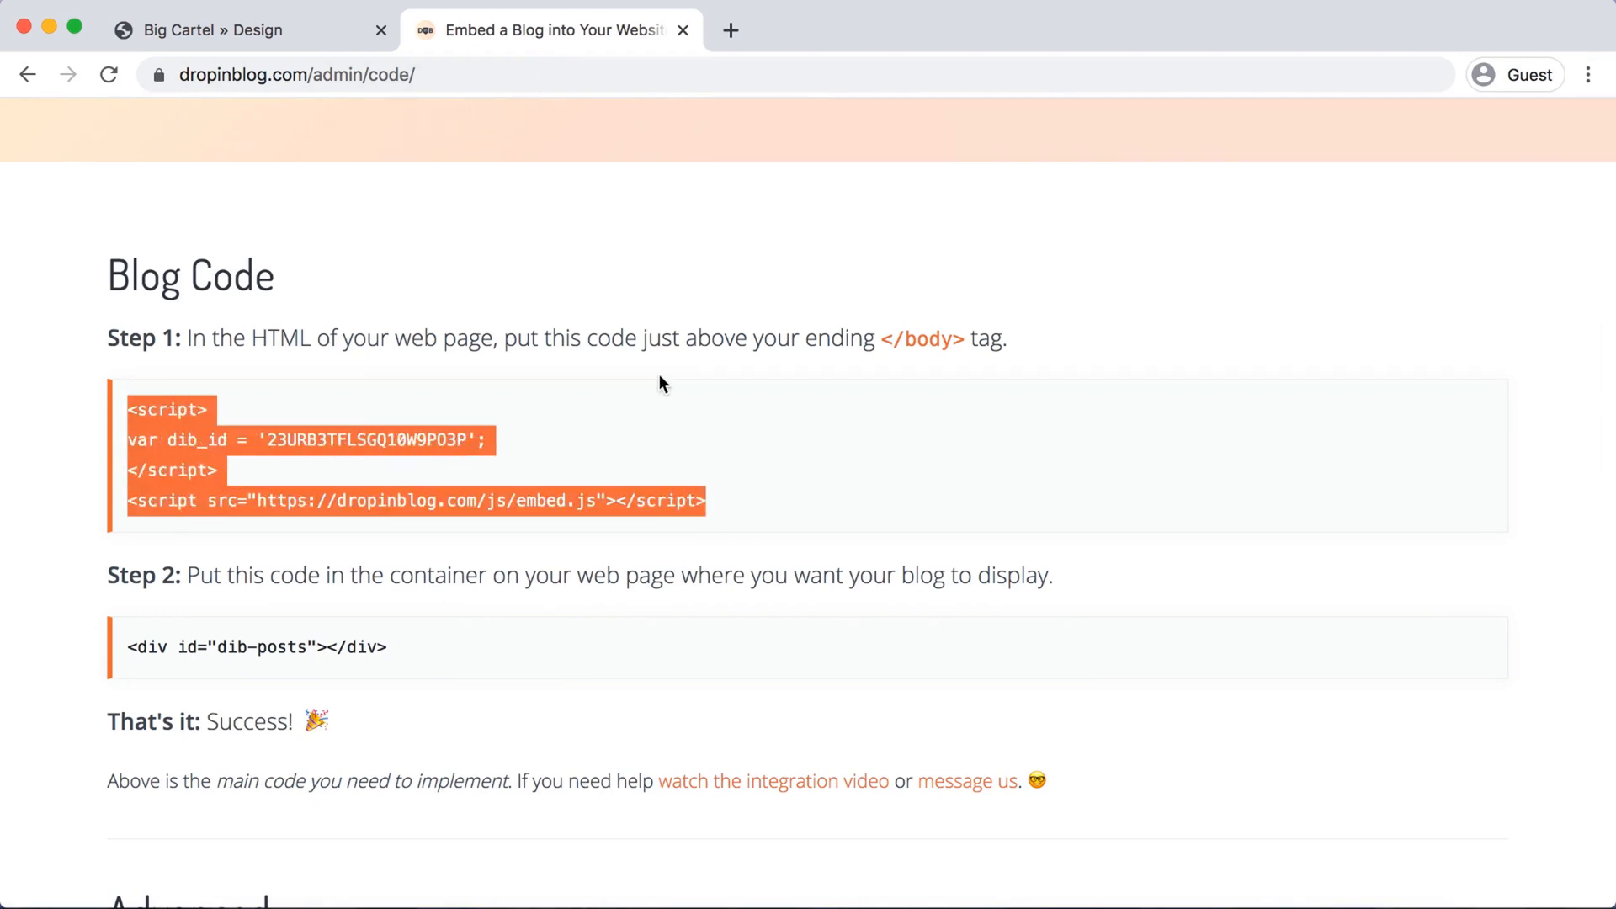
{"action": "left_click", "coordinate": [247, 29]}
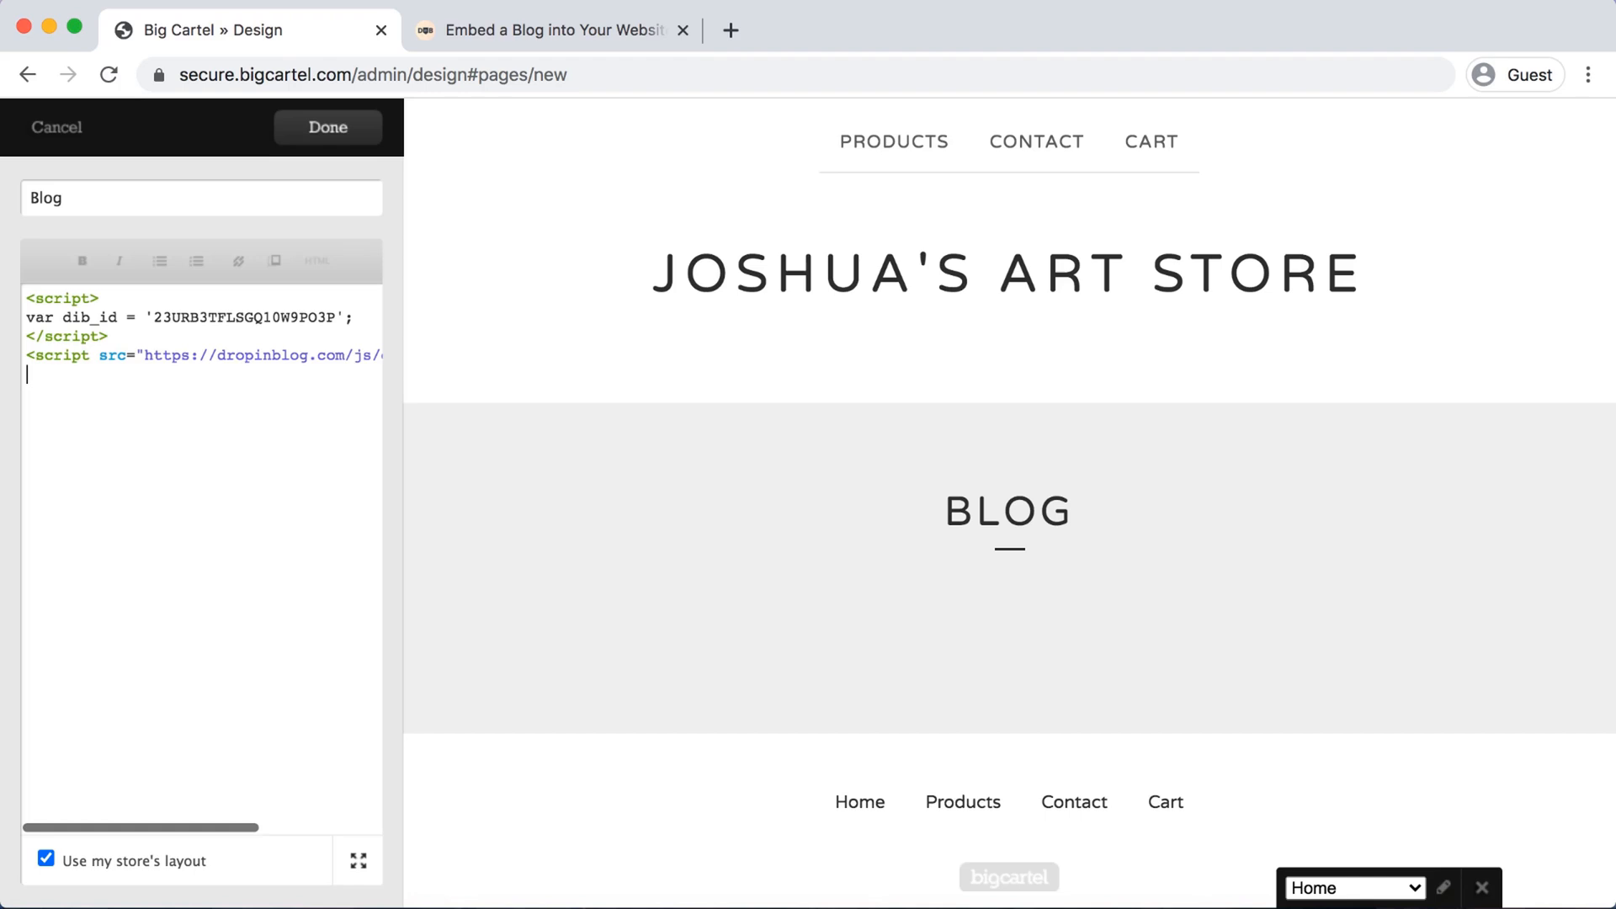
- Add the Step 2 container <div id="dib-posts"></div> below the script in the Blog page HTML
{"action": "left_click", "coordinate": [552, 29]}
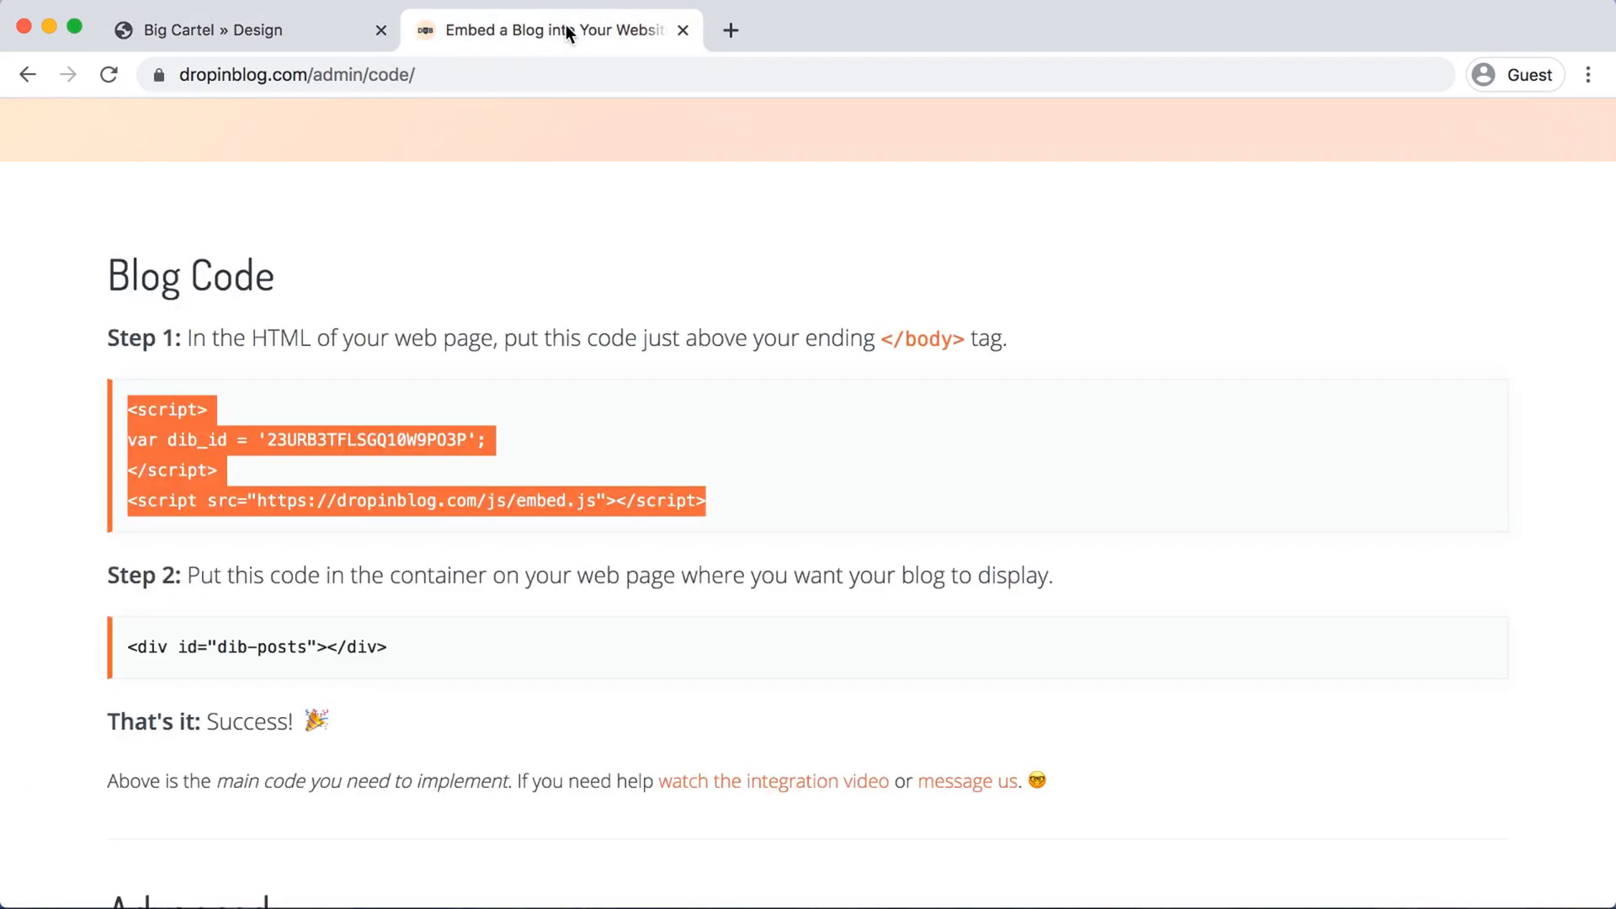
{"action": "scroll", "scroll_direction": "down", "scroll_amount": 3}
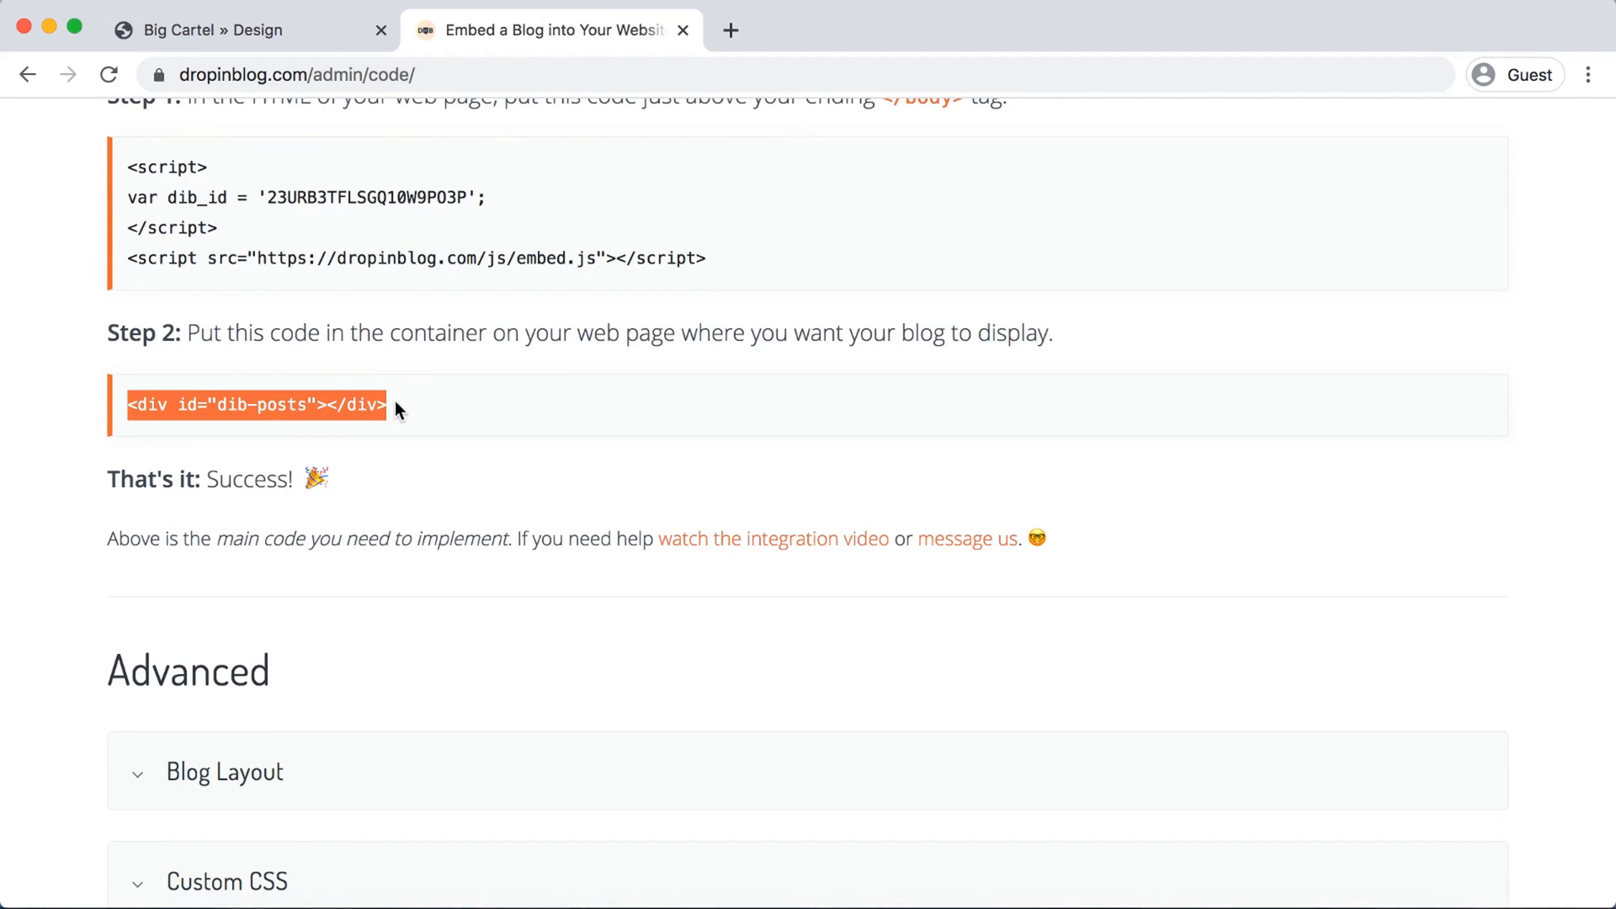
{"action": "mouse_move", "coordinate": [357, 190]}
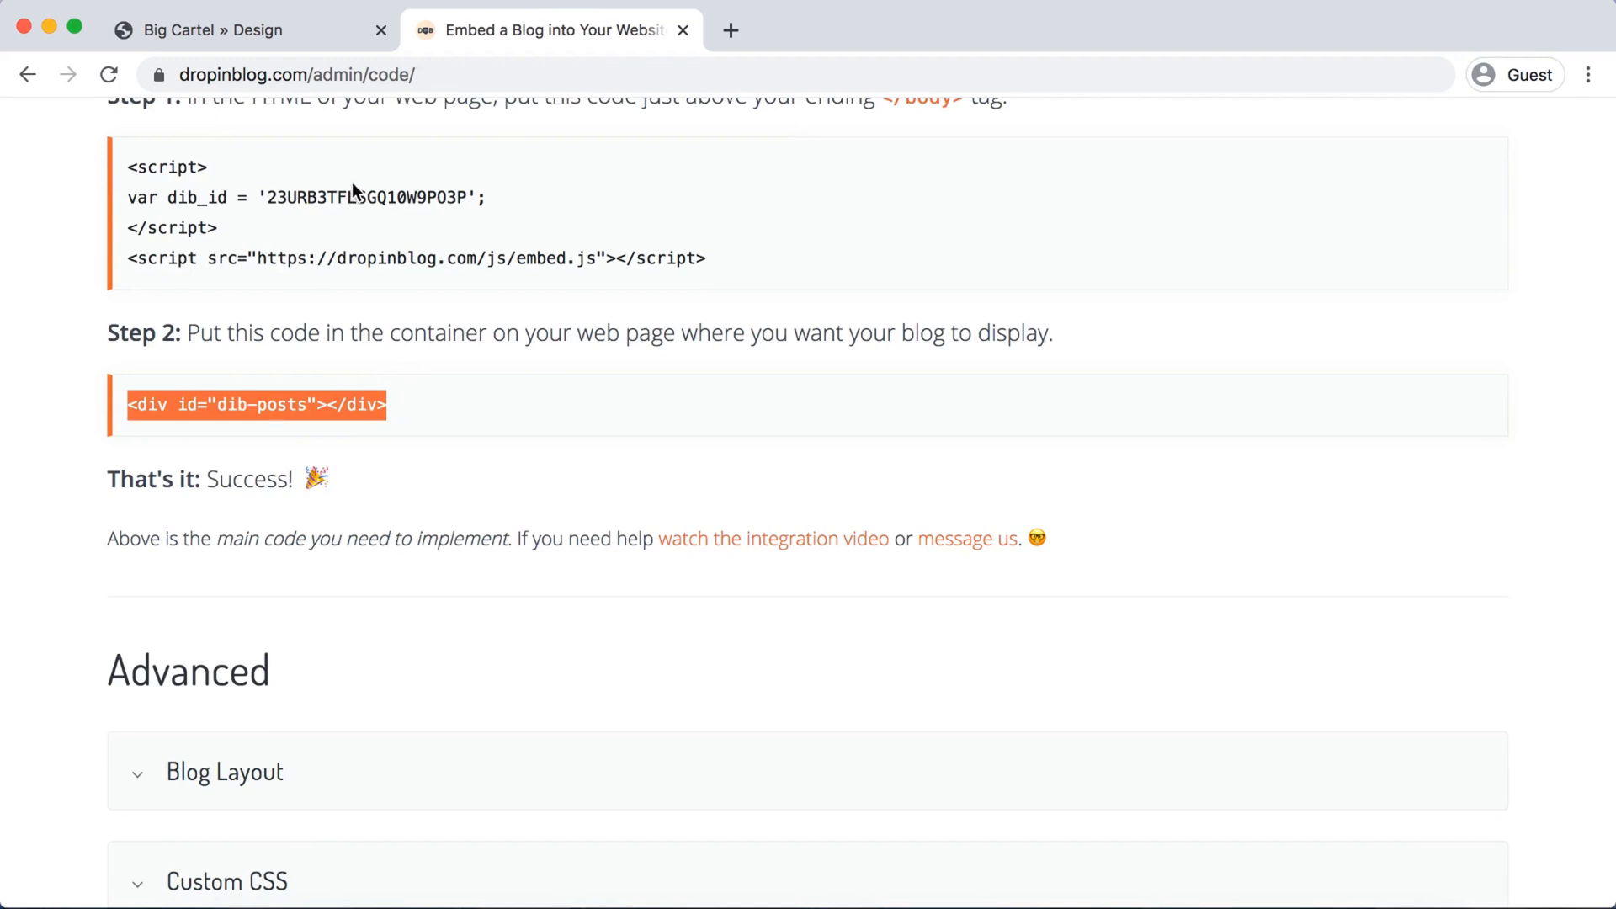
{"action": "mouse_move", "coordinate": [247, 29]}
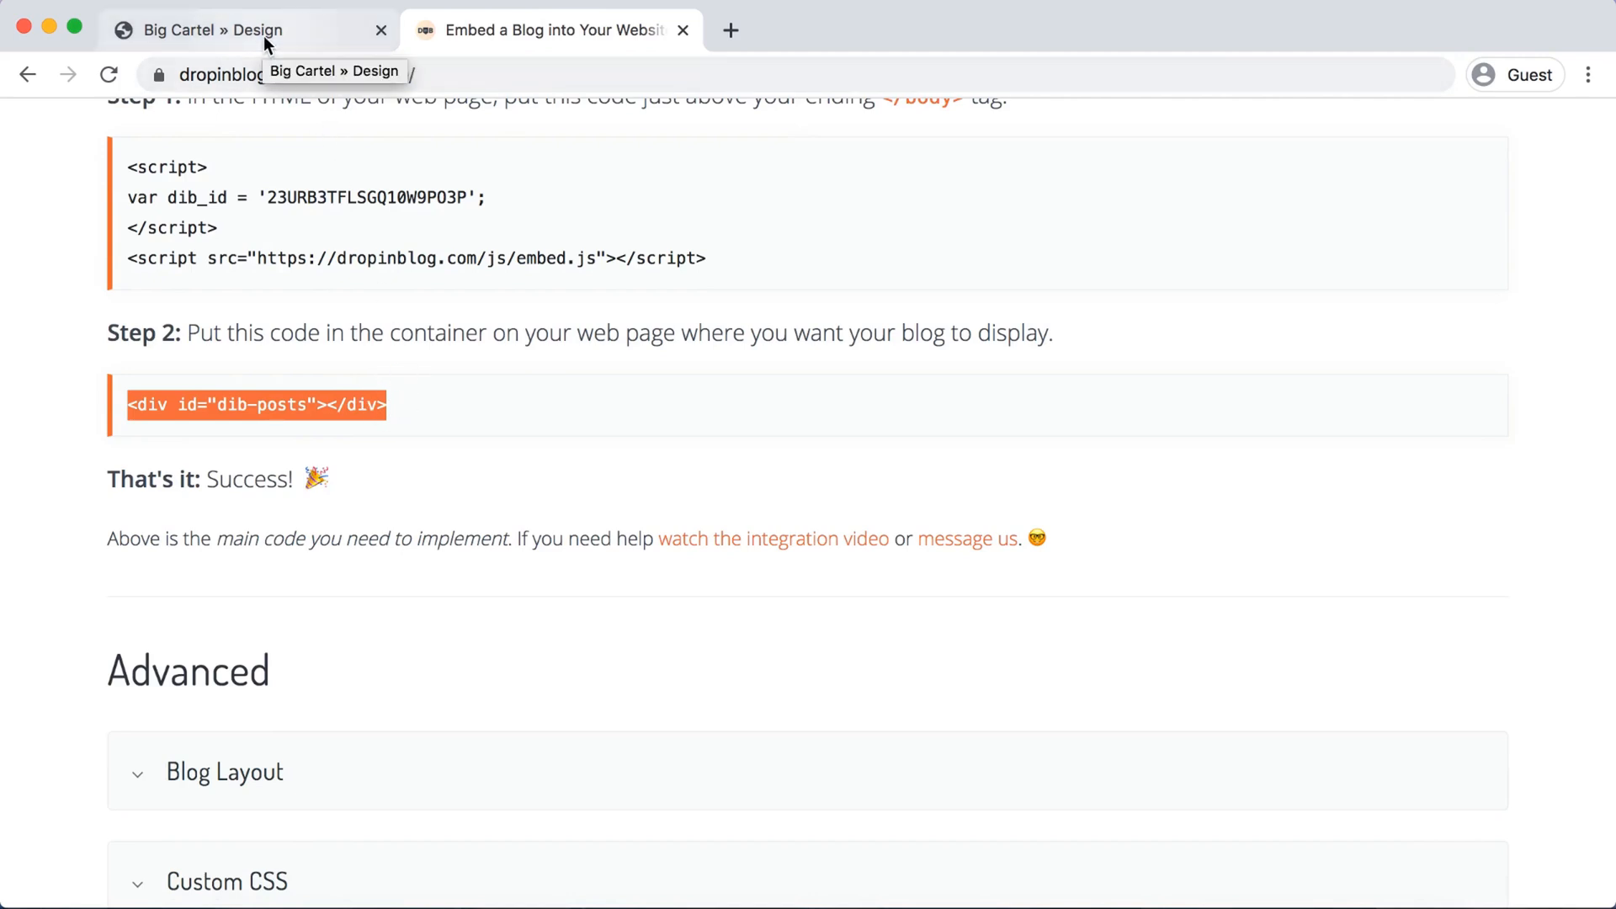
{"action": "left_click", "coordinate": [248, 28]}
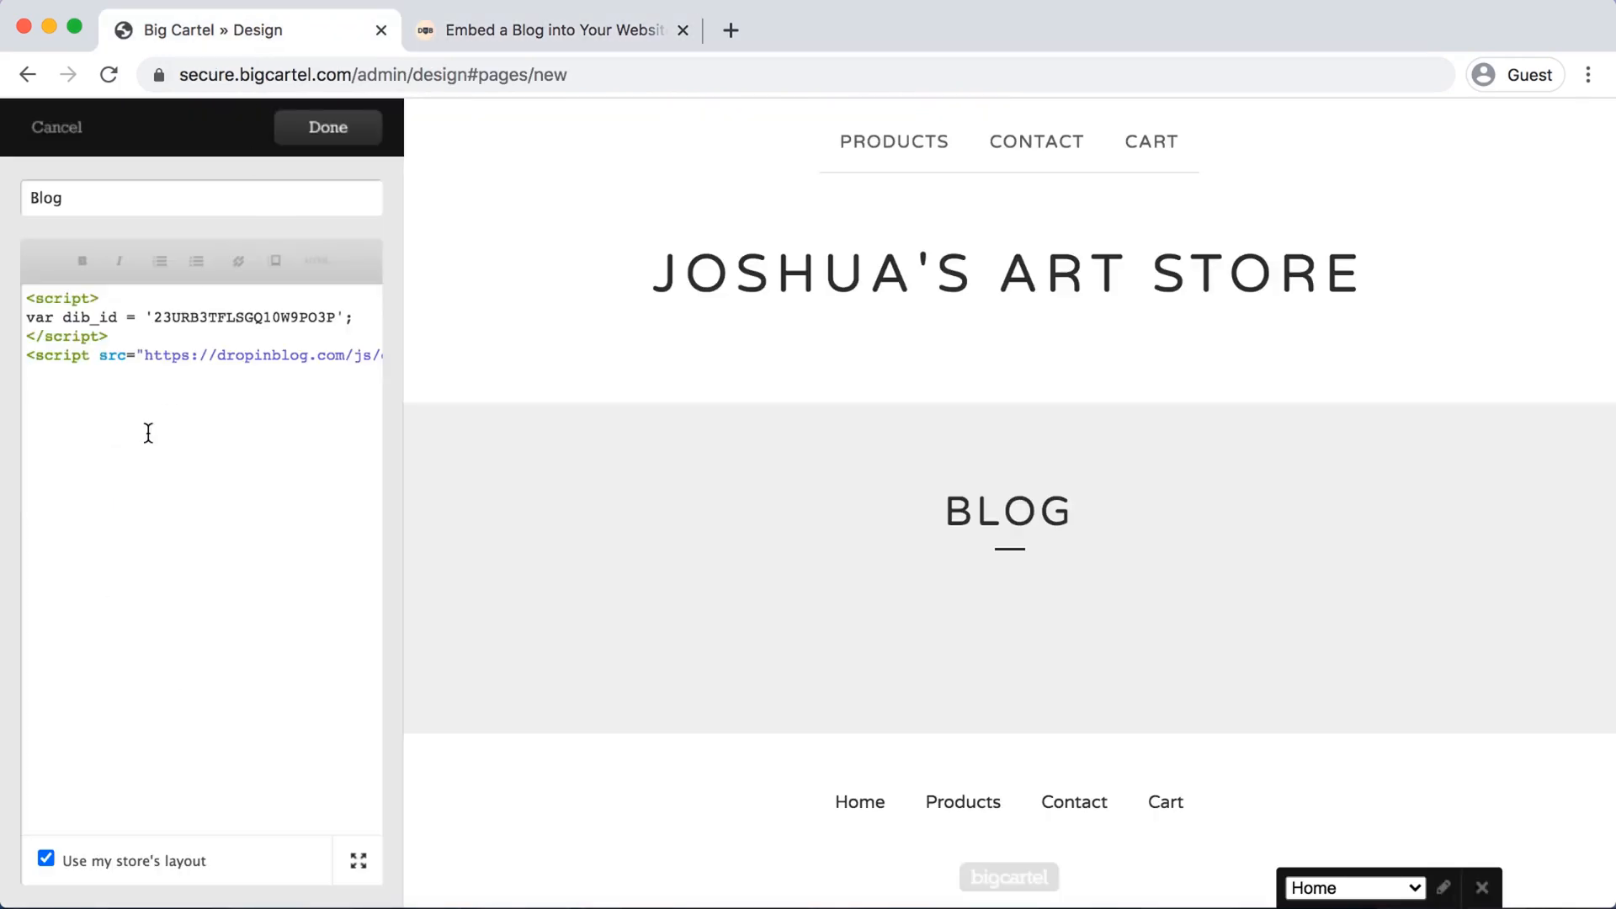
{"action": "type", "text": "<div id=\"dib-posts\"></div>"}
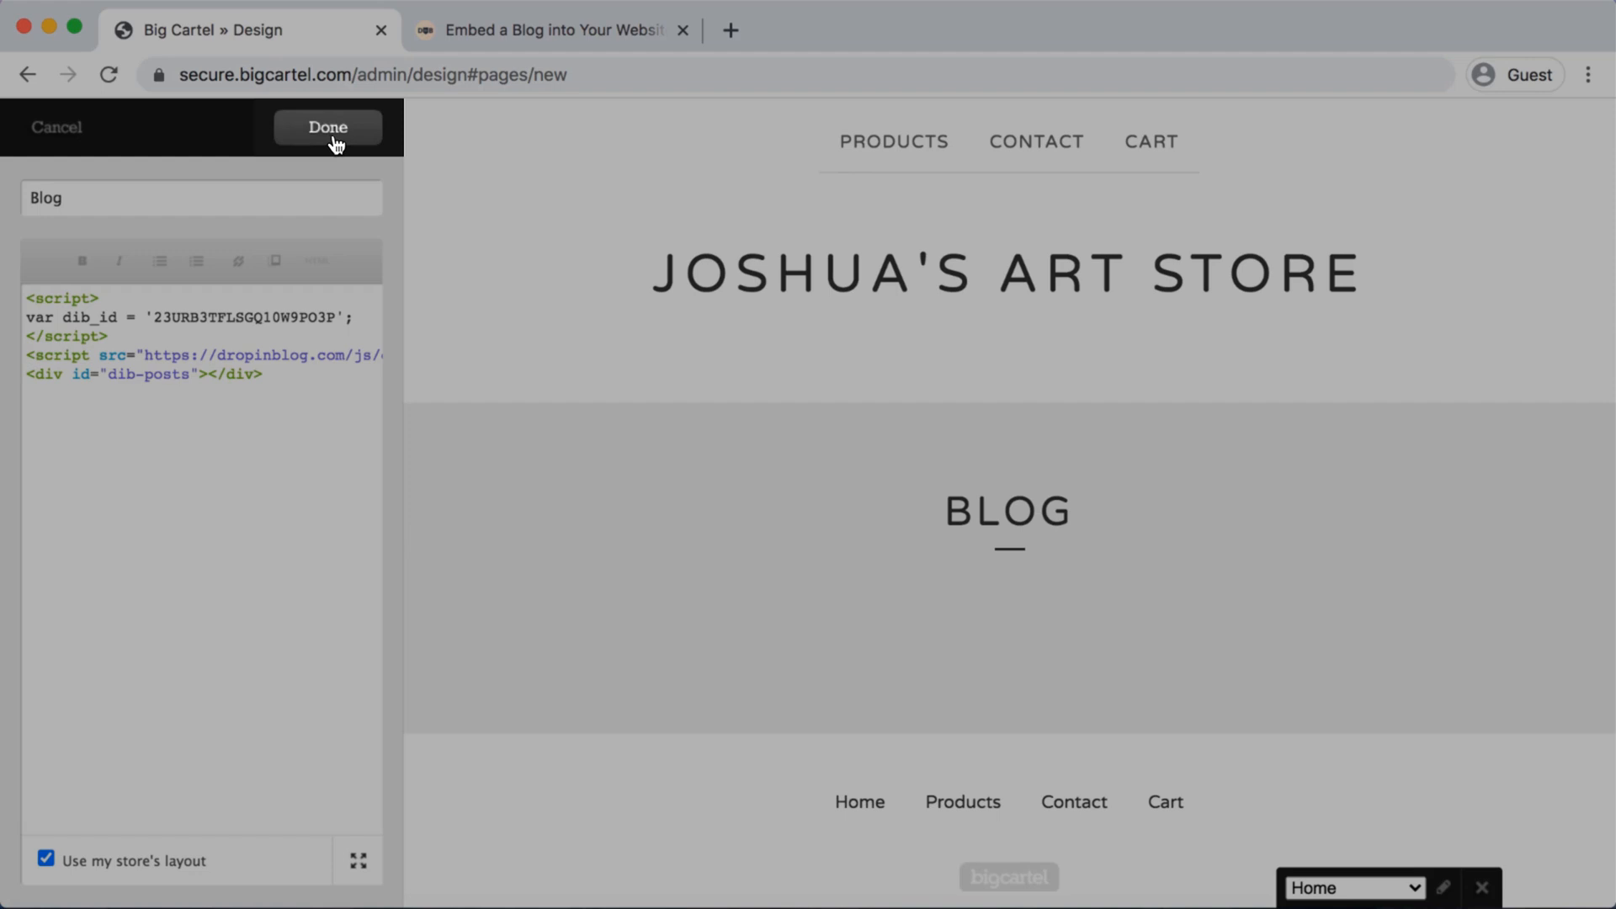
- Finish the Blog page and check its preview shows DropInBlog categories and post cards
{"action": "left_click", "coordinate": [329, 126]}
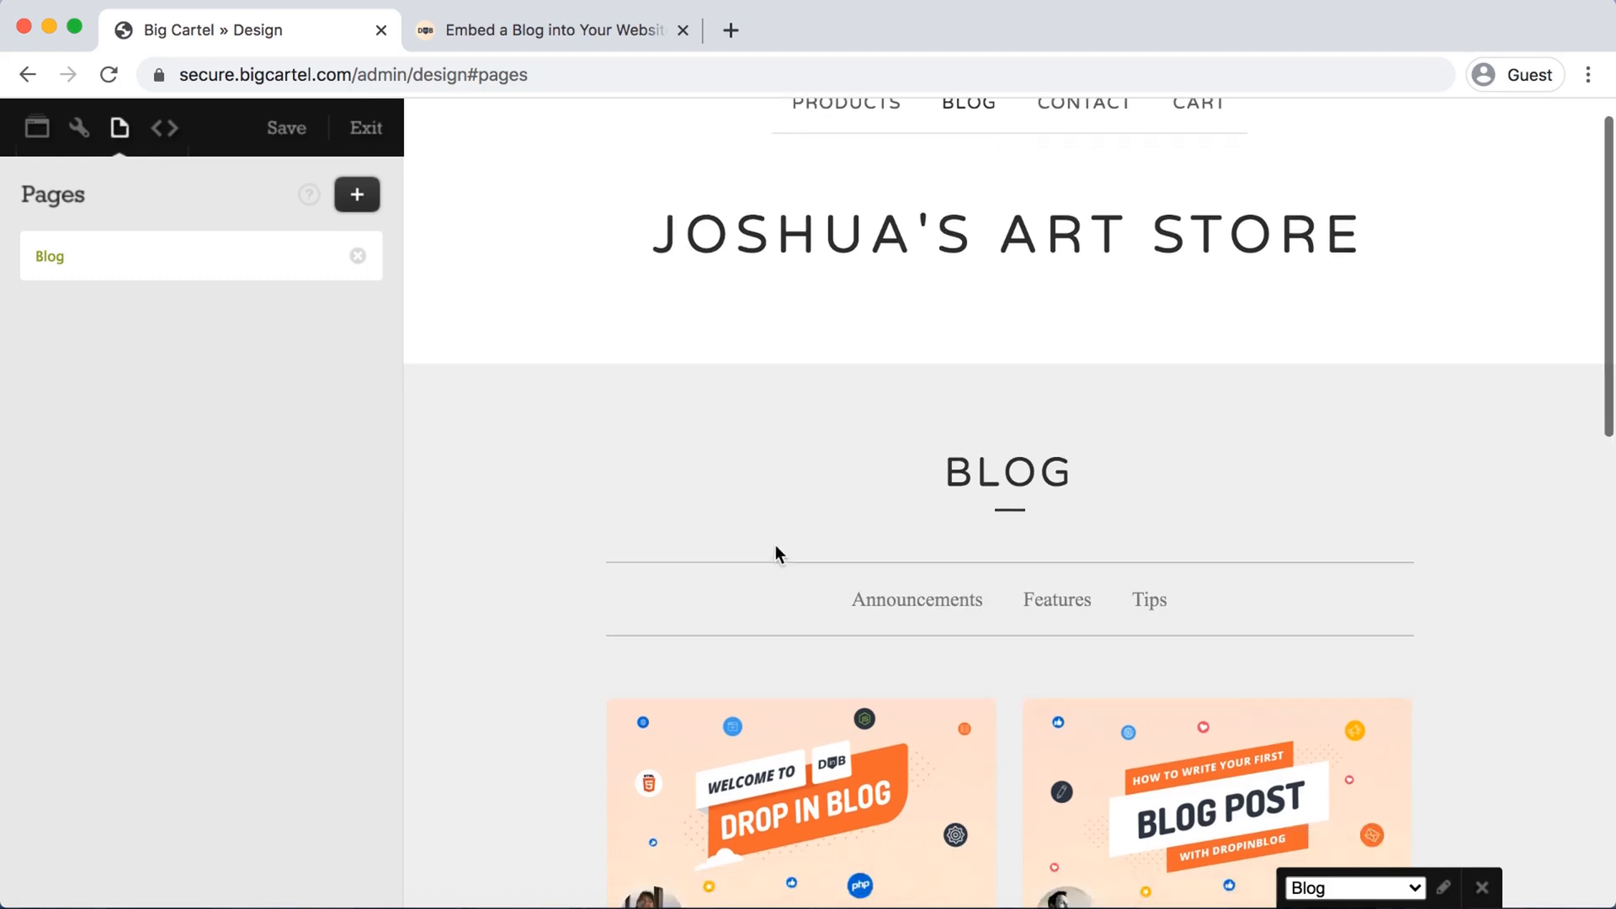
{"action": "scroll", "scroll_direction": "down", "scroll_amount": 3}
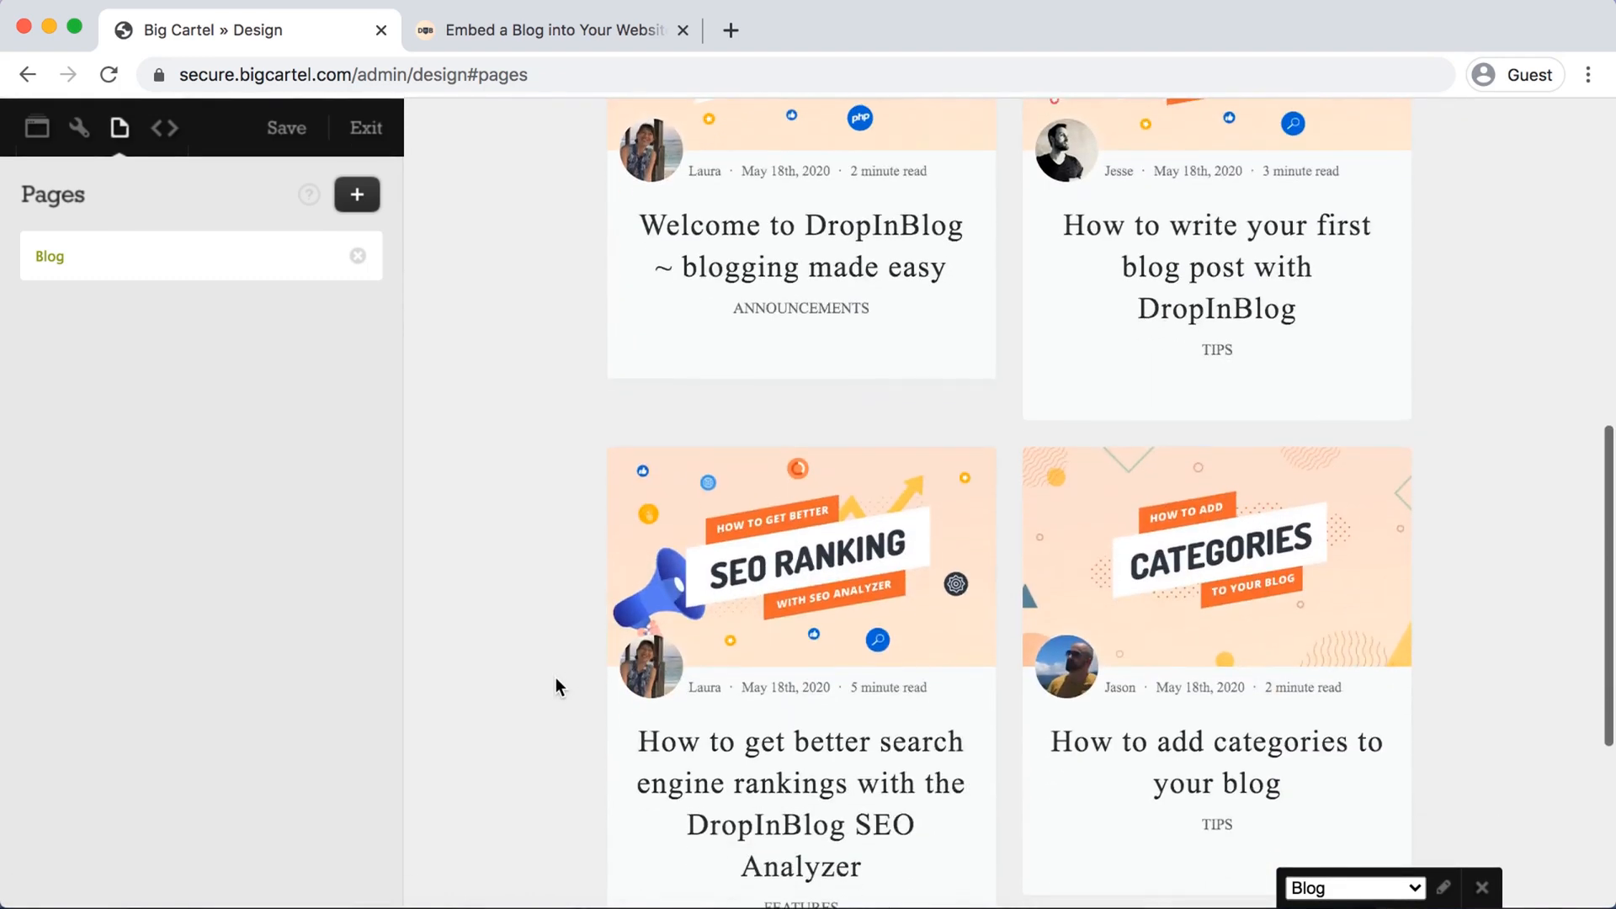
{"action": "scroll", "scroll_direction": "up", "scroll_amount": 3}
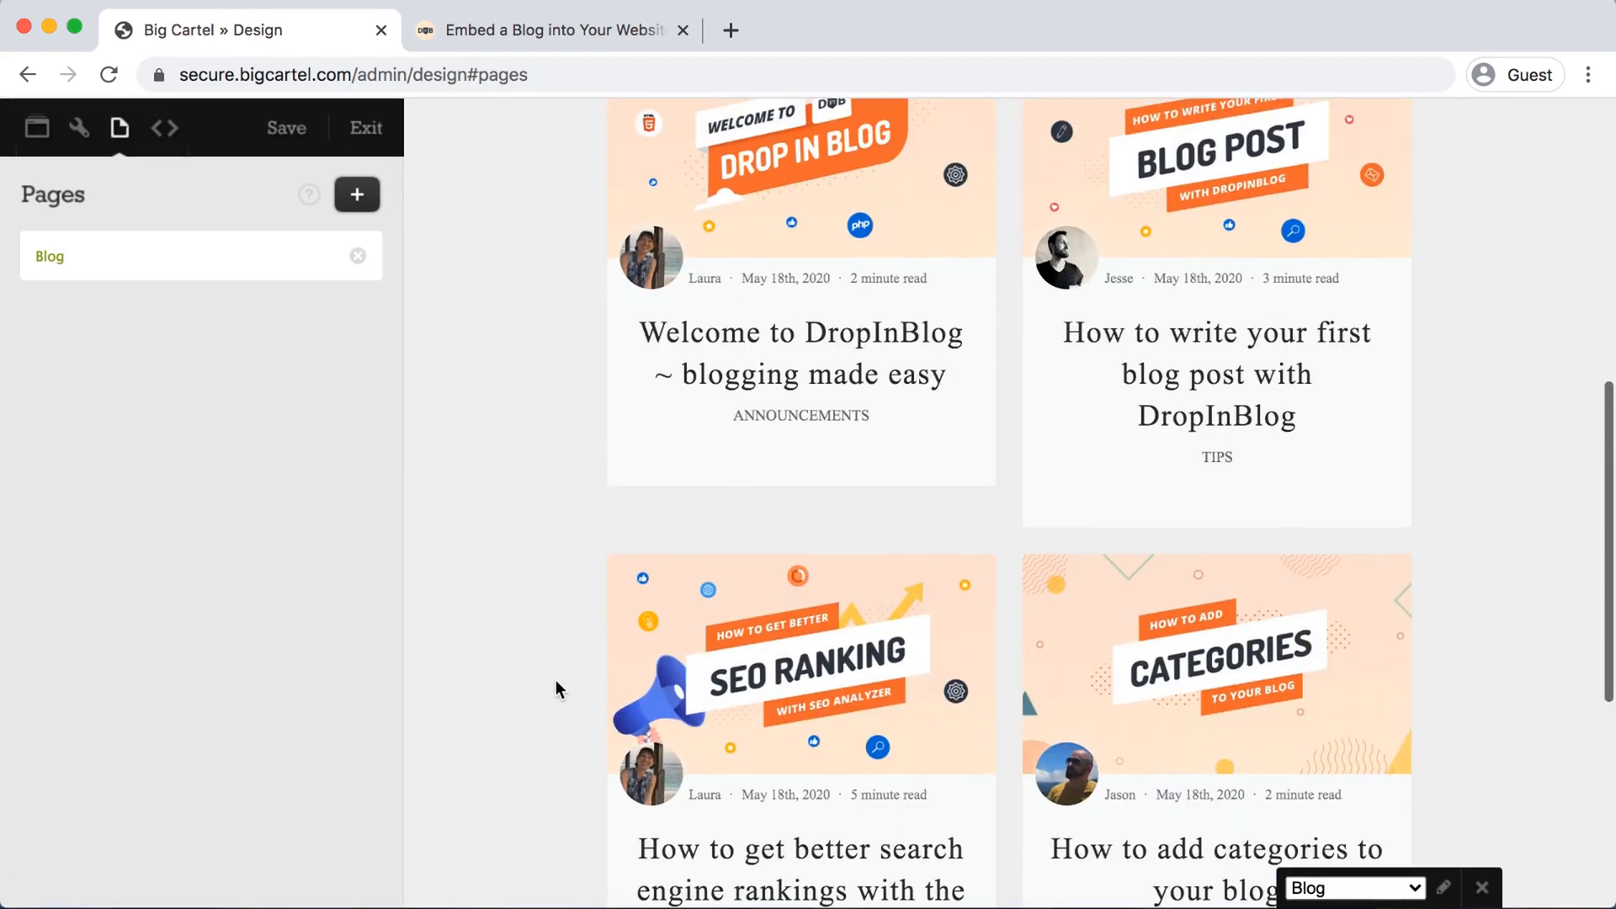
{"action": "scroll", "scroll_direction": "up", "scroll_amount": 3}
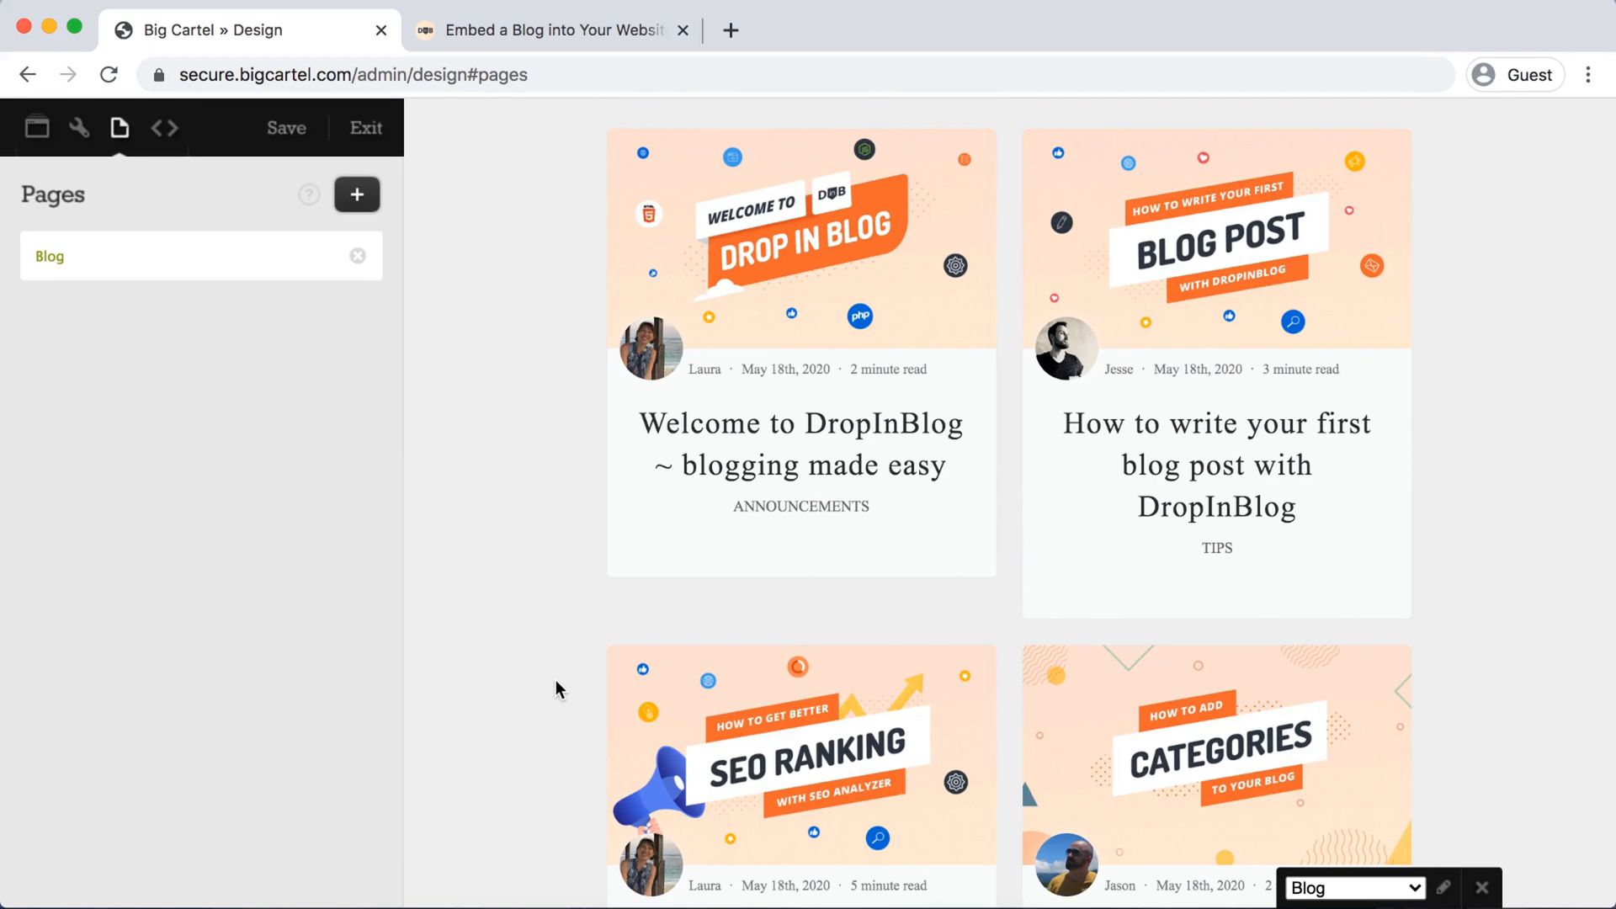
- Review DropInBlog's Blog Settings, where Blog URL holds only a slash, then return to Big Cartel
{"action": "left_click", "coordinate": [552, 29]}
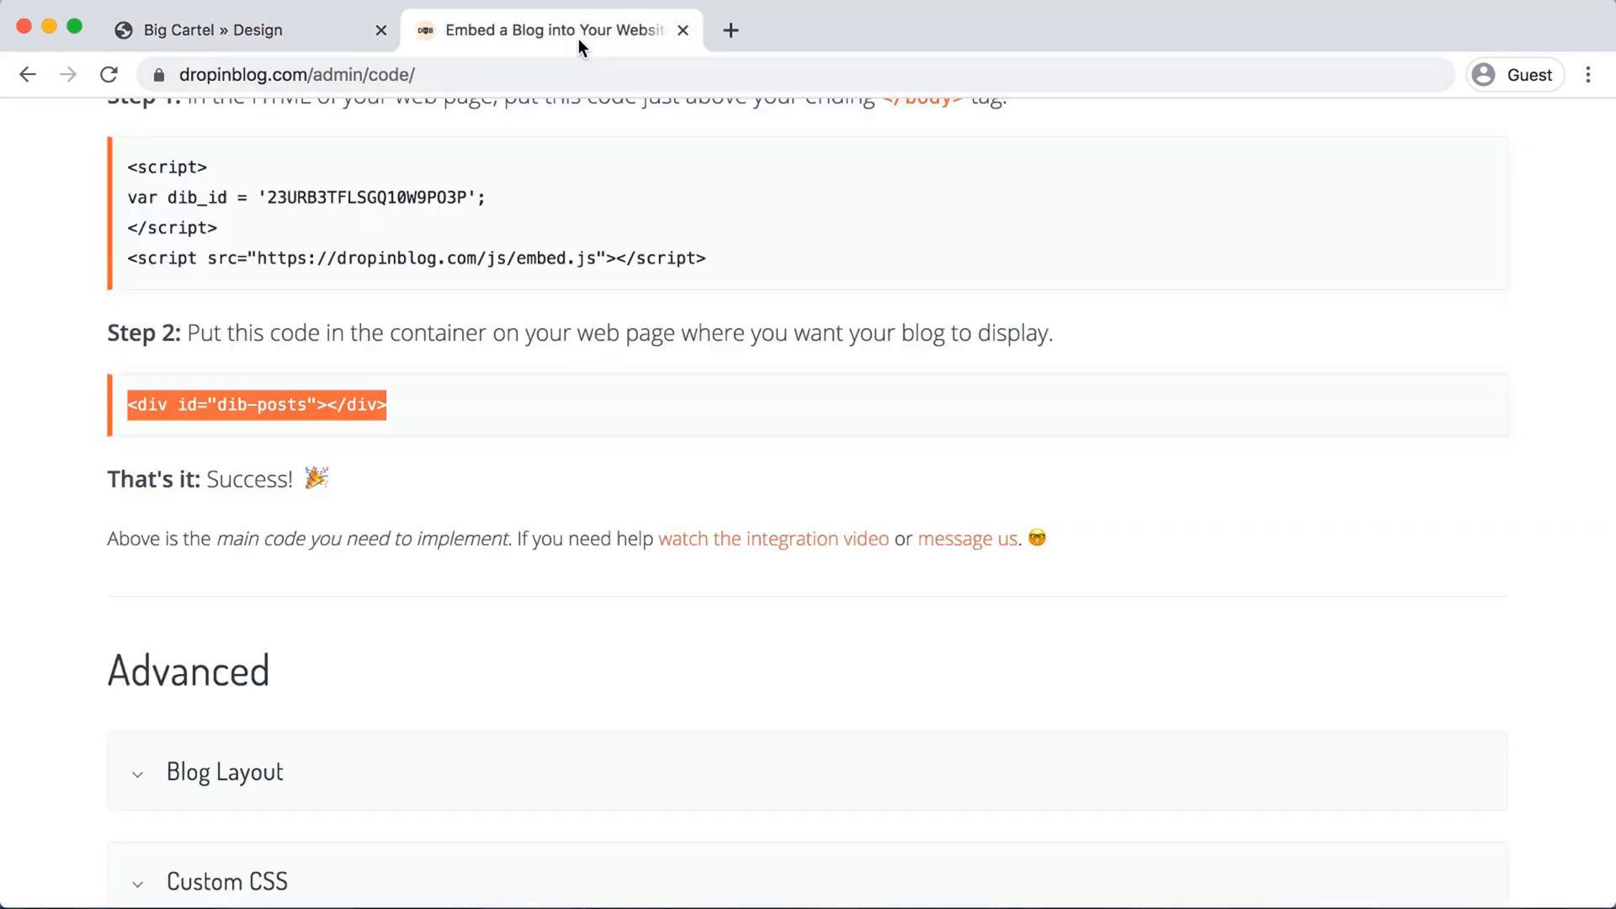
{"action": "scroll", "scroll_direction": "up", "scroll_amount": 3}
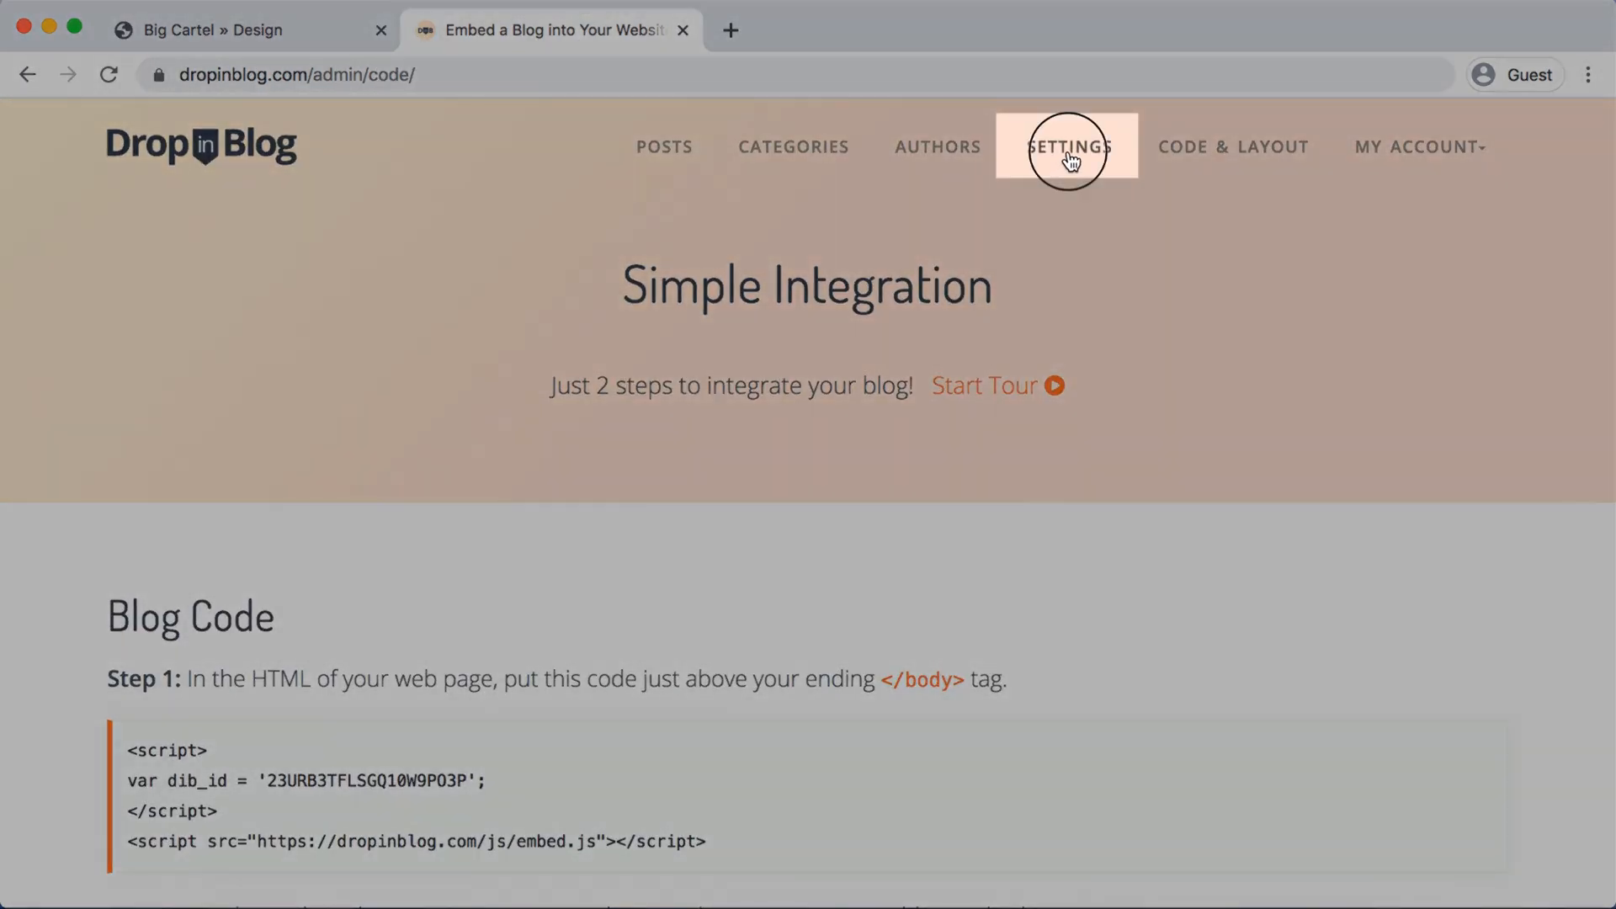
{"action": "left_click", "coordinate": [1068, 146]}
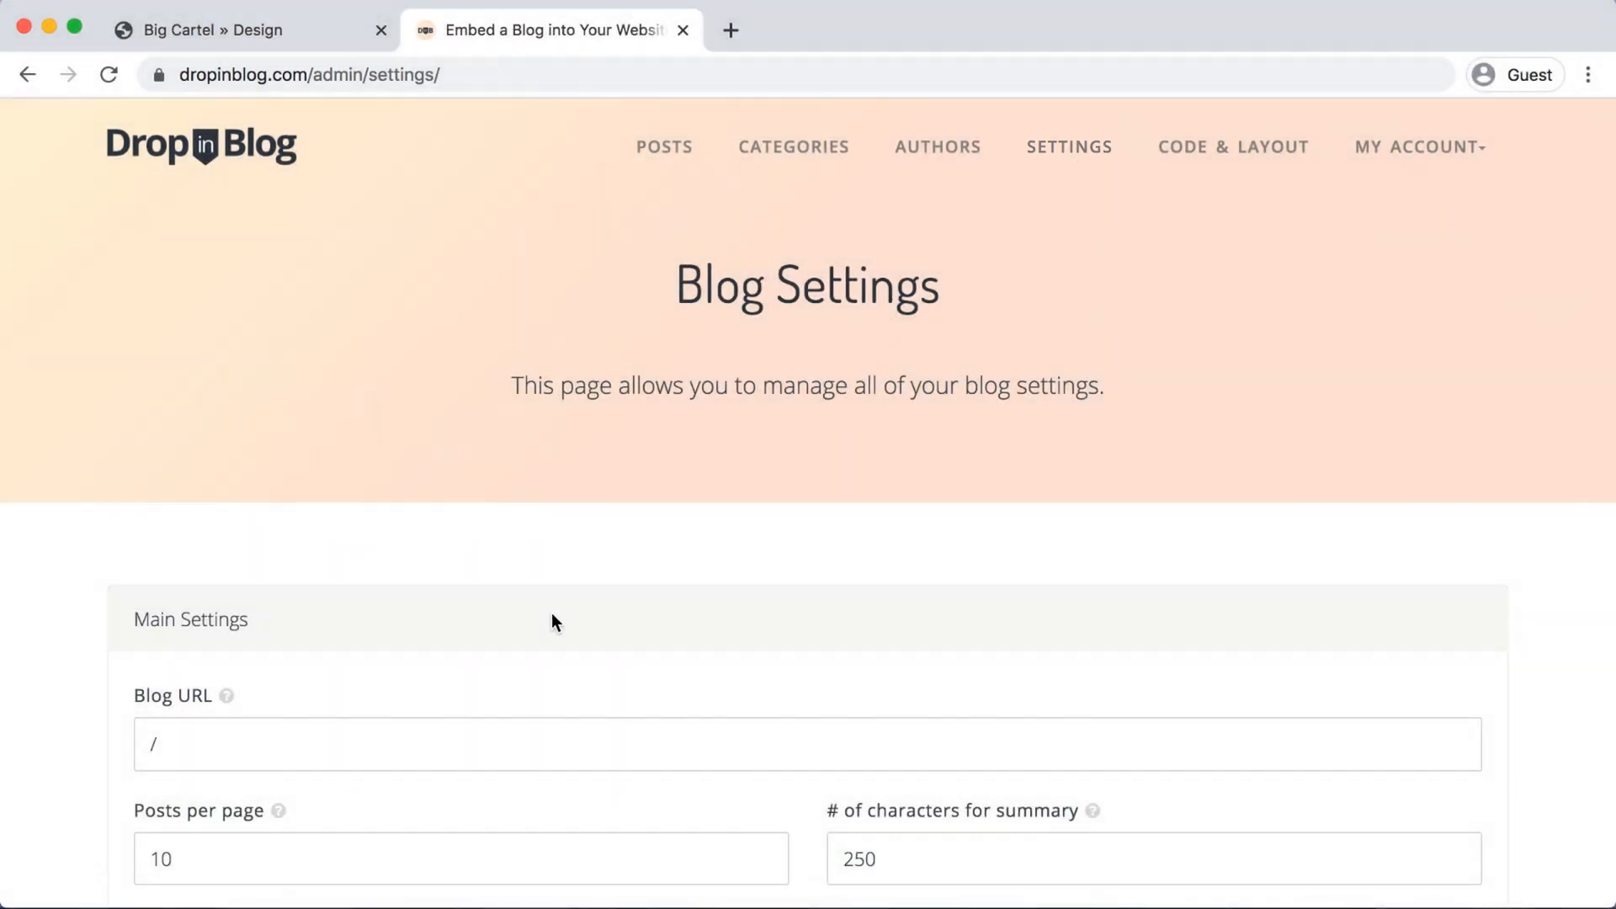
{"action": "scroll", "scroll_direction": "down", "scroll_amount": 3}
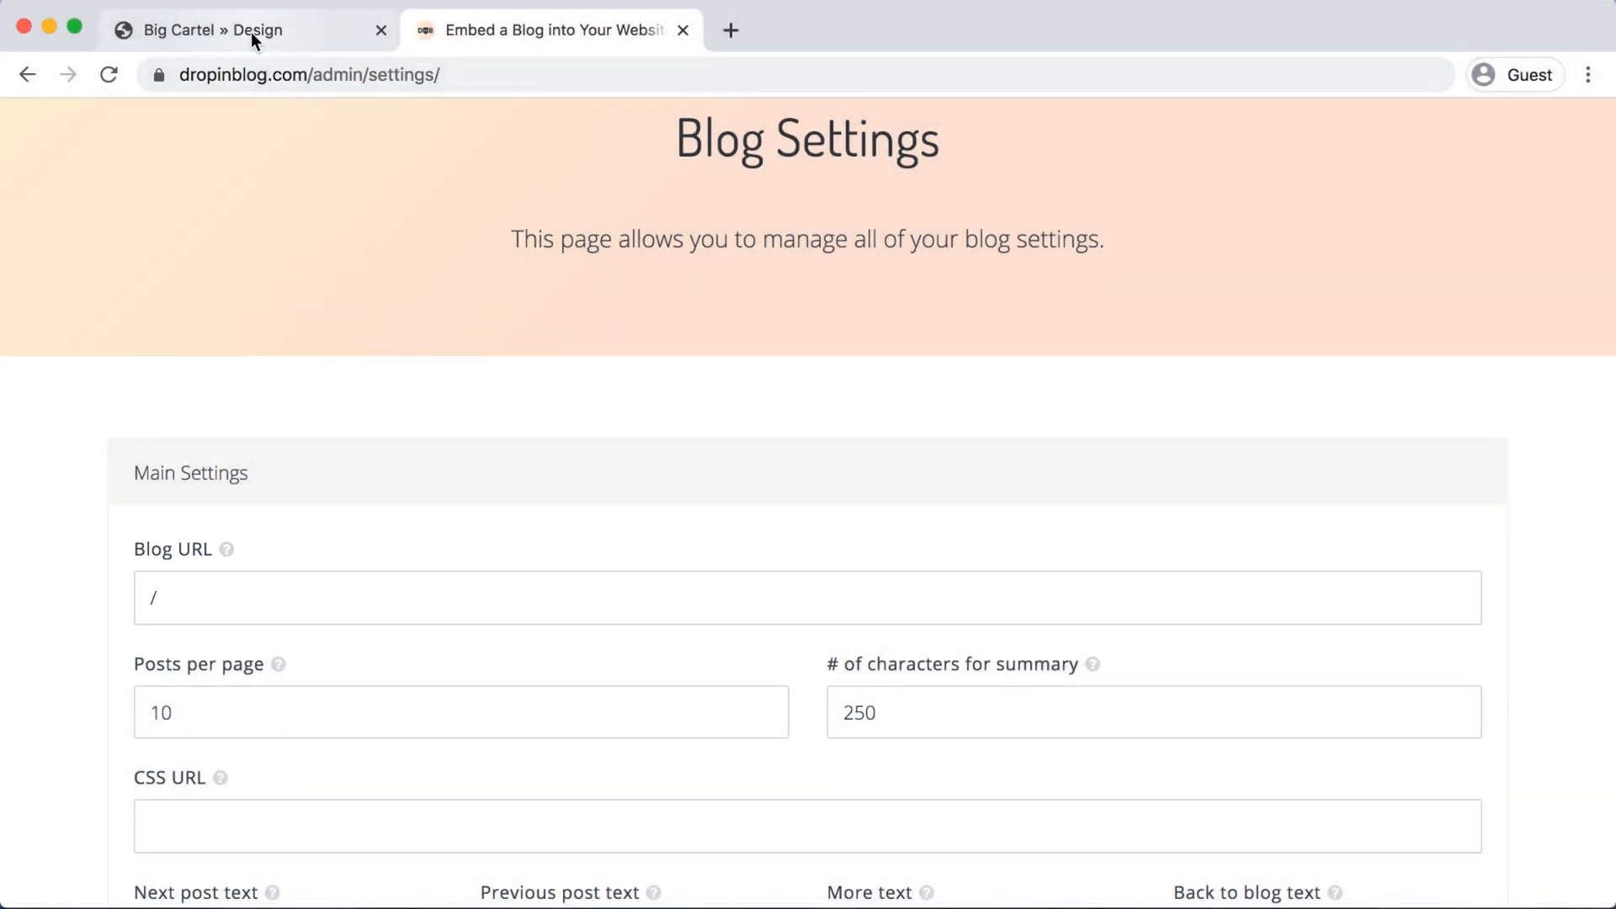
{"action": "left_click", "coordinate": [227, 30]}
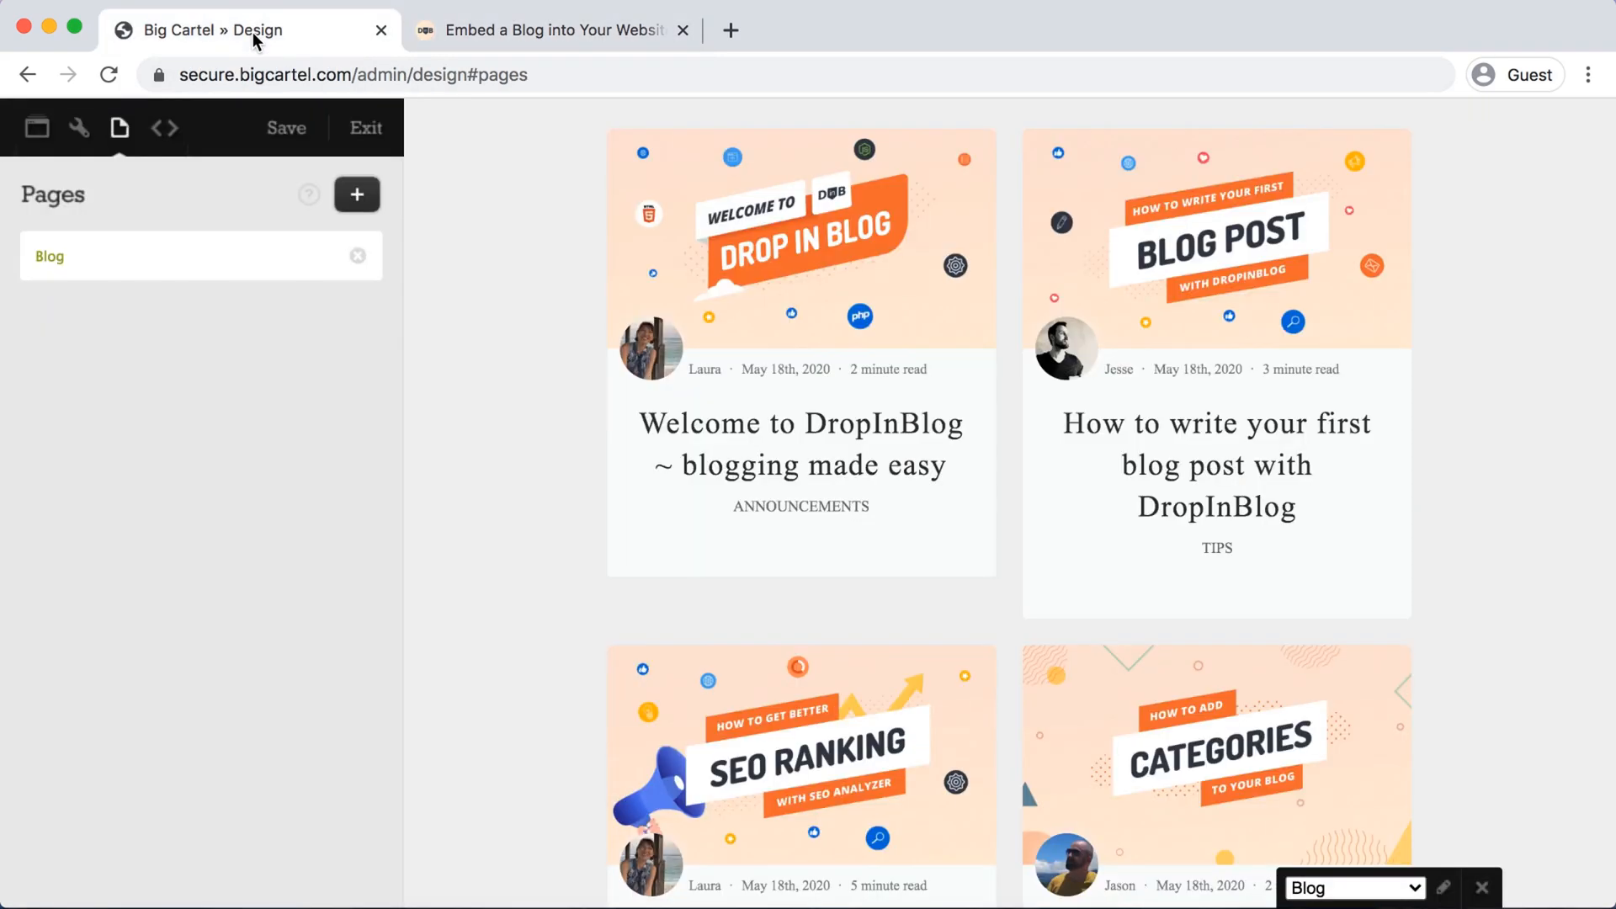
- Exit the design editor and pick up the shop address dropindemo.bigcartel.com from the Account page
{"action": "left_click", "coordinate": [286, 128]}
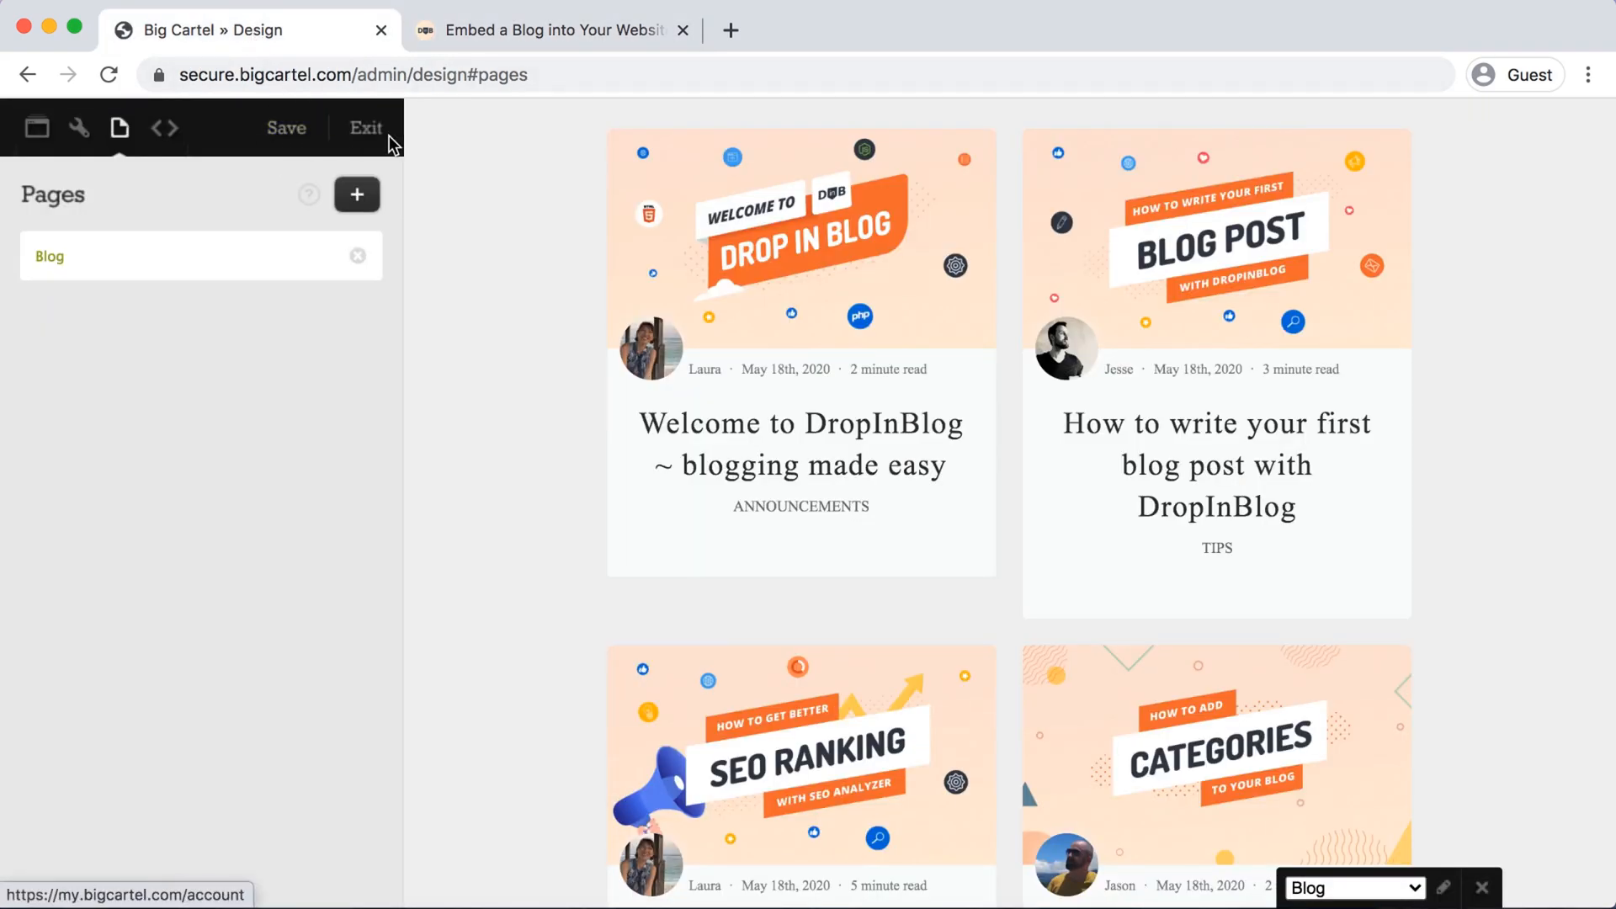
{"action": "mouse_move", "coordinate": [366, 140]}
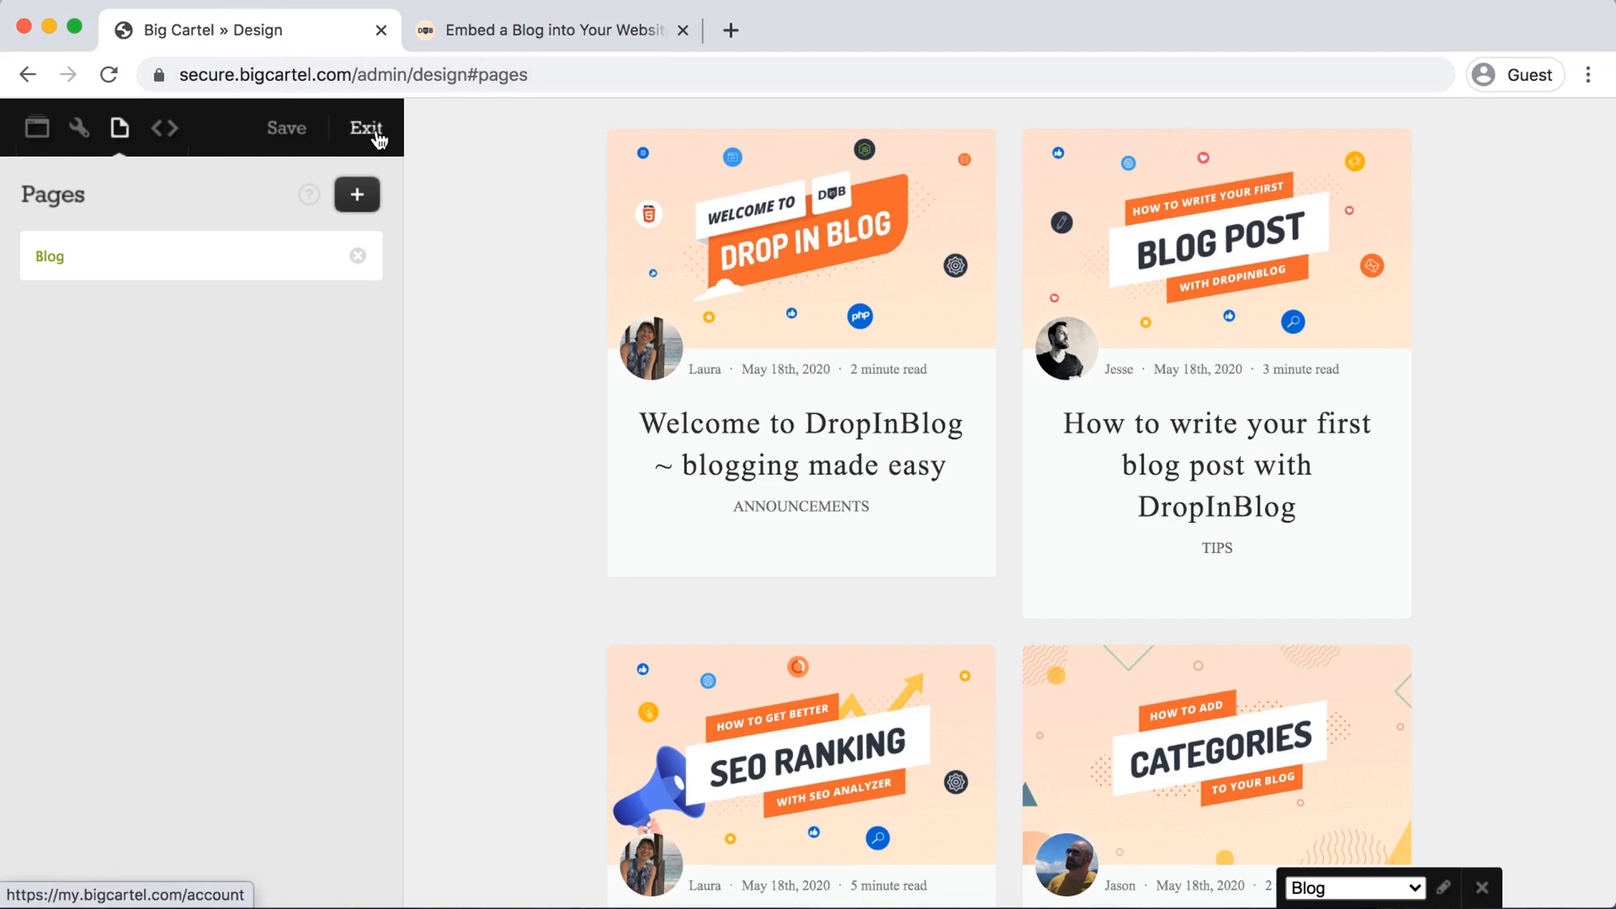
{"action": "left_click", "coordinate": [367, 128]}
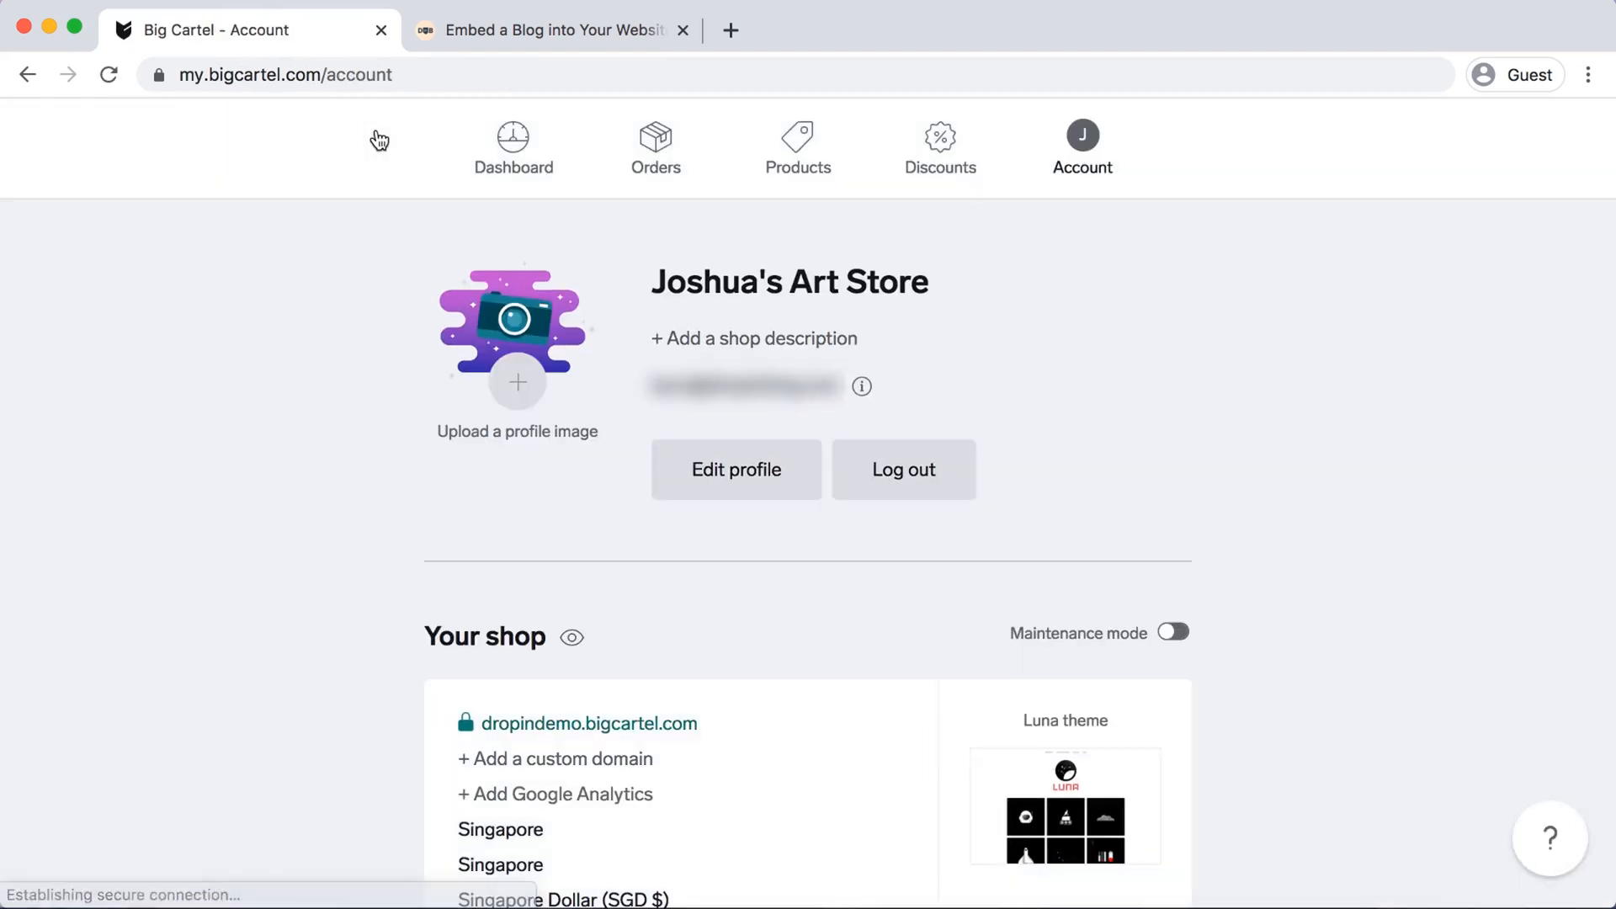
{"action": "scroll", "scroll_direction": "down", "scroll_amount": 3}
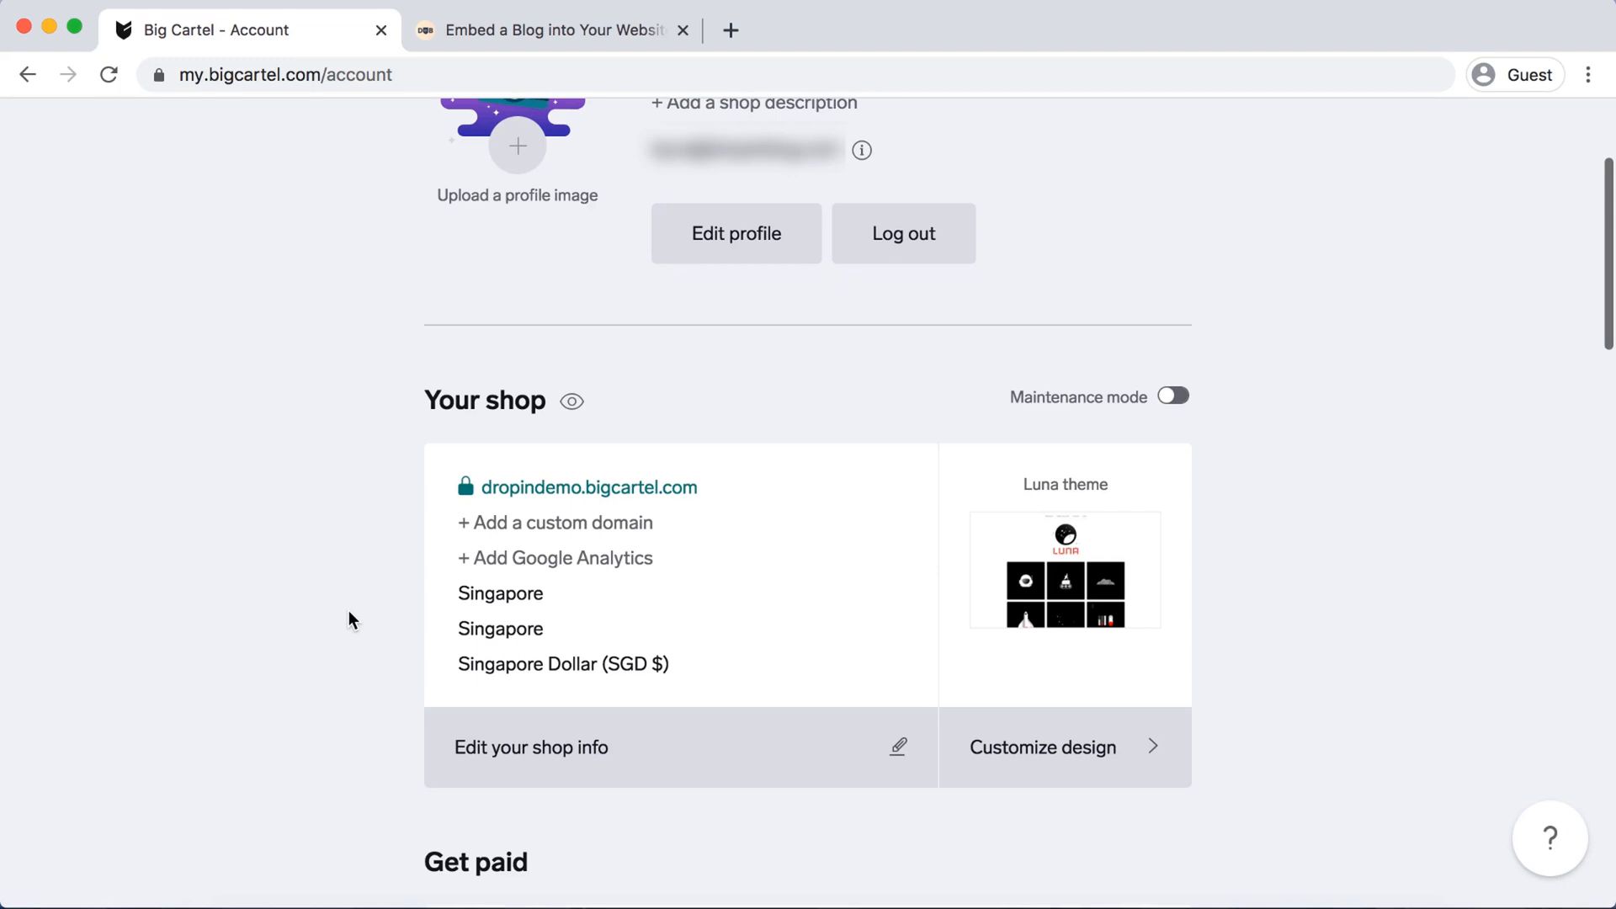
{"action": "mouse_move", "coordinate": [700, 471]}
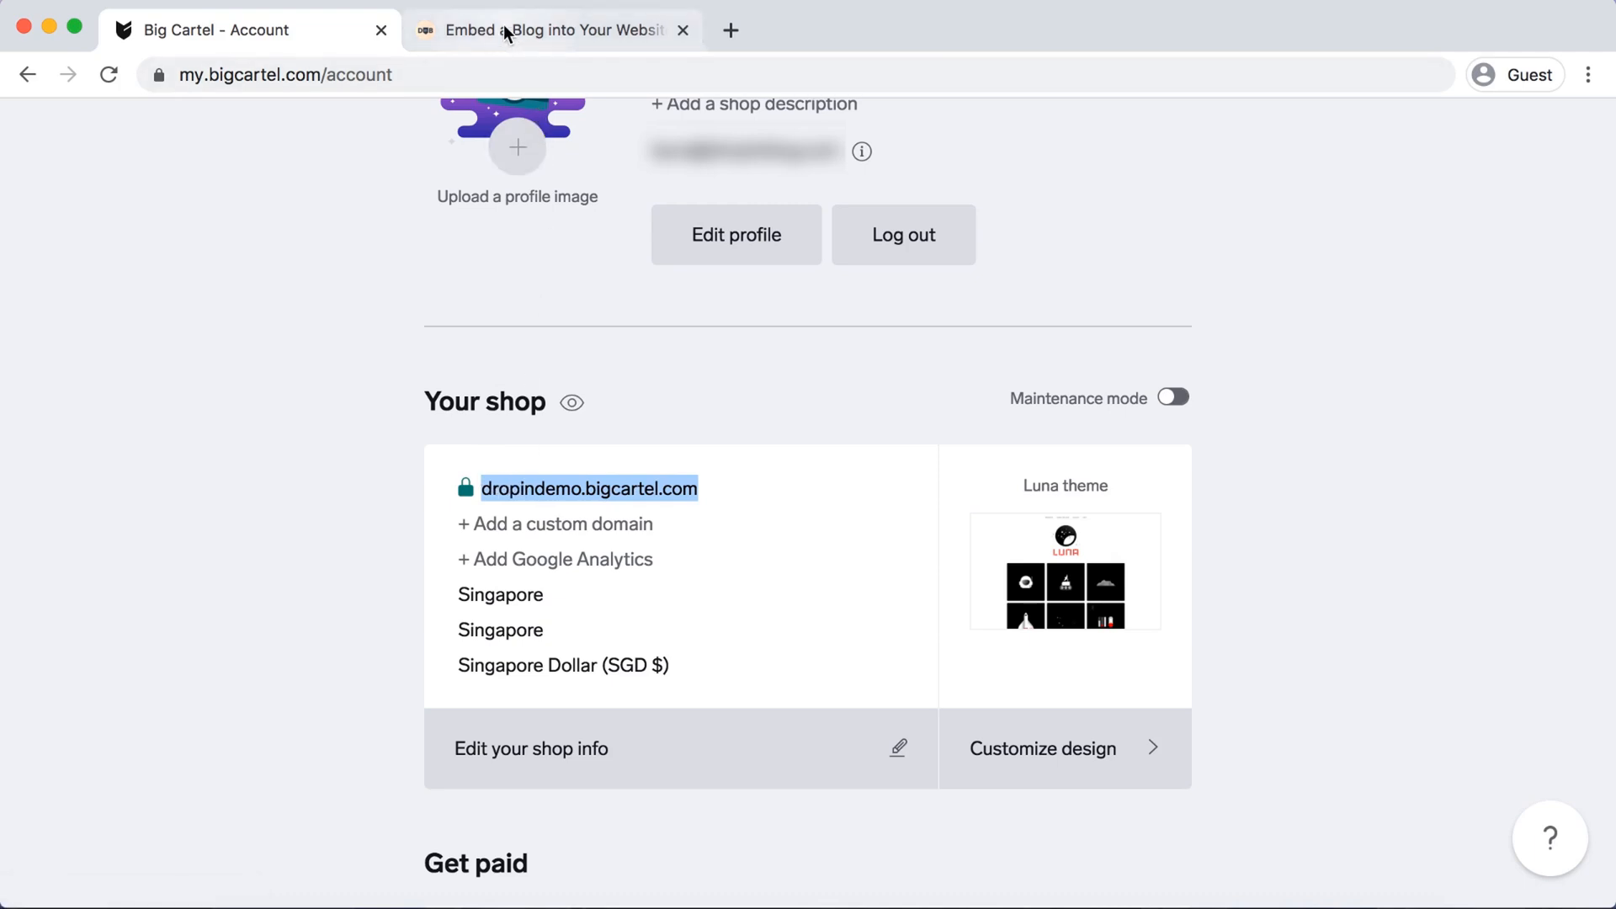
{"action": "left_click", "coordinate": [545, 30]}
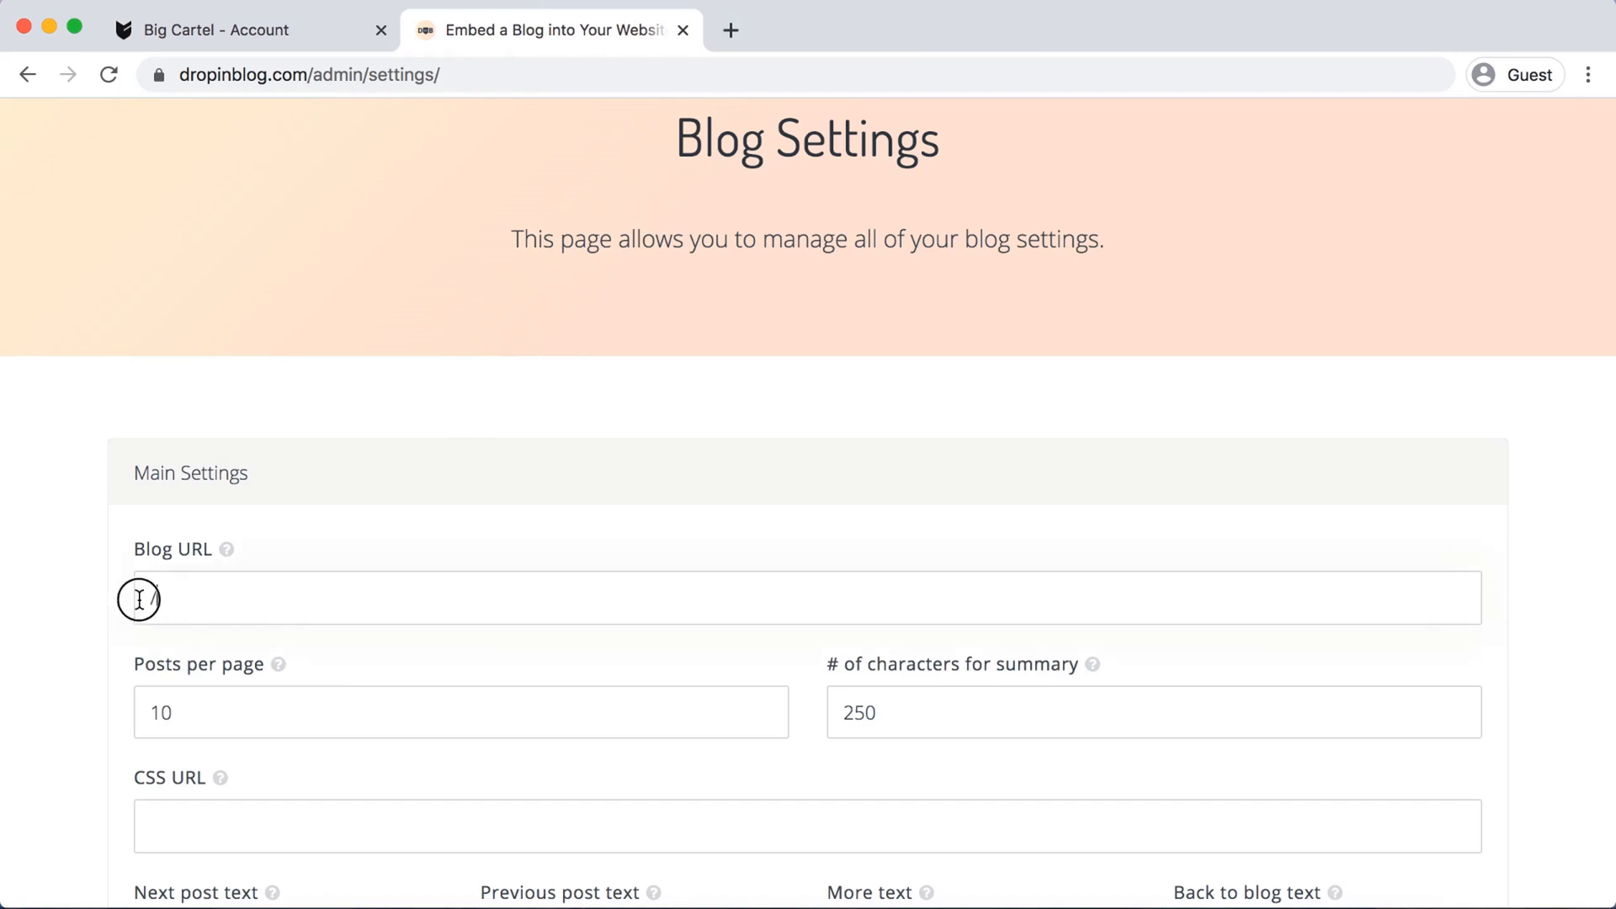
{"action": "type", "text": "dropindemo.bigcartel.com"}
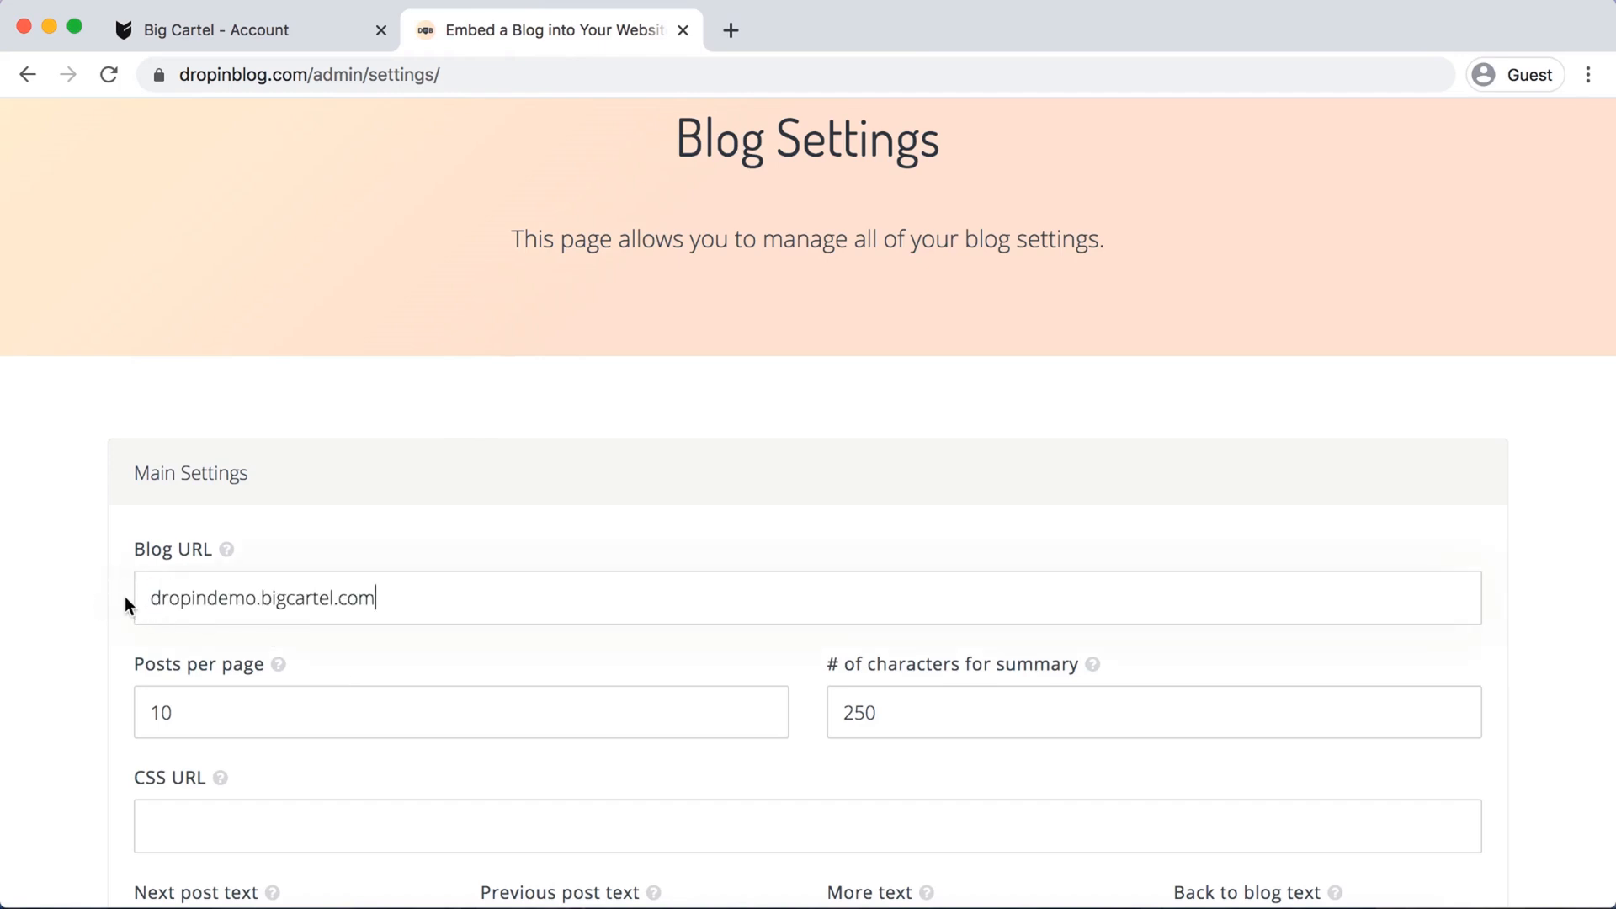
{"action": "type", "text": "/"}
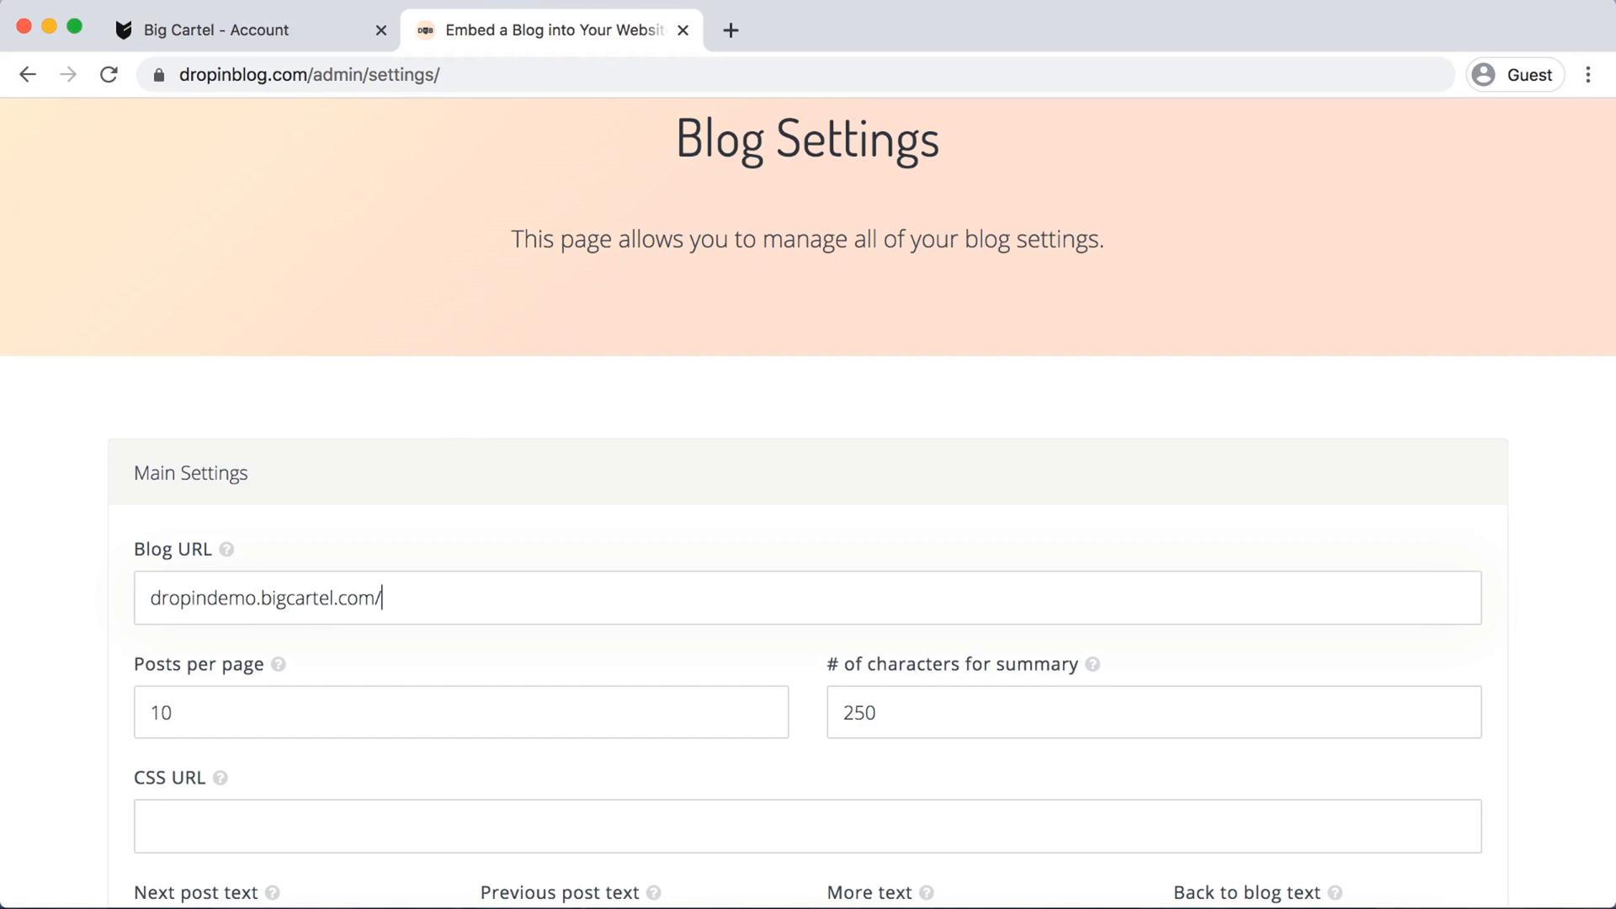
{"action": "type", "text": "blo"}
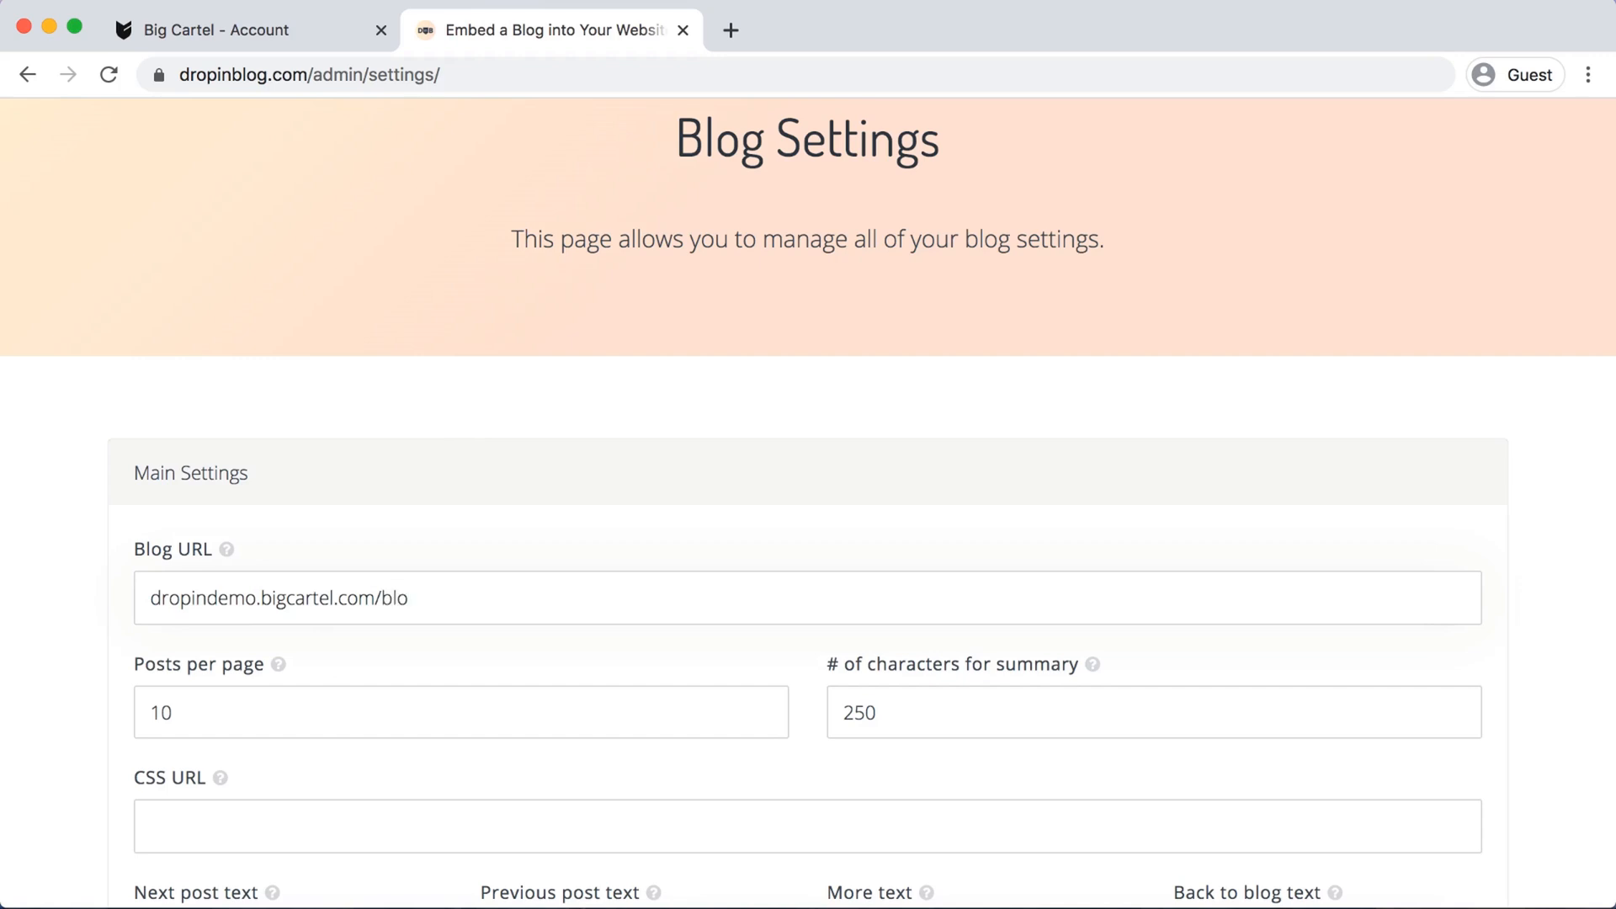
{"action": "type", "text": "g"}
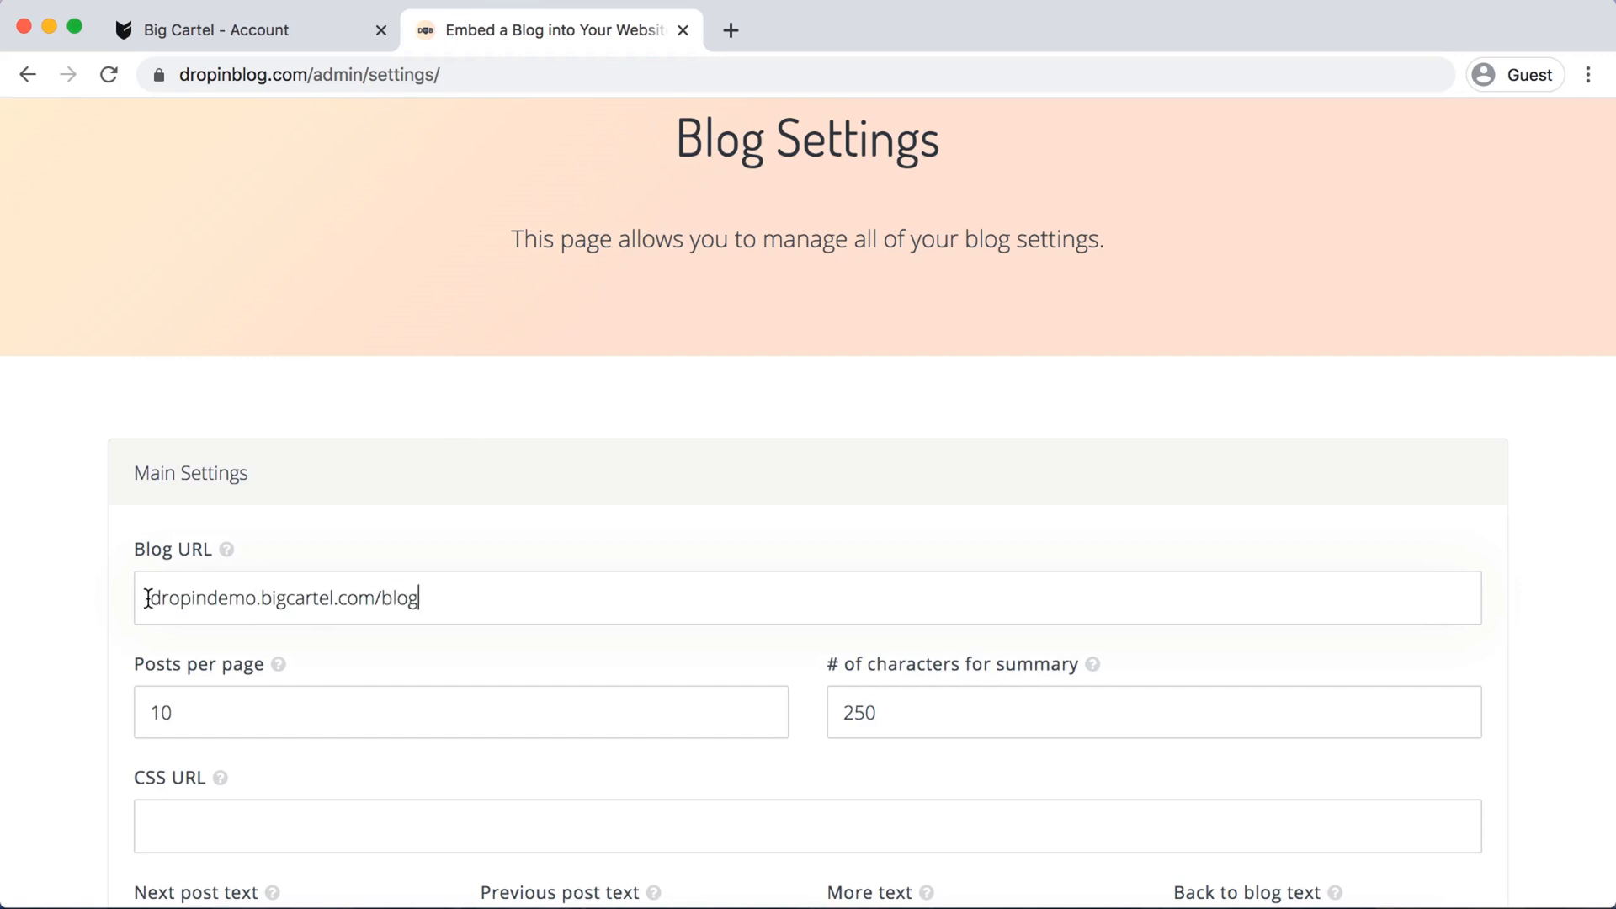
{"action": "scroll", "scroll_direction": "down", "scroll_amount": 3}
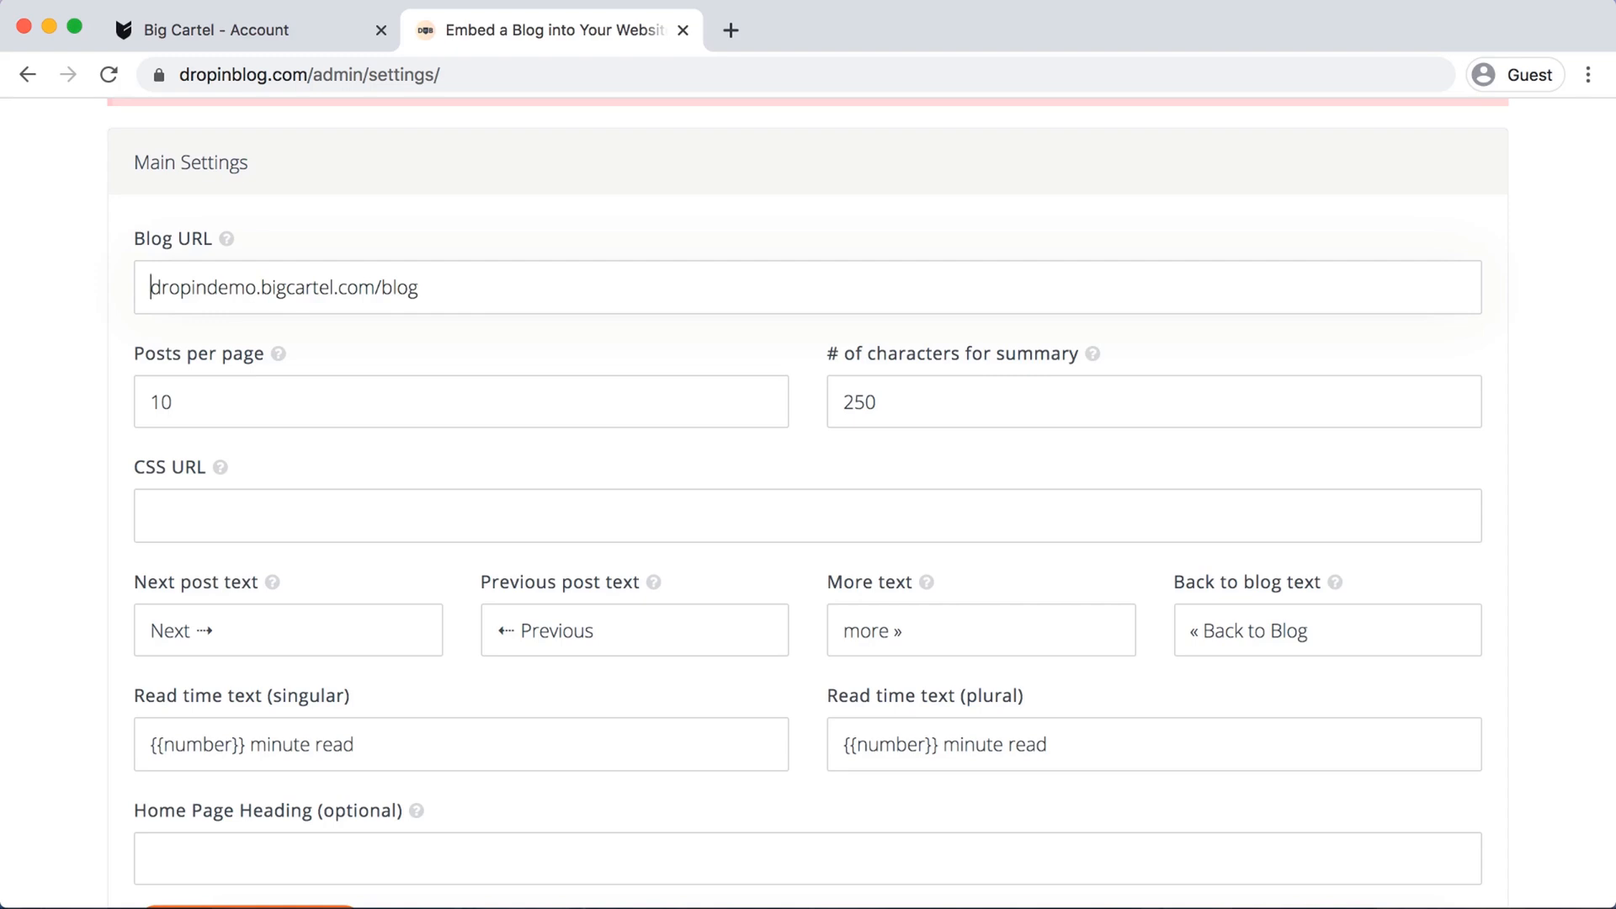
{"action": "type", "text": "h"}
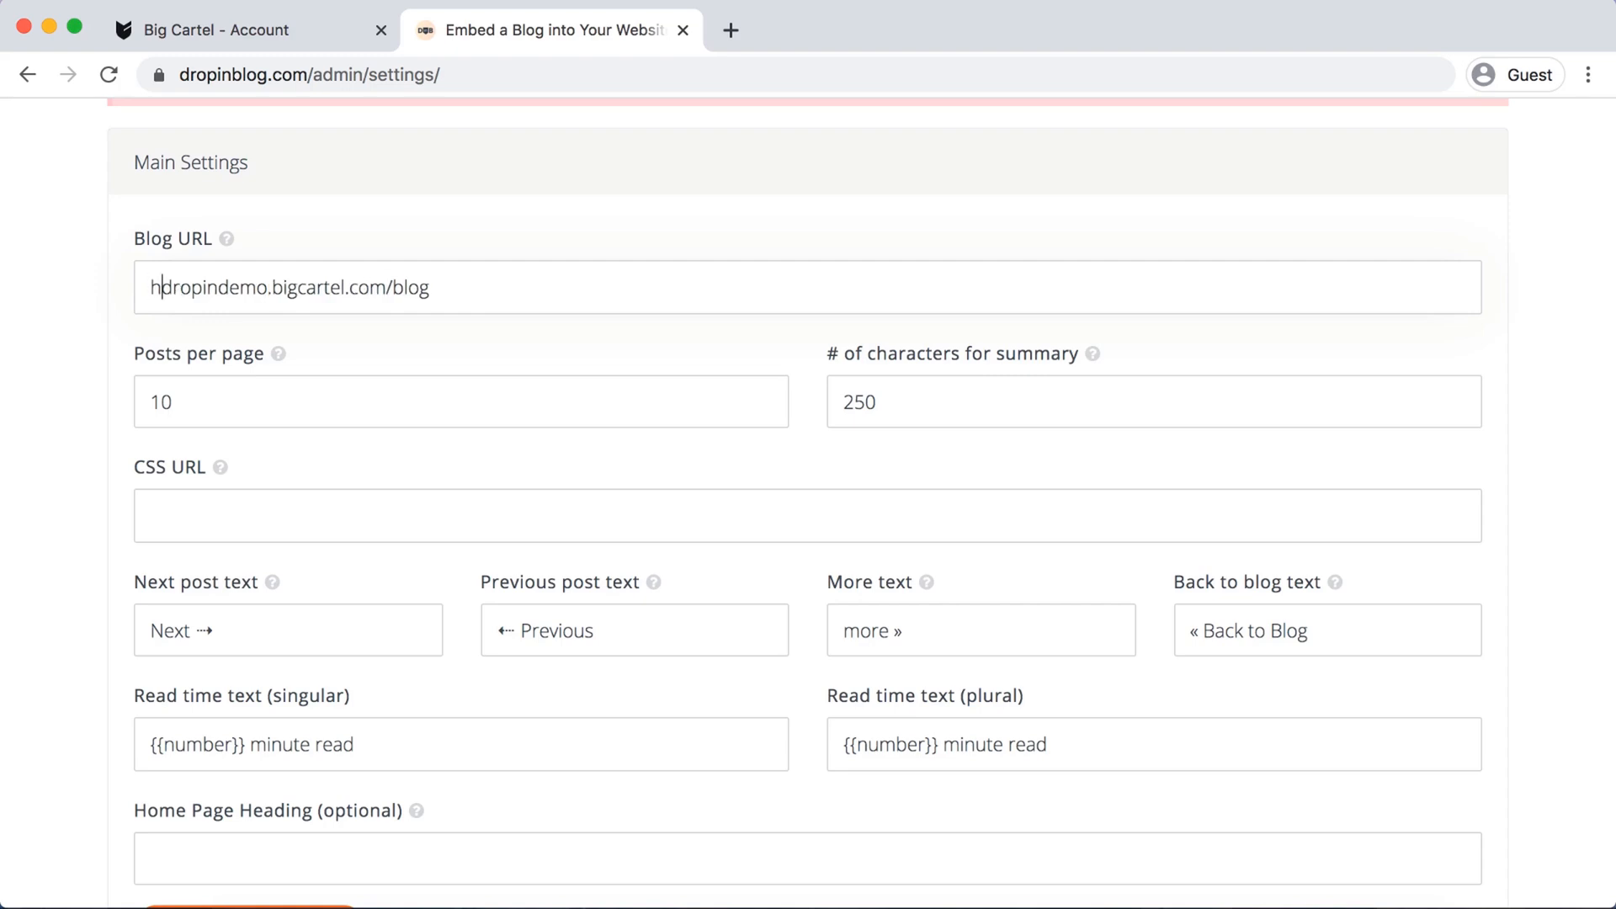
{"action": "type", "text": "ttps://"}
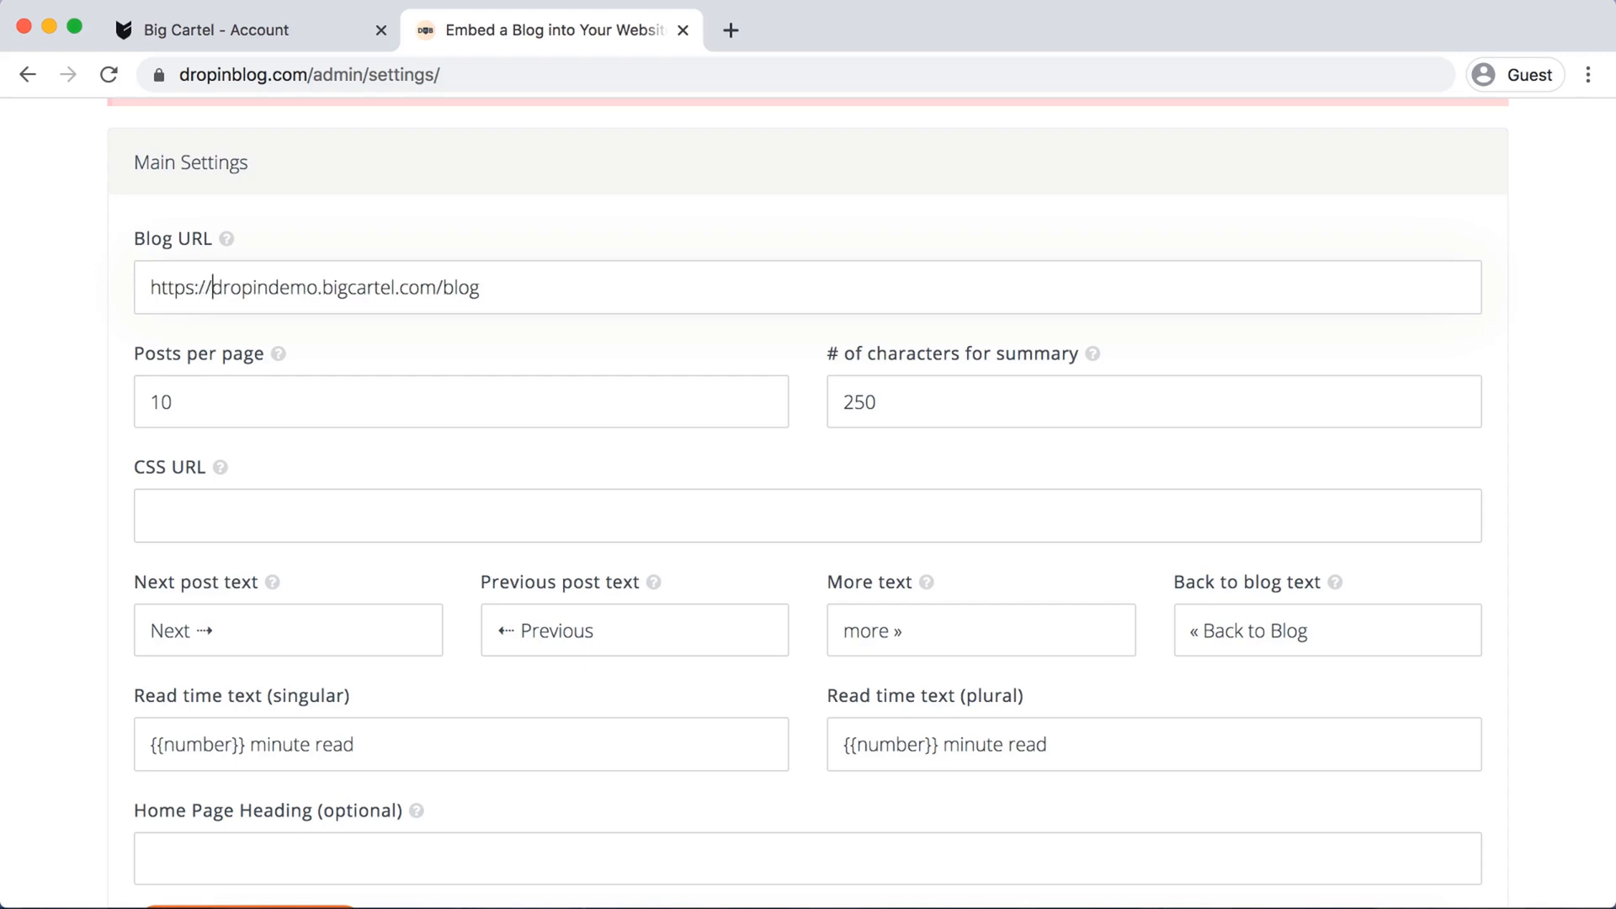
{"action": "scroll", "scroll_direction": "down", "scroll_amount": 3}
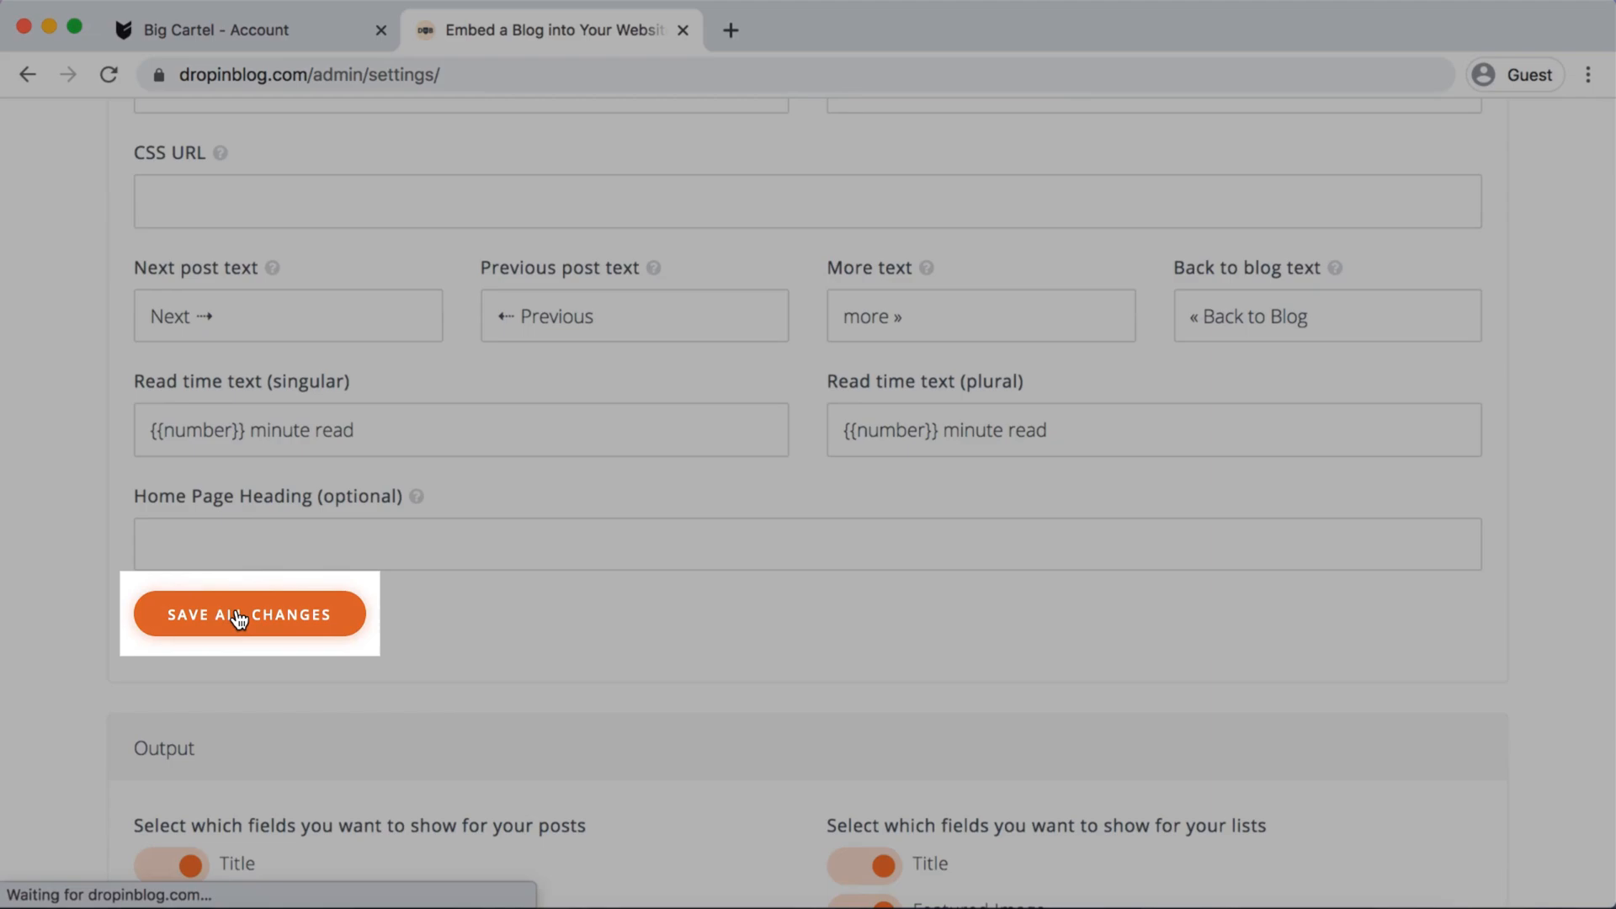
{"action": "left_click", "coordinate": [249, 614]}
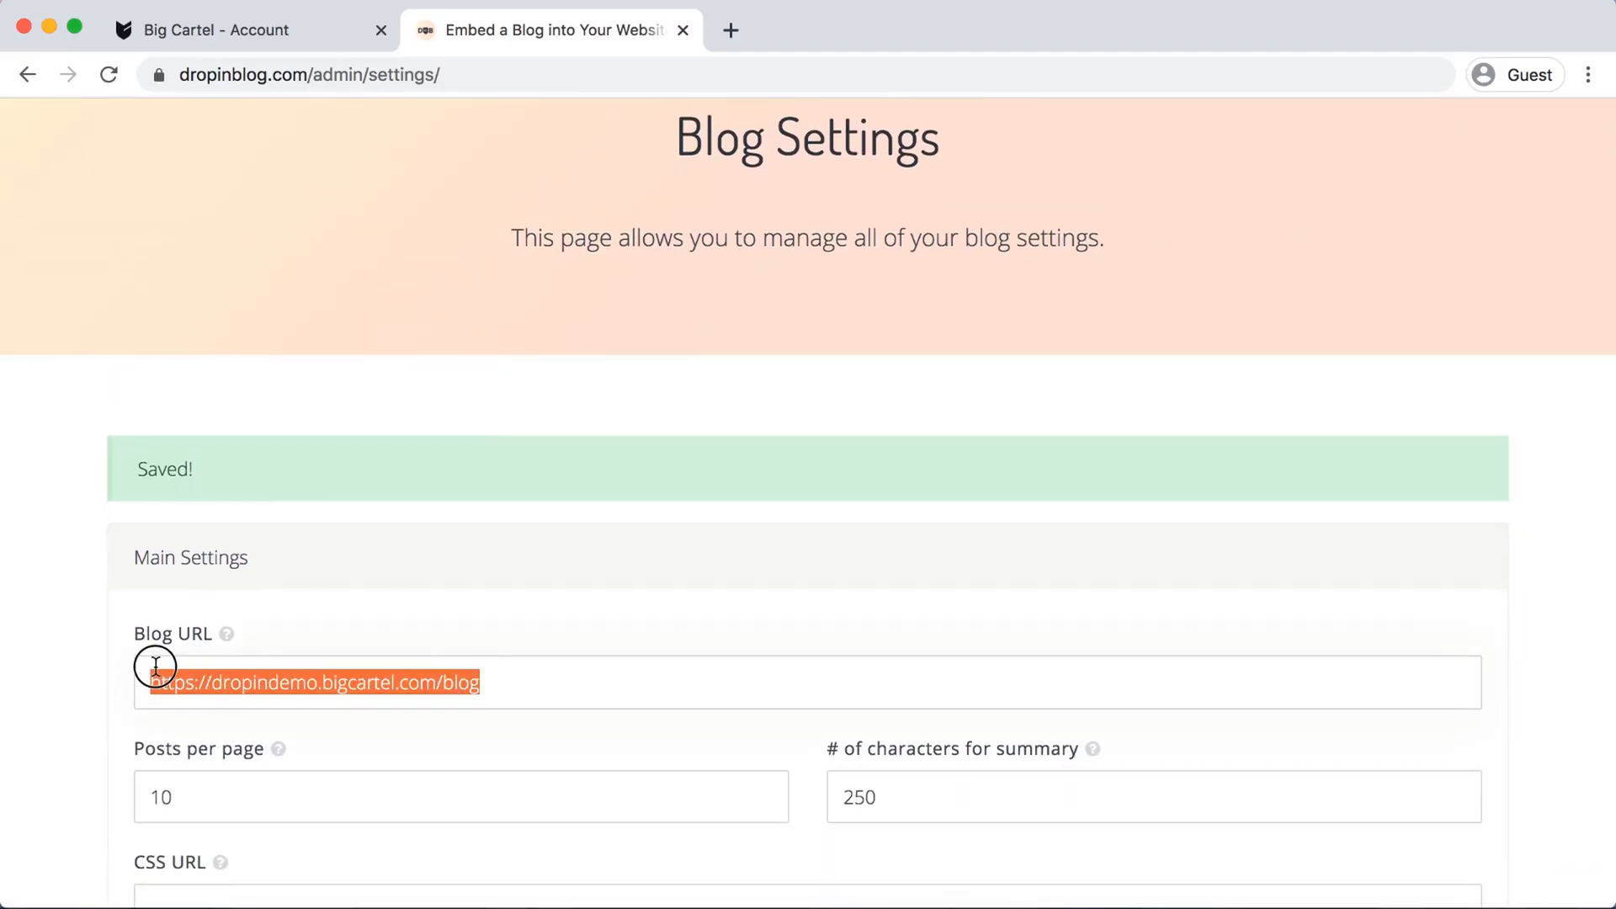
{"action": "mouse_move", "coordinate": [145, 647]}
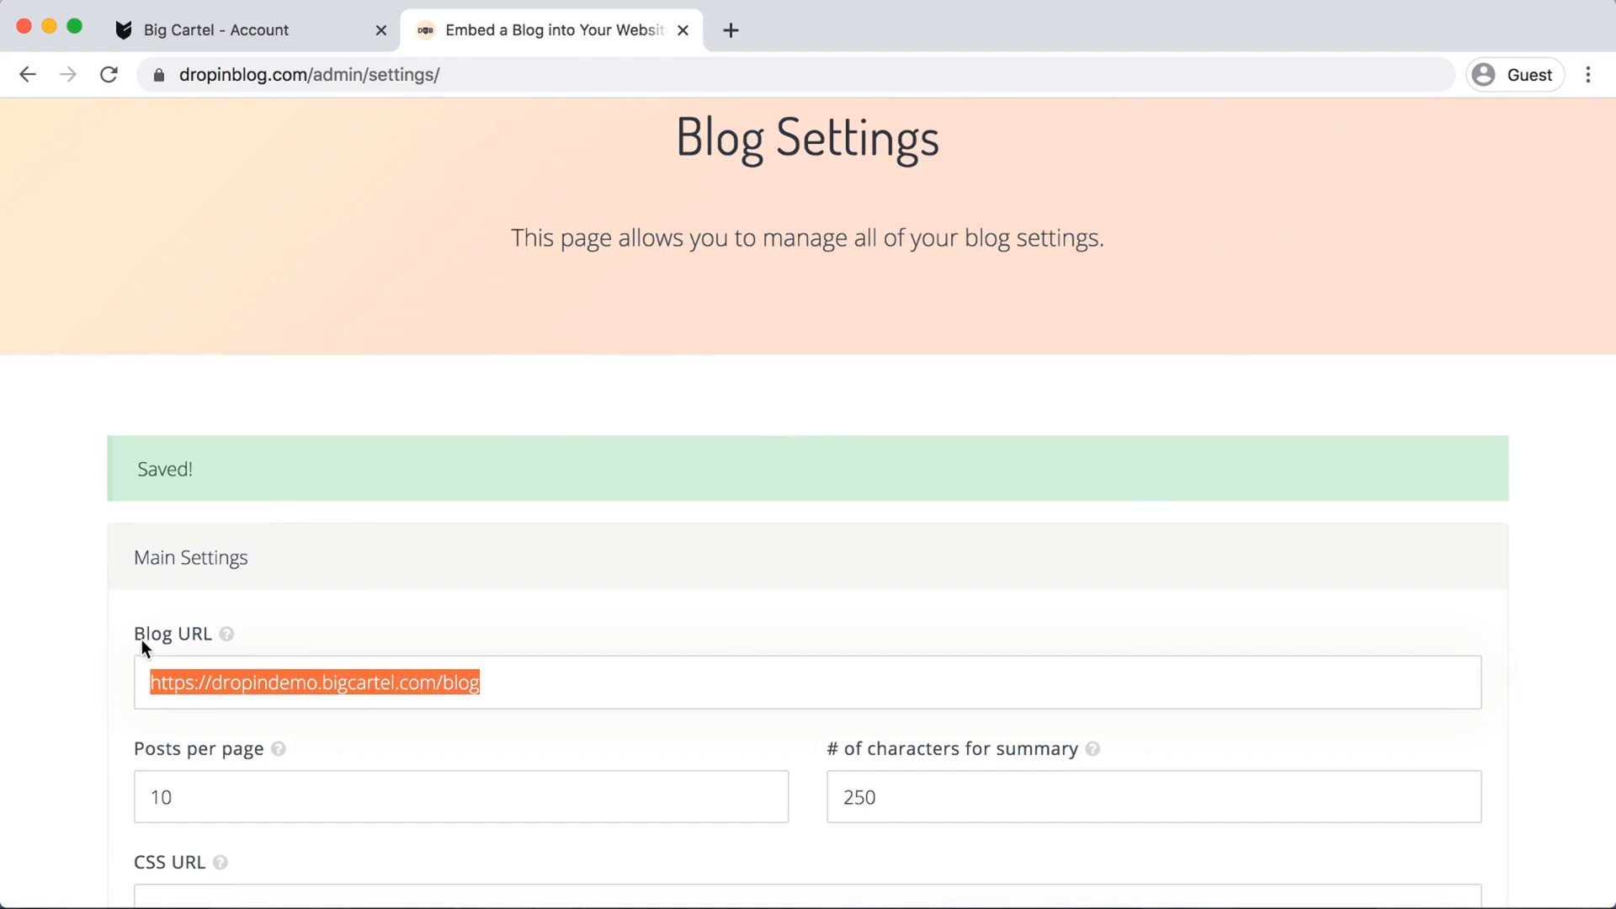
{"action": "mouse_move", "coordinate": [731, 31]}
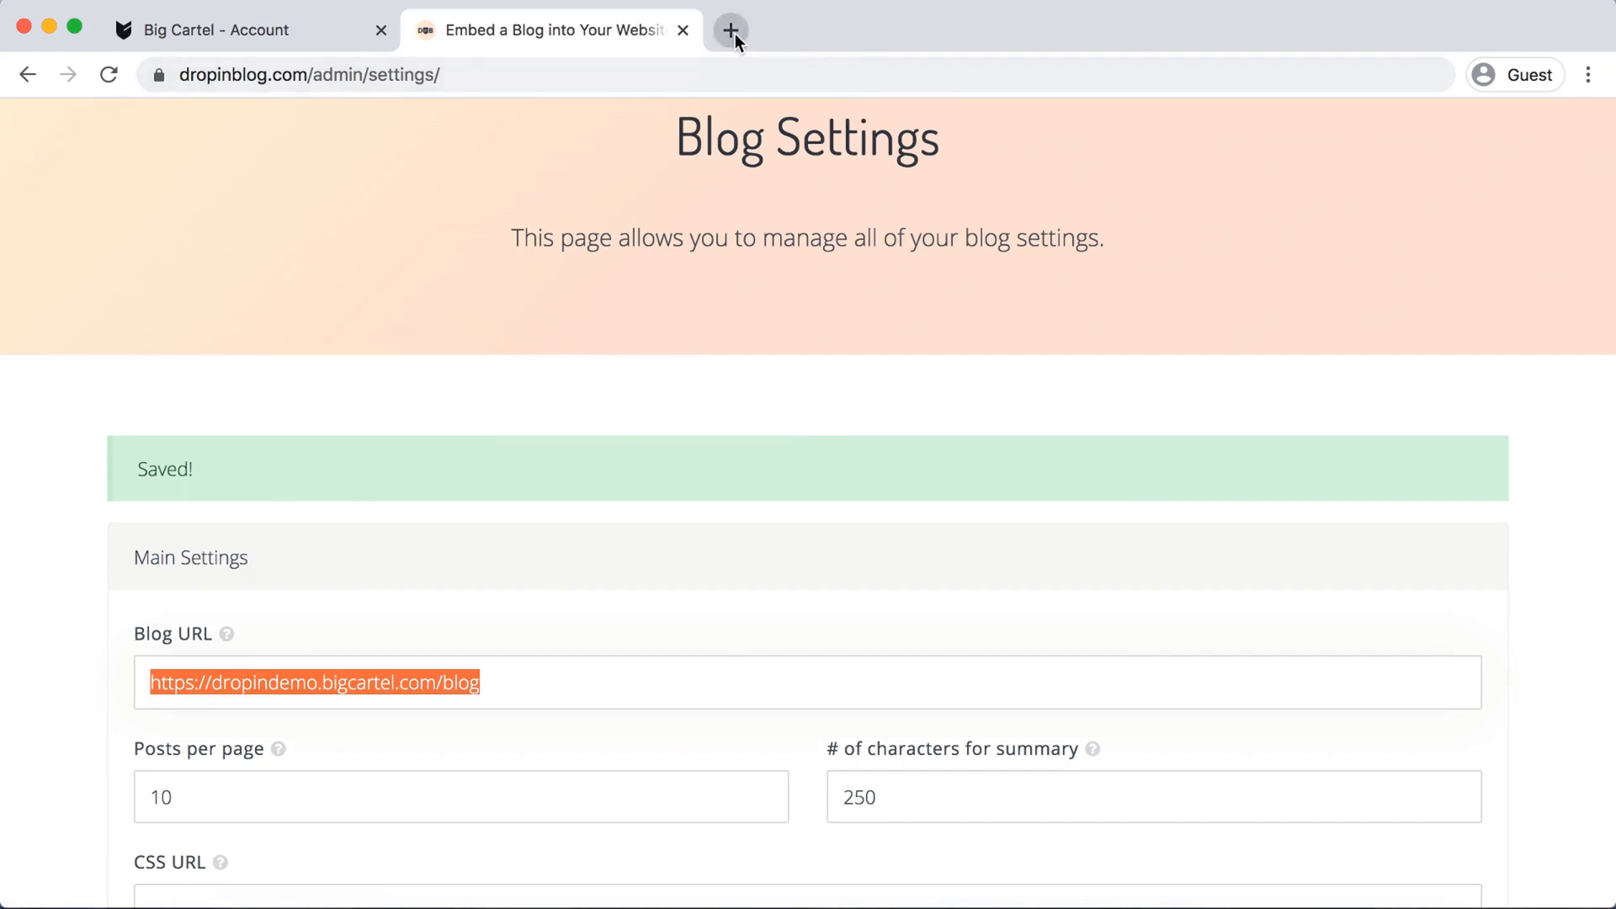
- Load the saved blog address in a new tab to view the shop's live Blog page
{"action": "left_click", "coordinate": [730, 30]}
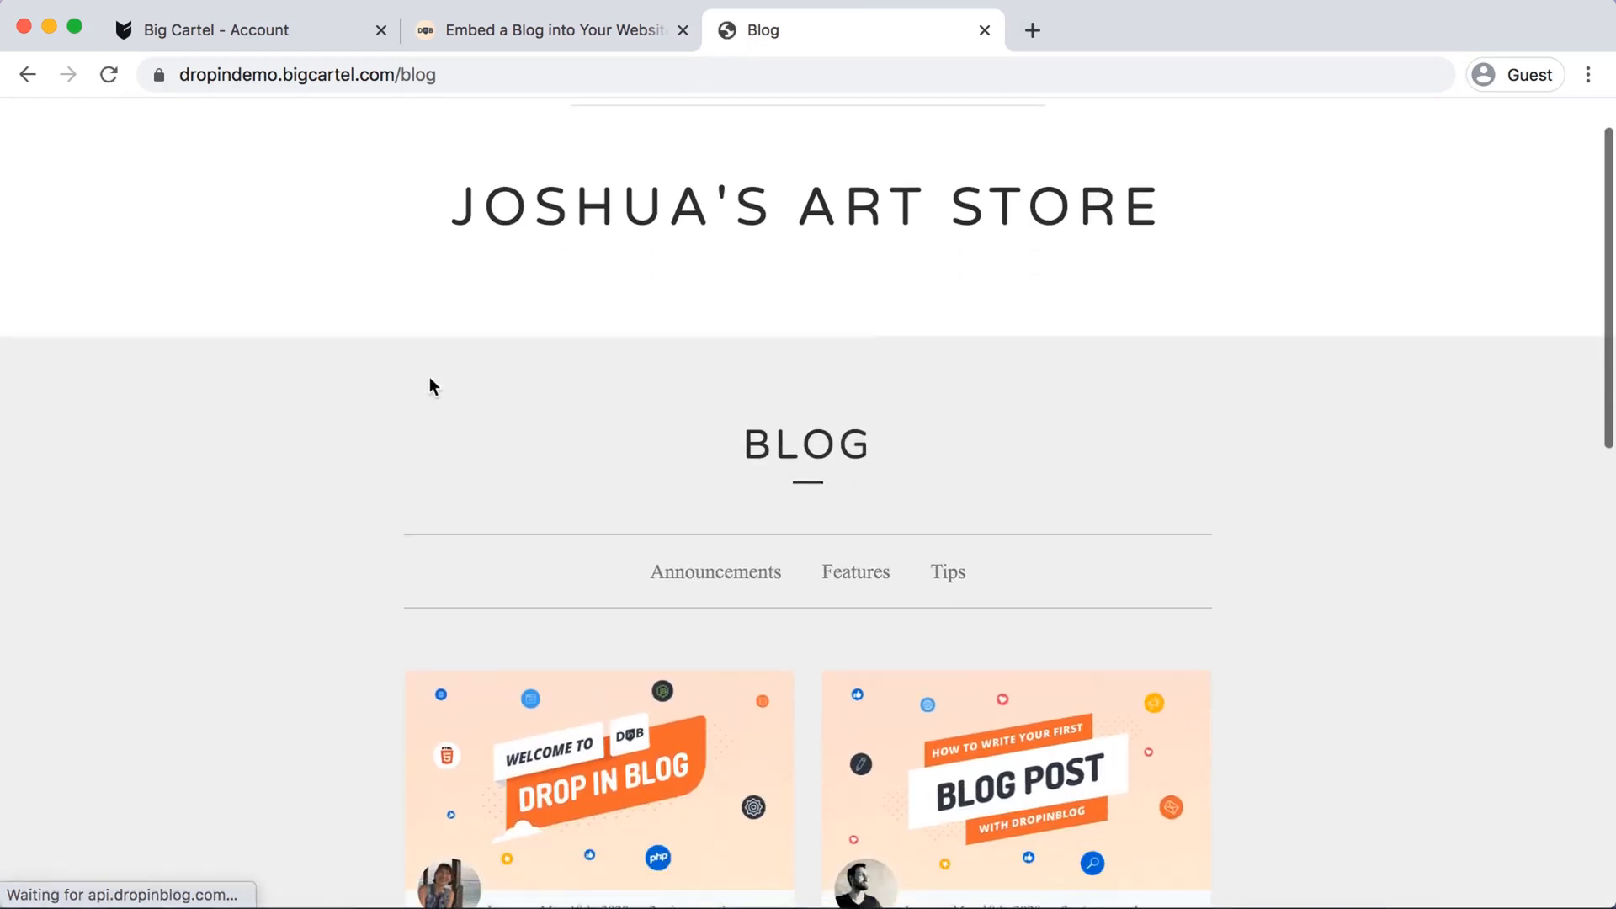
- Browse the live /blog post cards and read the full Welcome to DropInBlog post
{"action": "scroll", "scroll_direction": "up", "scroll_amount": 3}
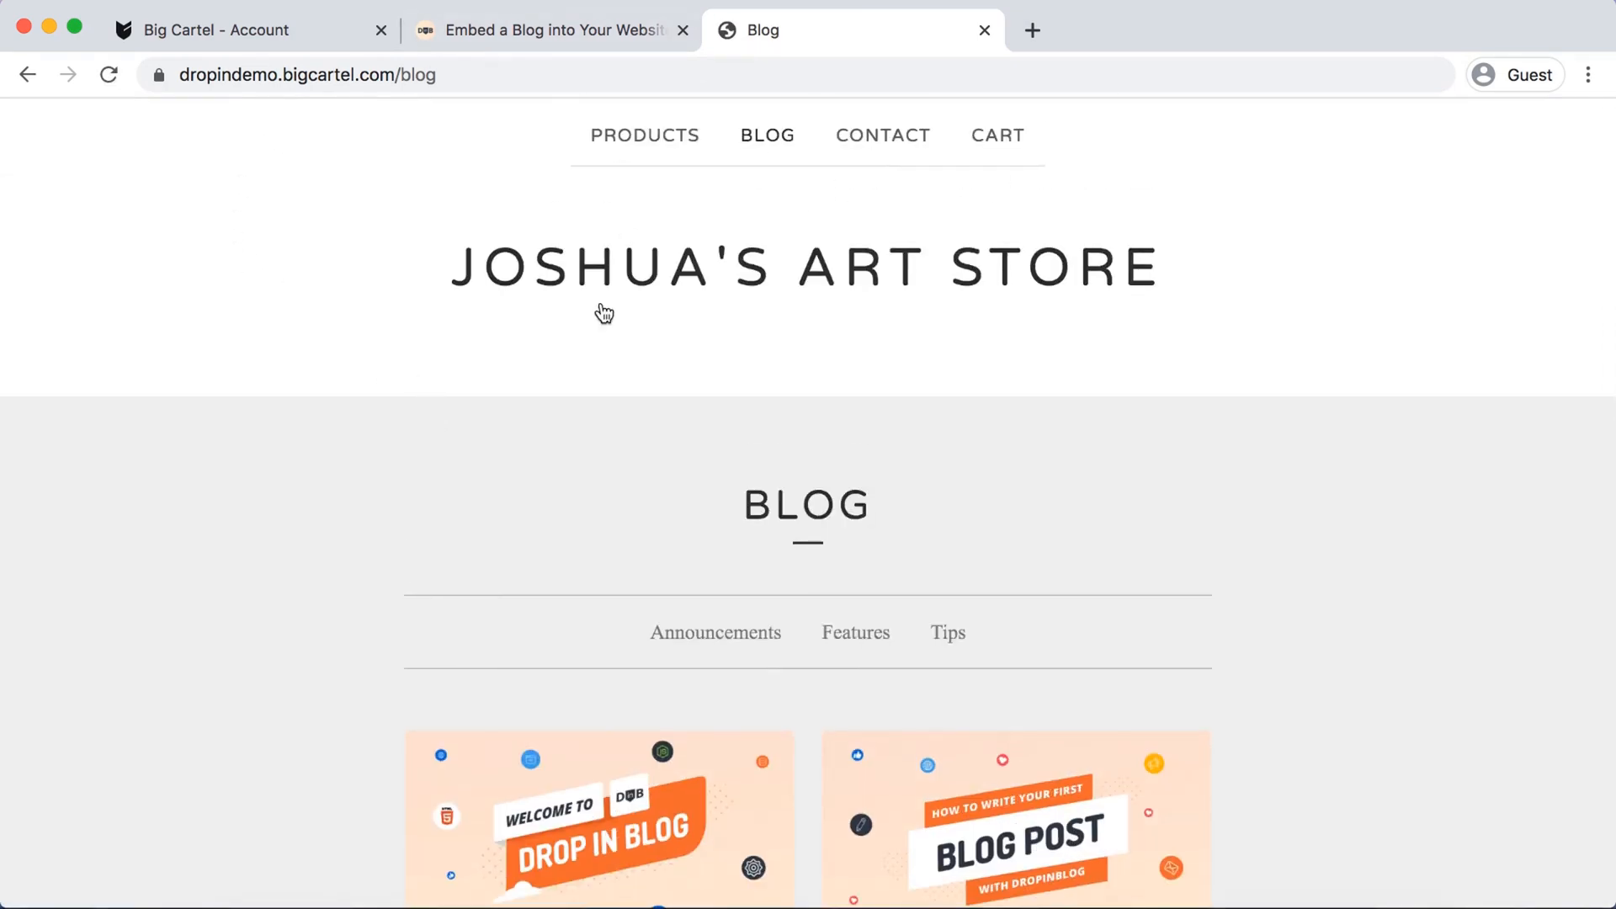
{"action": "scroll", "scroll_direction": "down", "scroll_amount": 3}
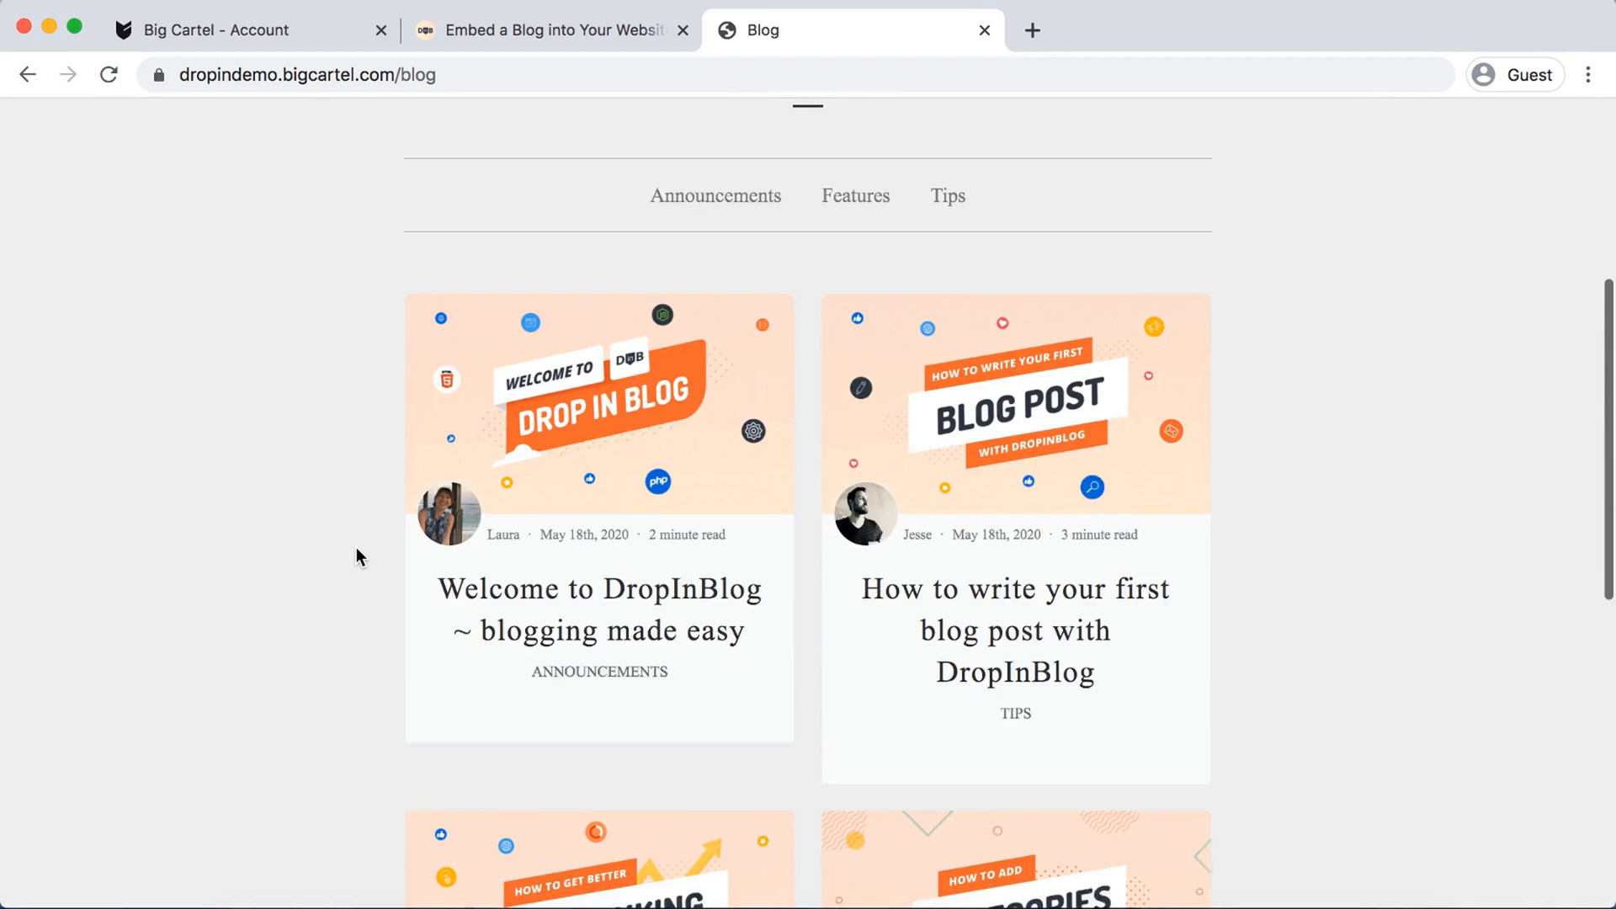
{"action": "scroll", "scroll_direction": "down", "scroll_amount": 3}
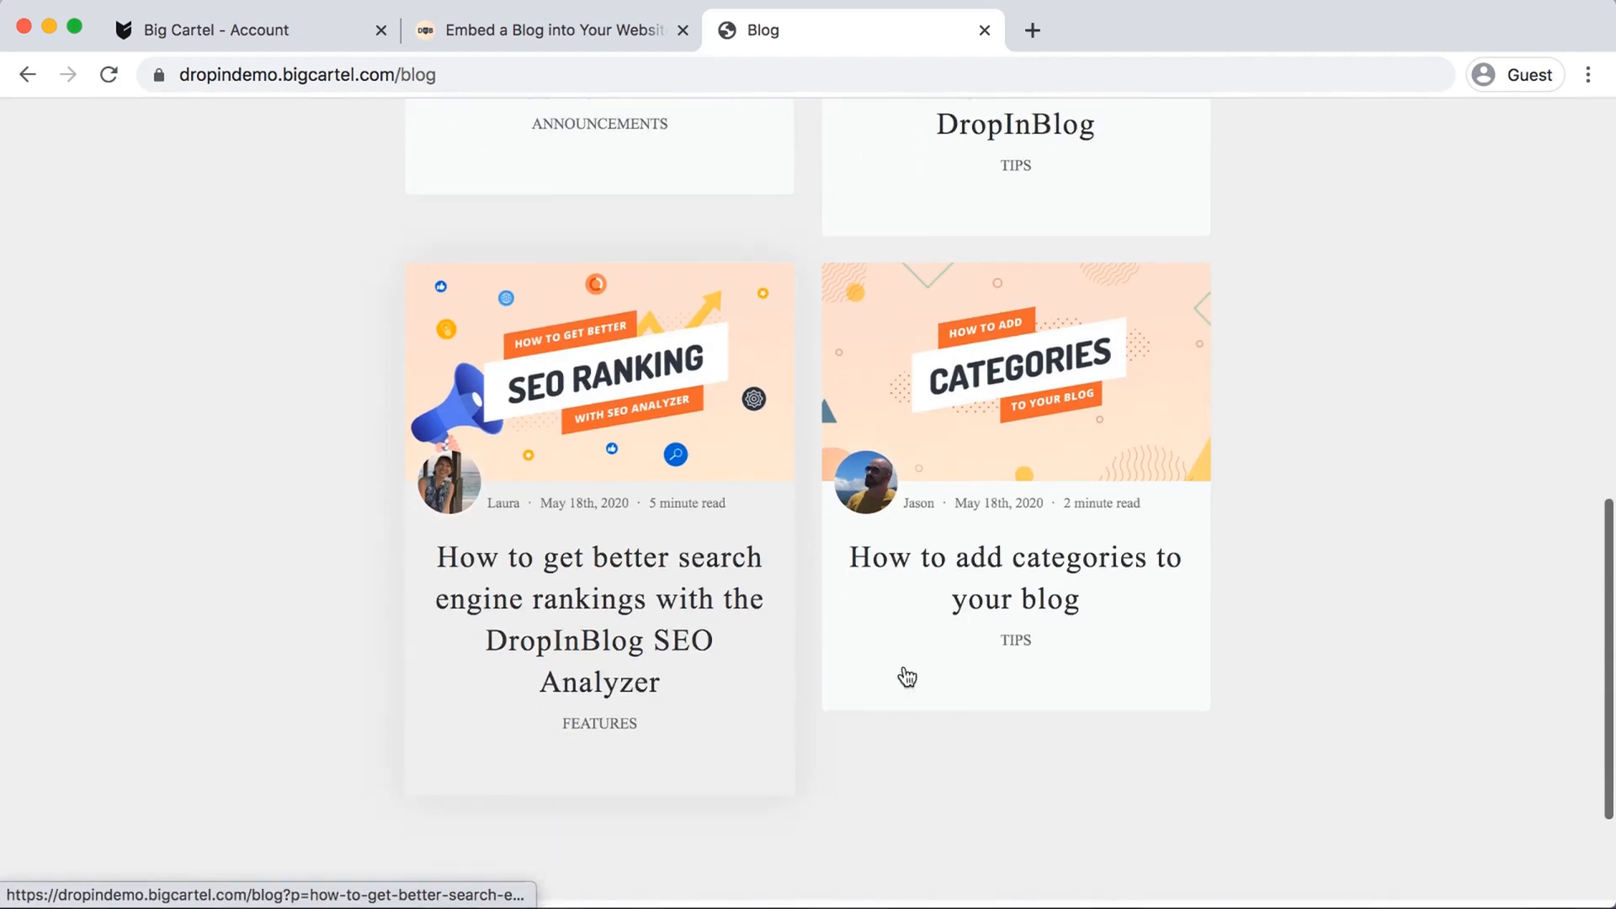
{"action": "scroll", "scroll_direction": "up", "scroll_amount": 3}
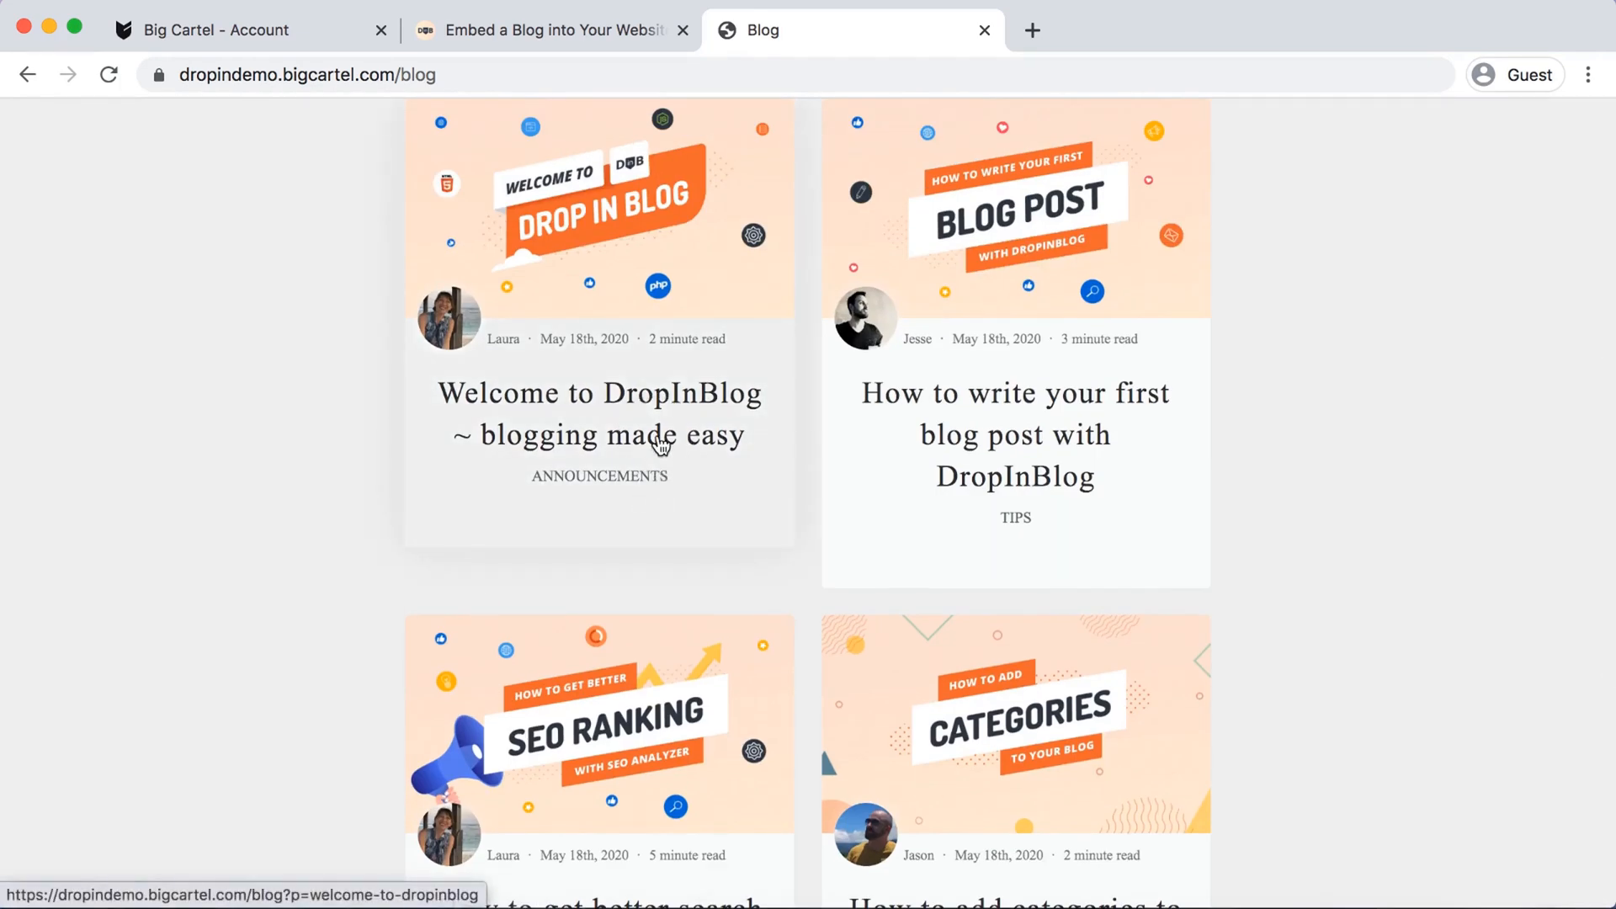
{"action": "left_click", "coordinate": [599, 413]}
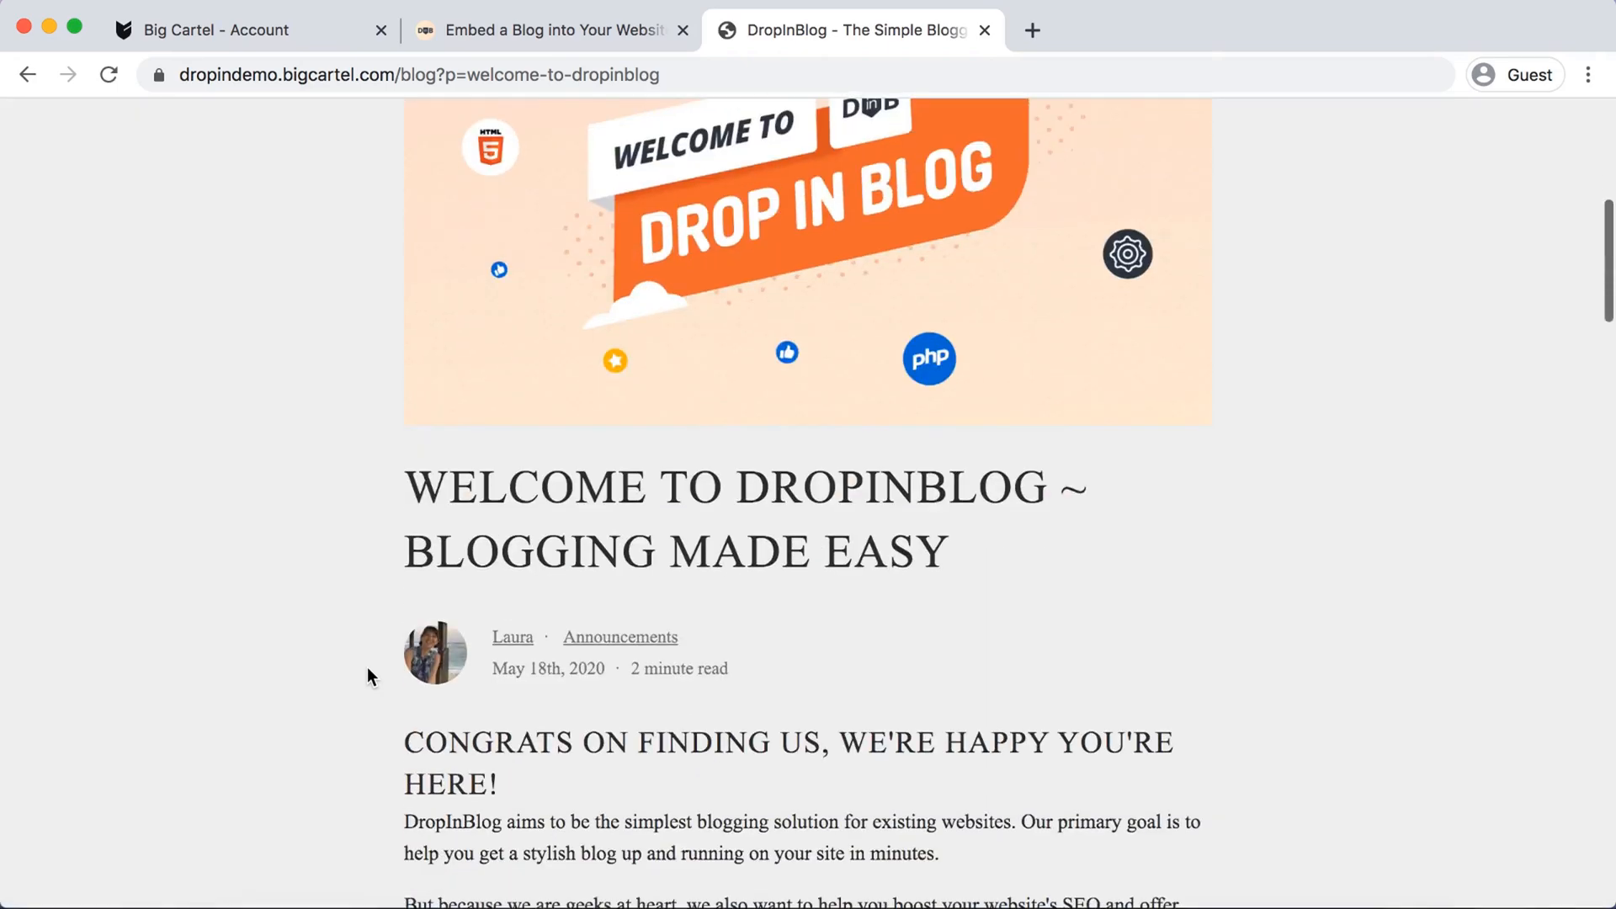
{"action": "scroll", "scroll_direction": "down", "scroll_amount": 3}
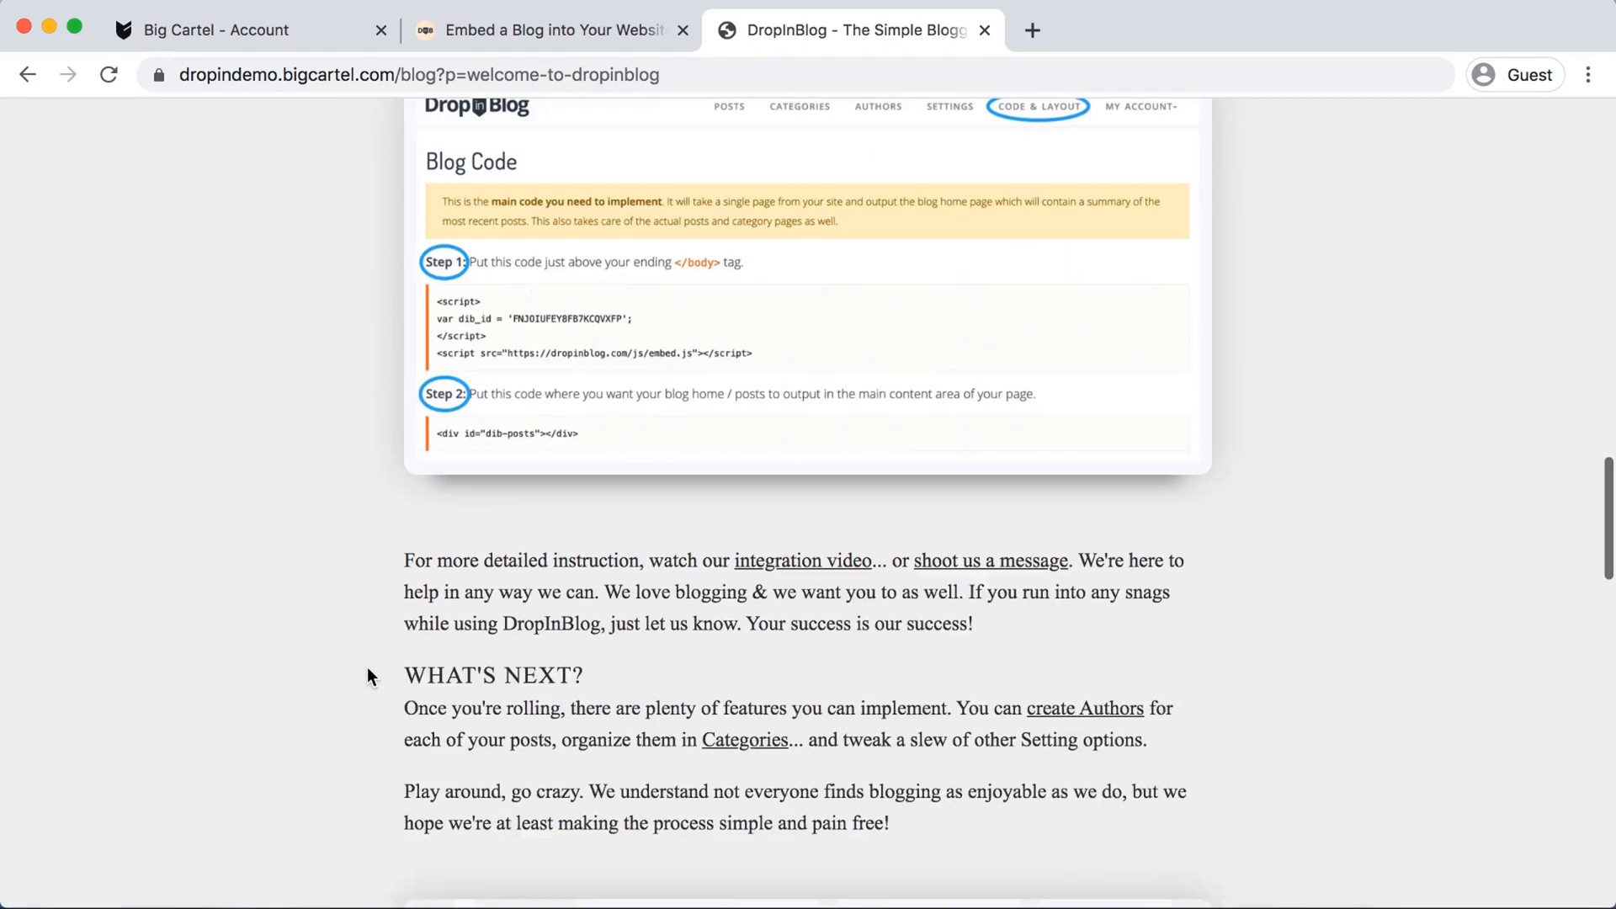
{"action": "scroll", "scroll_direction": "down", "scroll_amount": 3}
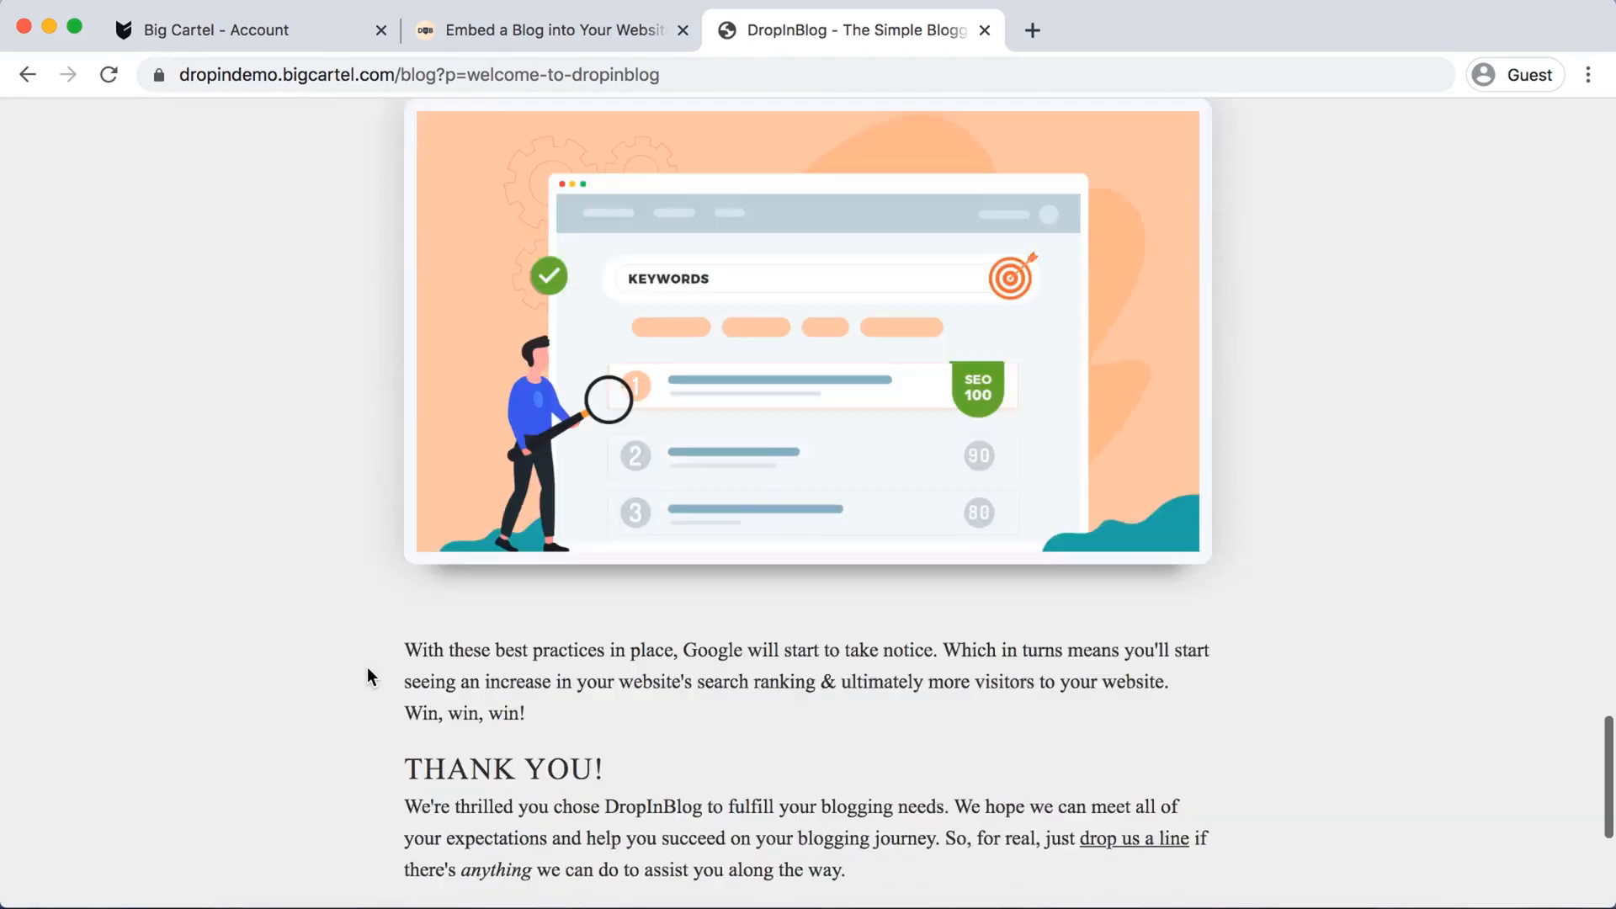